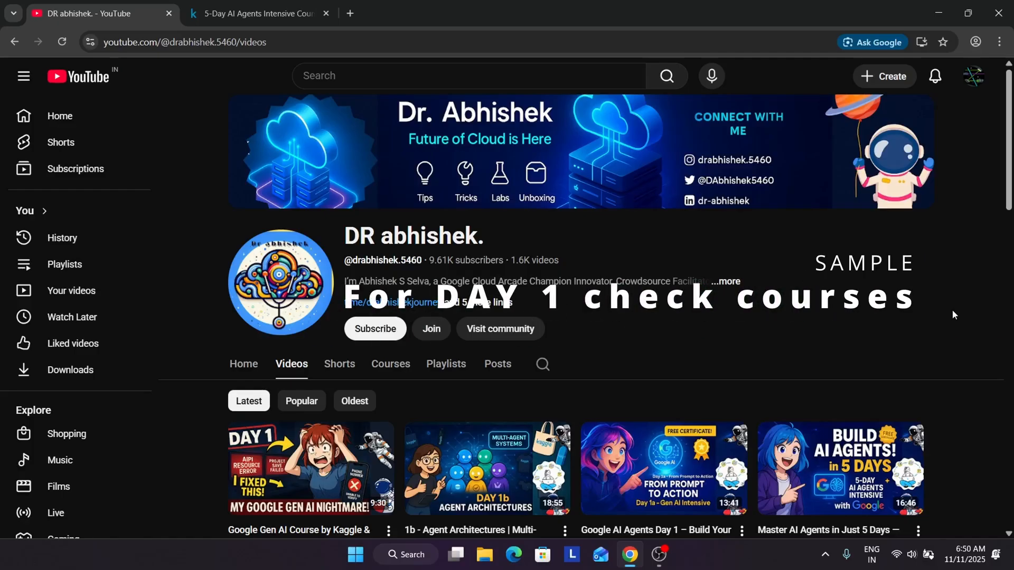
{"action": "mouse_move", "coordinate": [604, 248]}
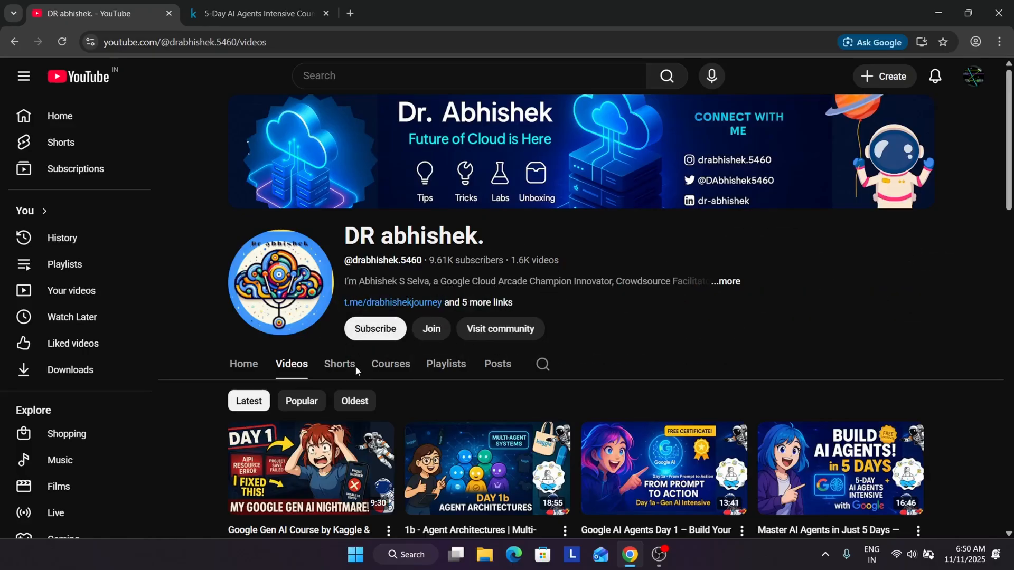
Step: Go to the channel's Courses listing and locate the 5-Day AI Agents Intensive Course playlist
{"action": "left_click", "coordinate": [390, 363]}
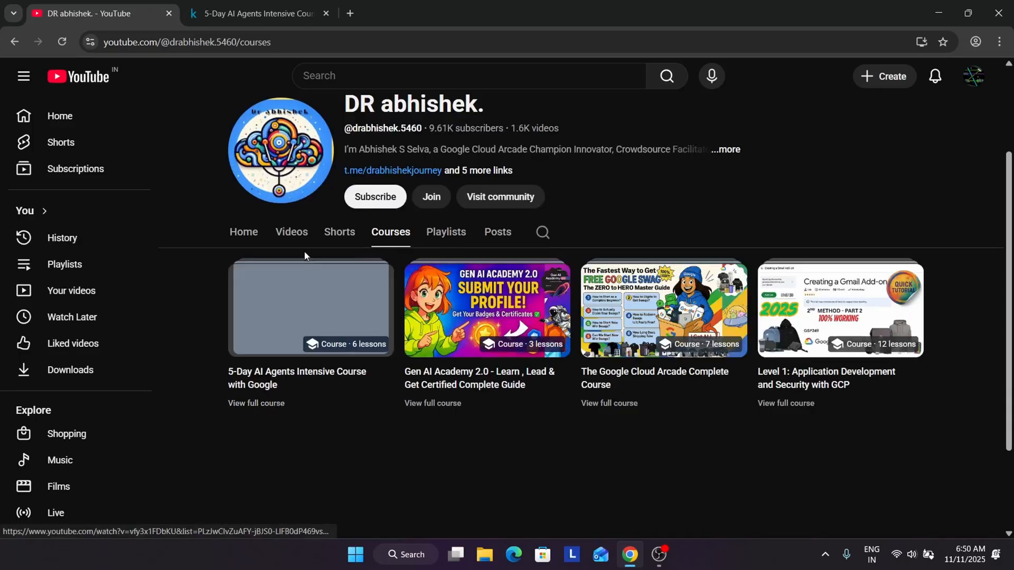
{"action": "mouse_move", "coordinate": [310, 308]}
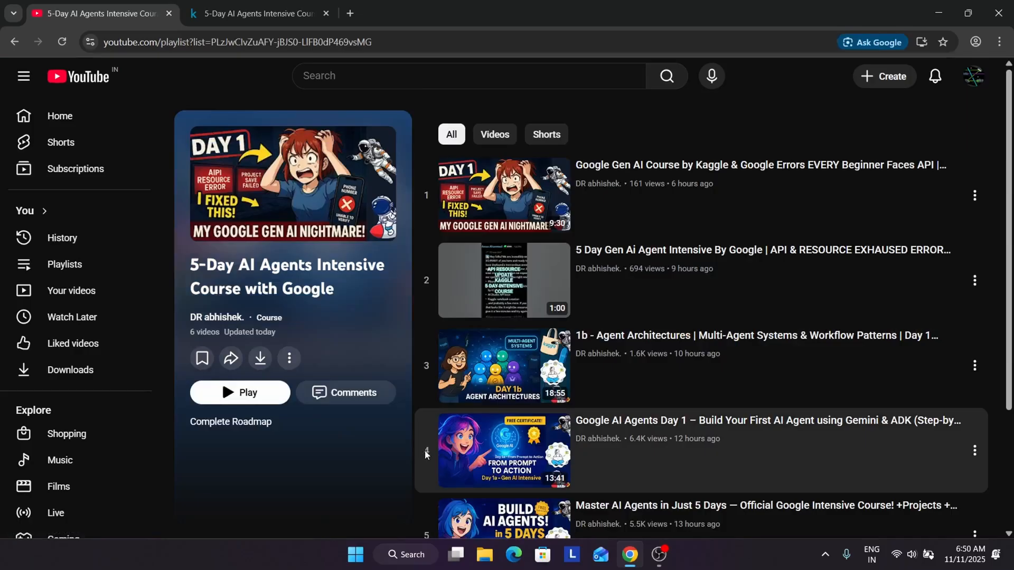
{"action": "scroll", "scroll_direction": "down", "scroll_amount": 3}
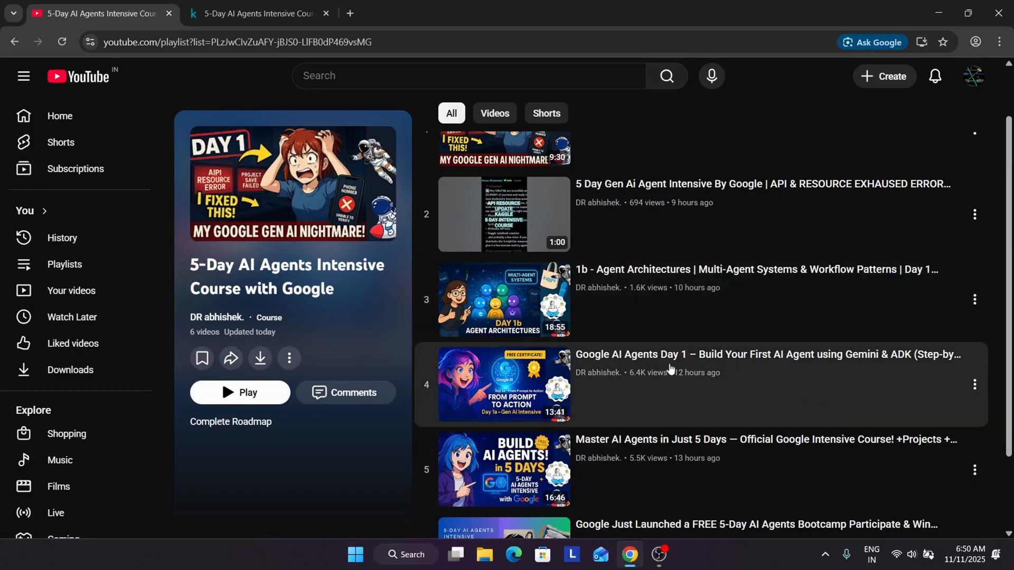
{"action": "scroll", "scroll_direction": "up", "scroll_amount": 3}
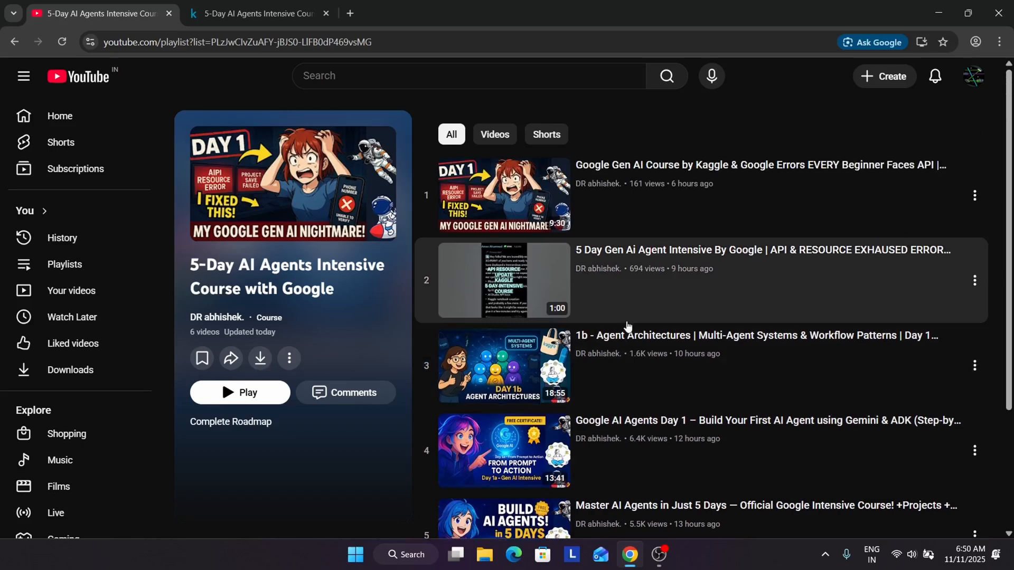
{"action": "mouse_move", "coordinate": [684, 382]}
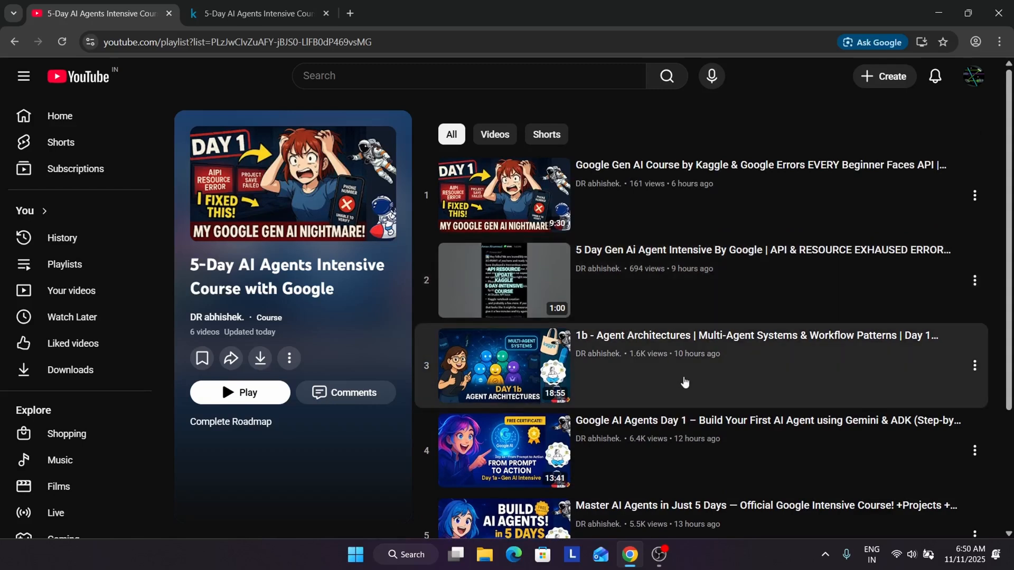
{"action": "mouse_move", "coordinate": [693, 386]}
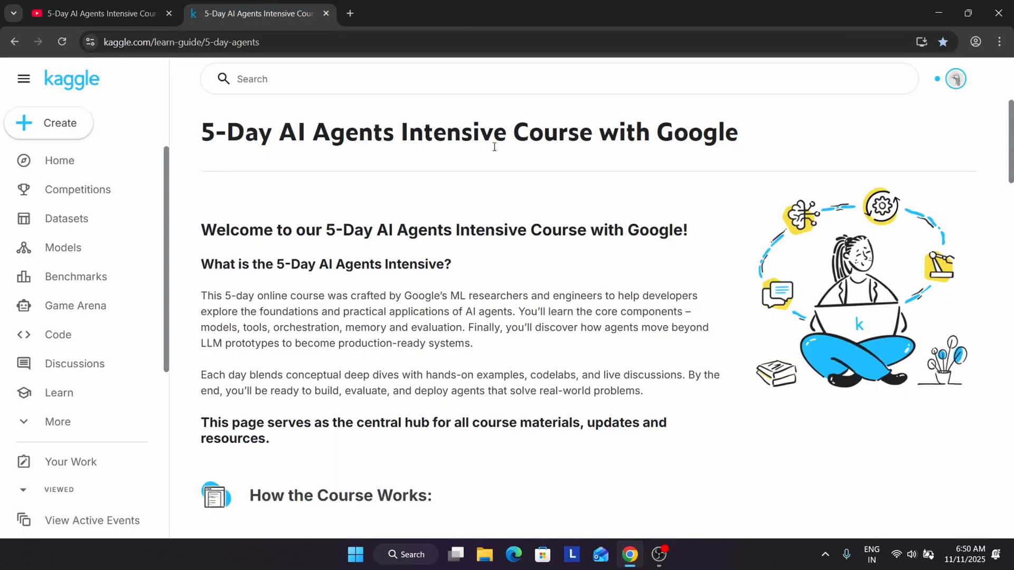
{"action": "scroll", "scroll_direction": "down", "scroll_amount": 3}
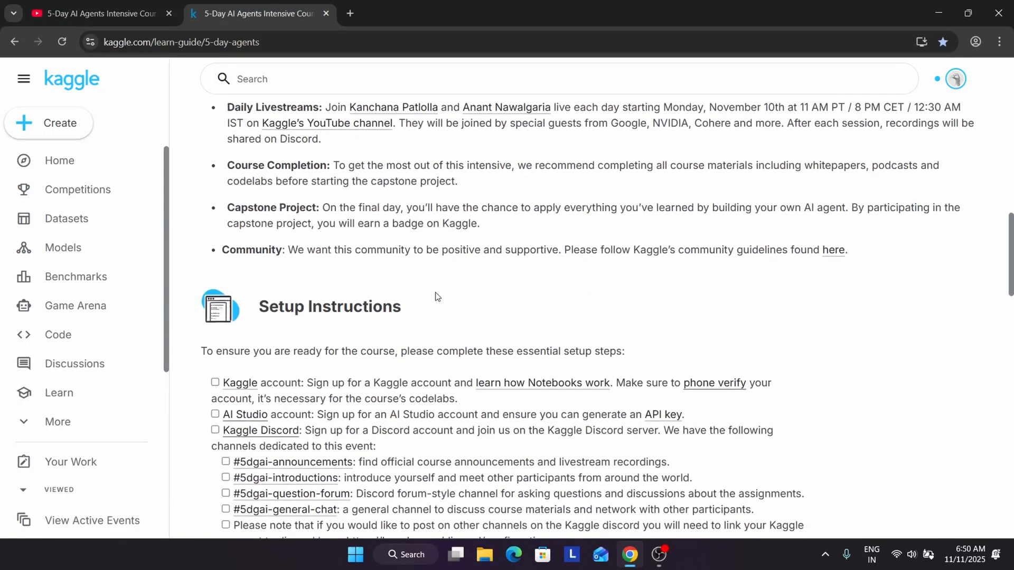
{"action": "scroll", "scroll_direction": "down", "scroll_amount": 3}
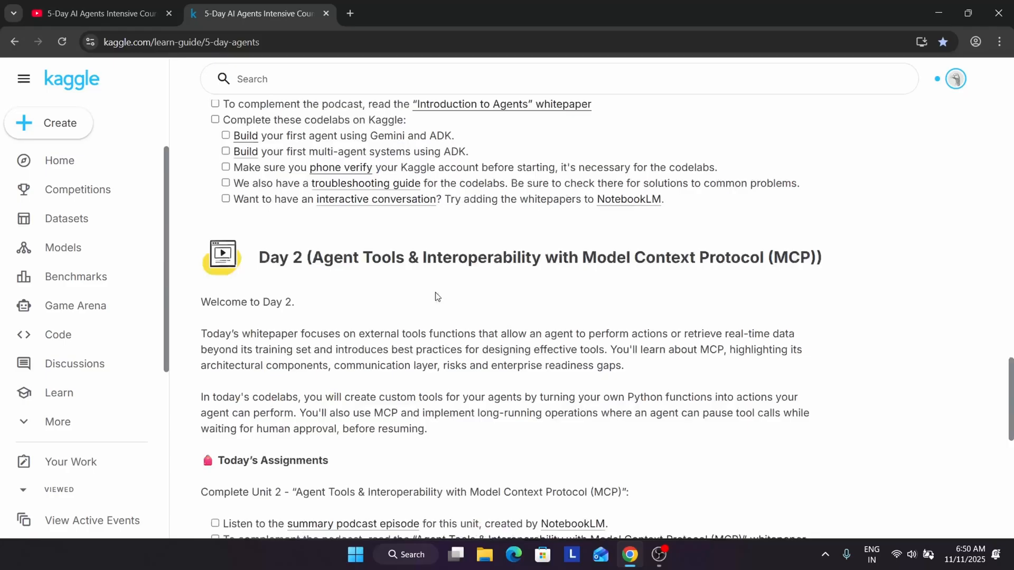
{"action": "scroll", "scroll_direction": "down", "scroll_amount": 3}
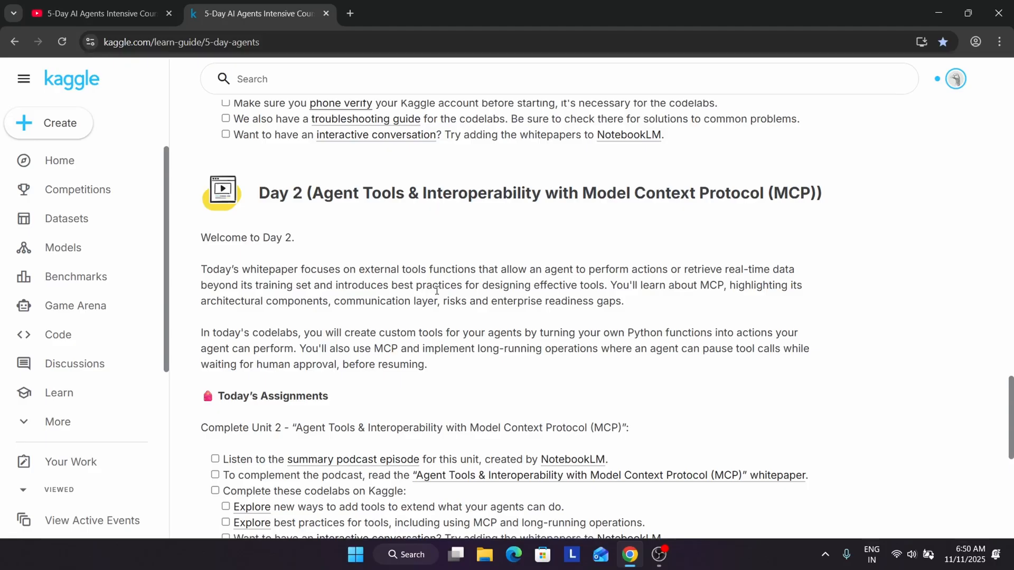
{"action": "scroll", "scroll_direction": "down", "scroll_amount": 3}
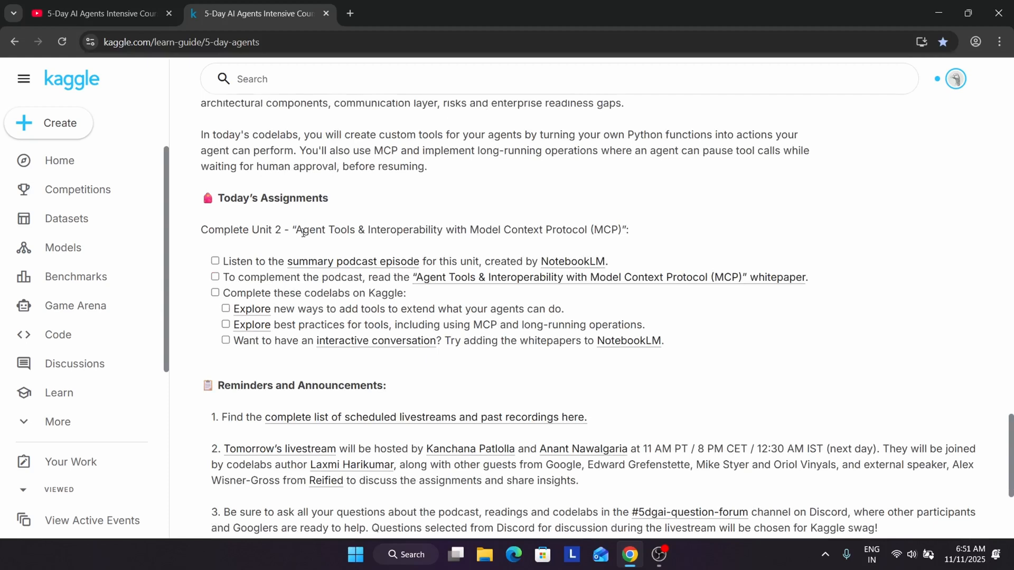
{"action": "mouse_move", "coordinate": [331, 268]}
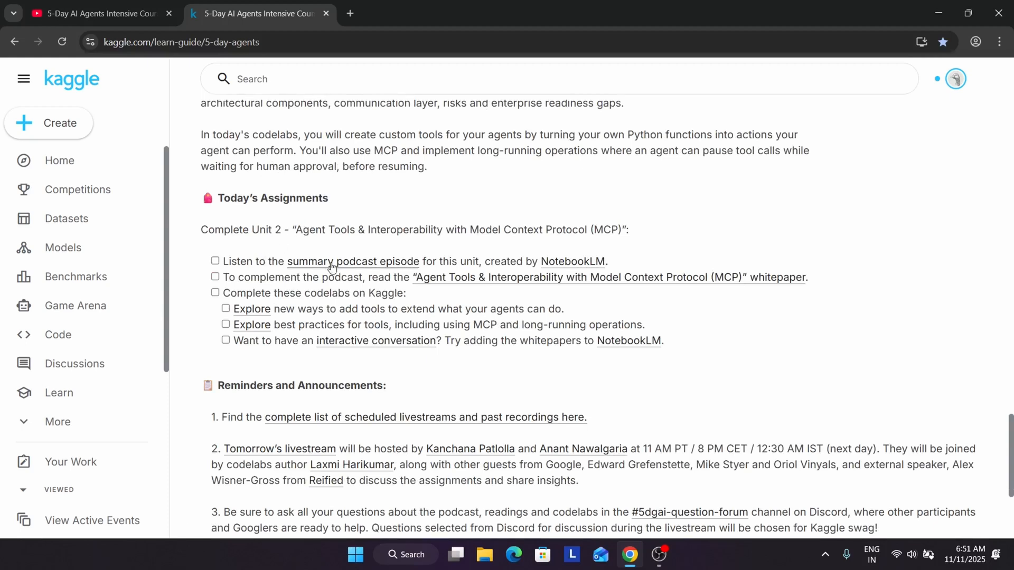
{"action": "mouse_move", "coordinate": [353, 261]}
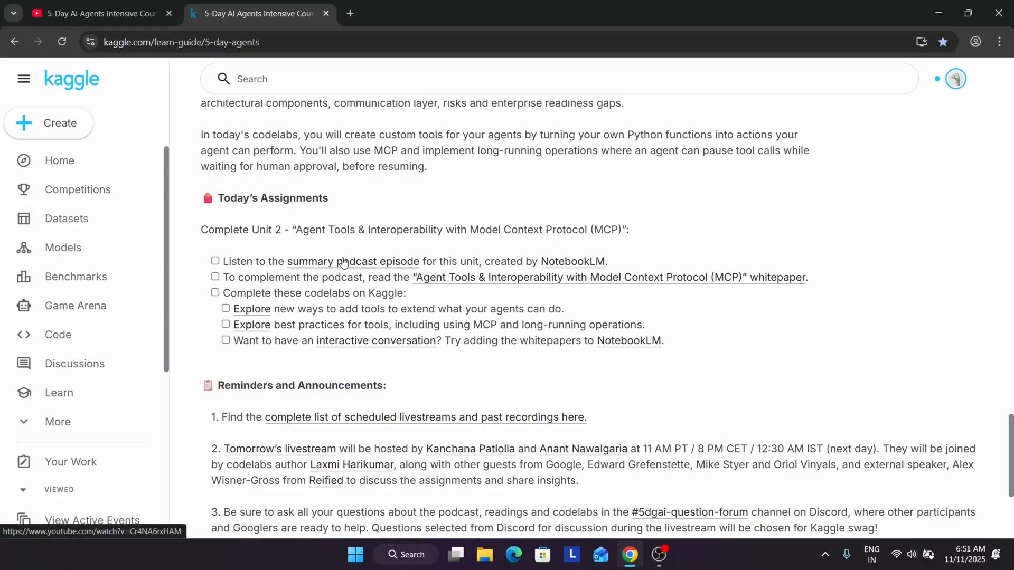
{"action": "left_click", "coordinate": [352, 261]}
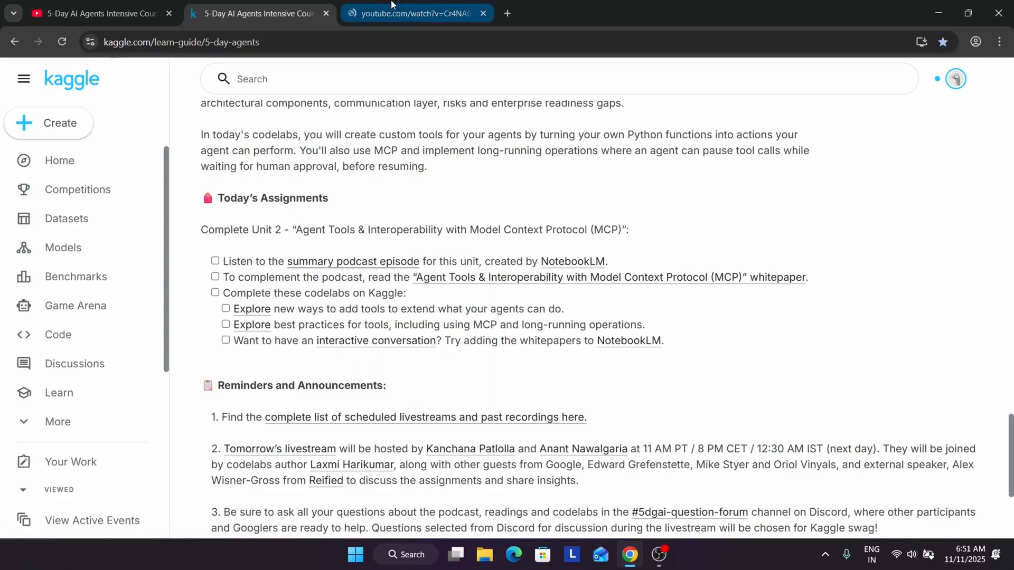
{"action": "left_click", "coordinate": [482, 12]}
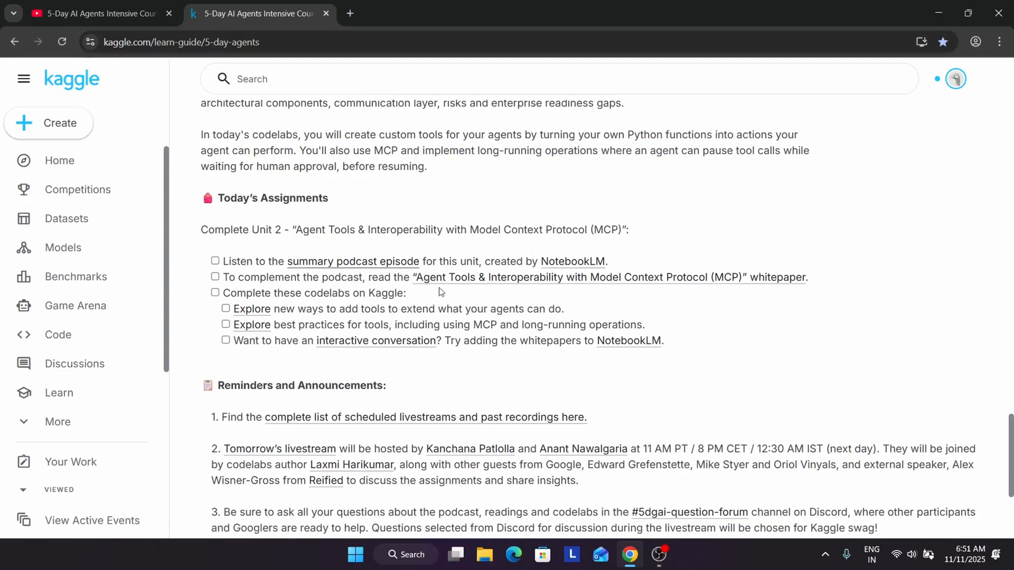
Step: Open the MCP whitepaper link in a new tab beside the course guide
{"action": "right_click", "coordinate": [475, 277]}
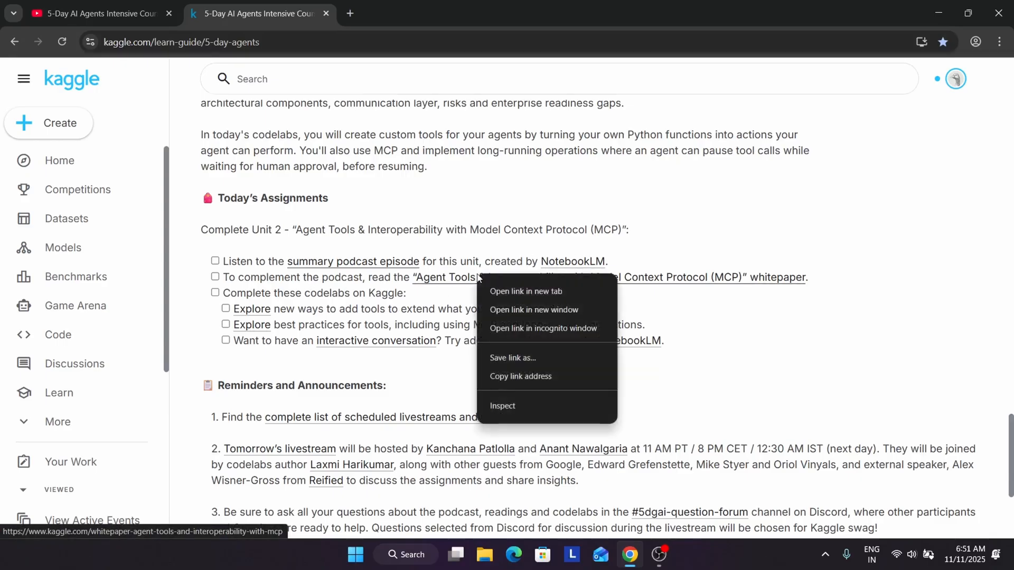
{"action": "left_click", "coordinate": [525, 291]}
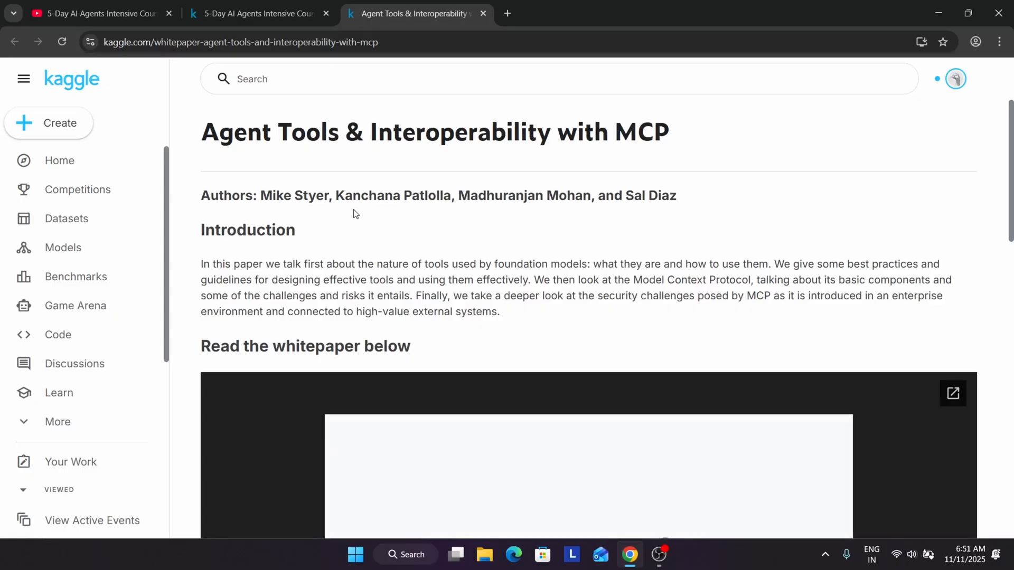
Step: Skim down through the whitepaper's table of contents
{"action": "scroll", "scroll_direction": "down", "scroll_amount": 3}
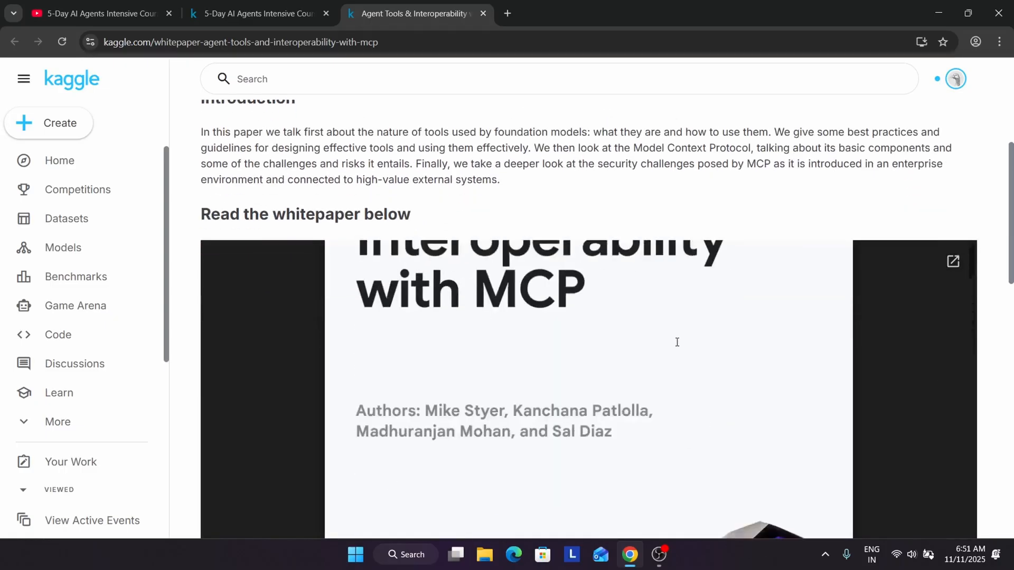
{"action": "scroll", "scroll_direction": "down", "scroll_amount": 3}
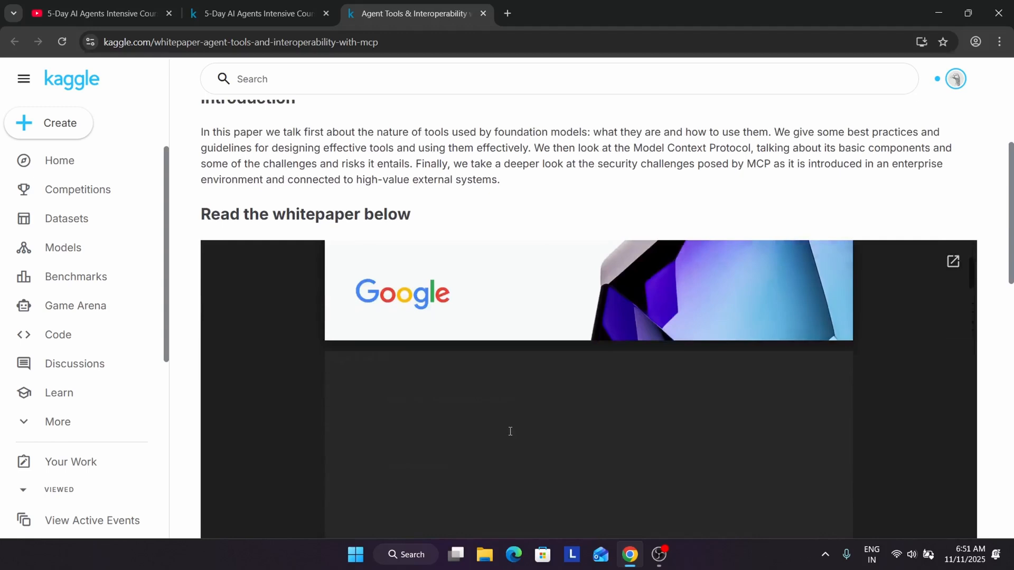
{"action": "scroll", "scroll_direction": "down", "scroll_amount": 3}
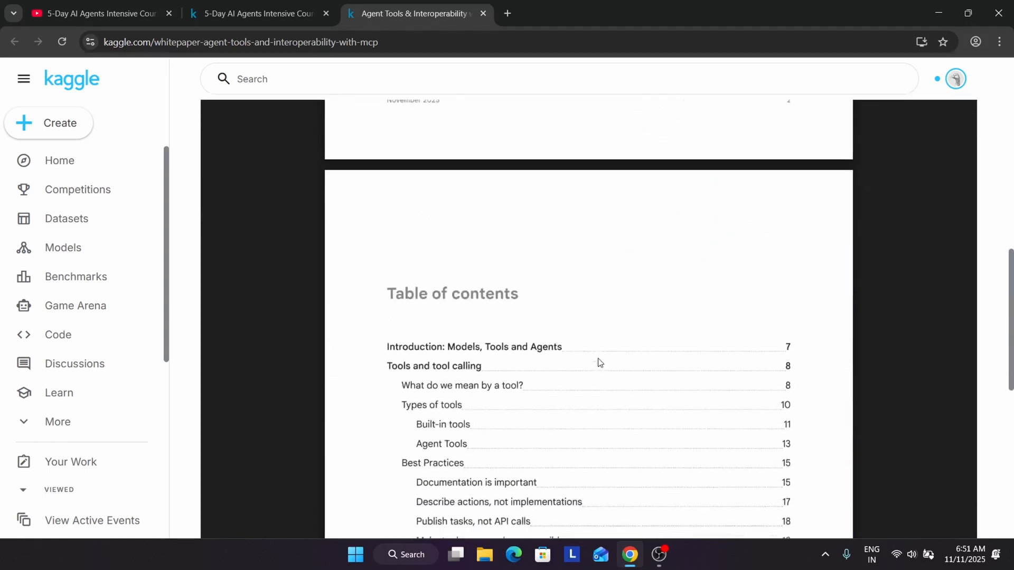
{"action": "scroll", "scroll_direction": "down", "scroll_amount": 3}
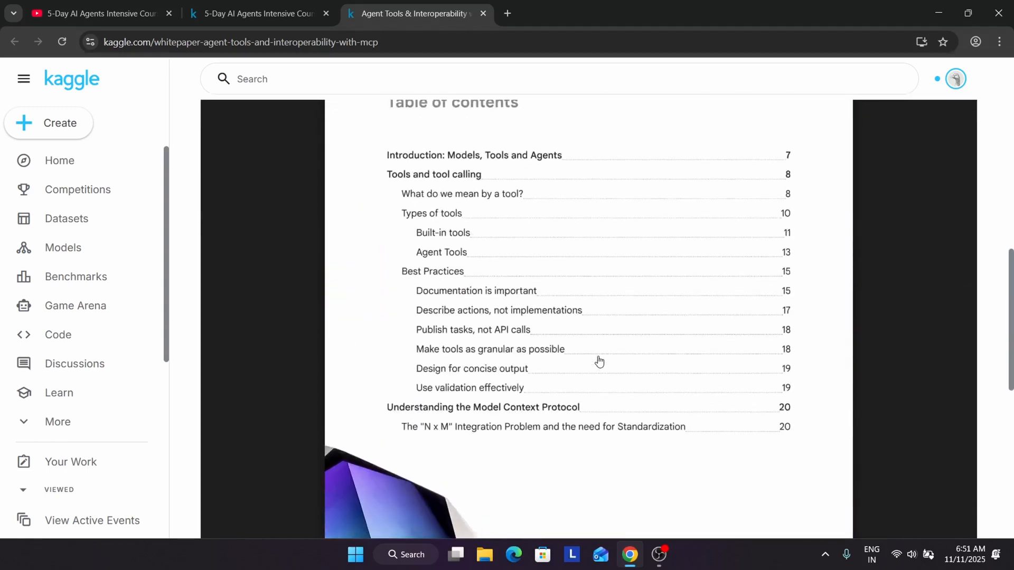
{"action": "scroll", "scroll_direction": "down", "scroll_amount": 3}
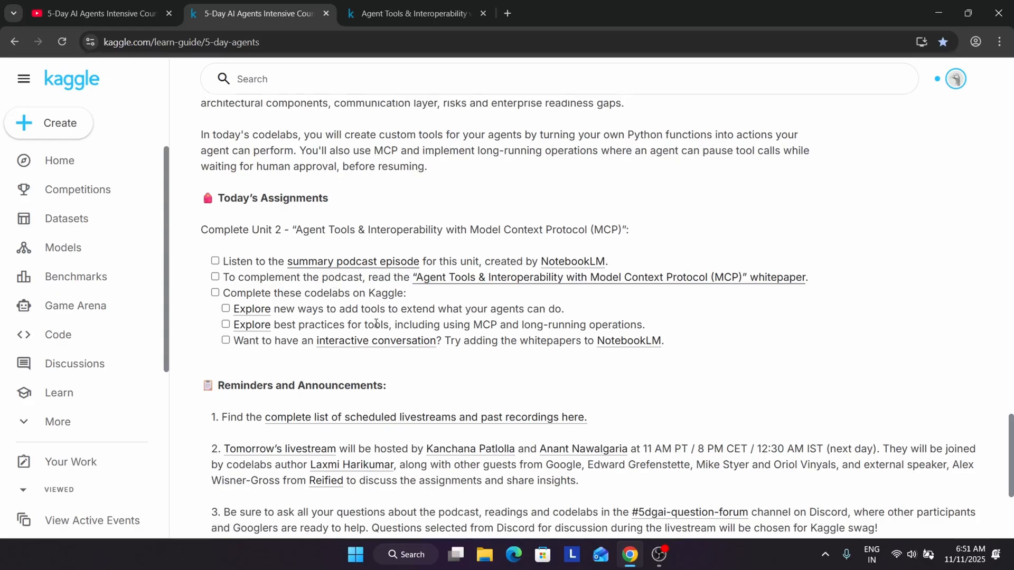
{"action": "mouse_move", "coordinate": [251, 308]}
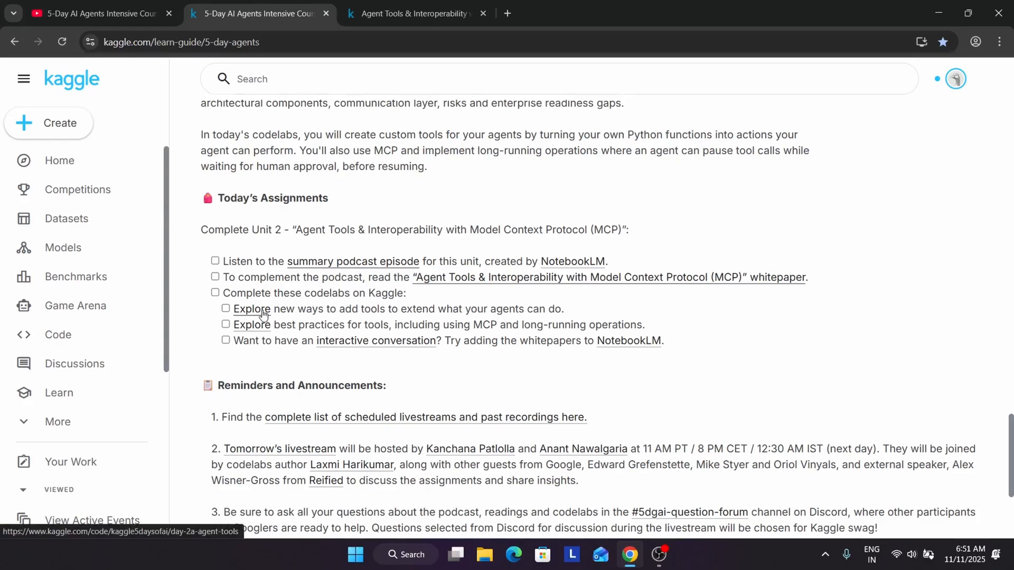
Step: Open the Day 2a - Agent Tools codelab and make an editable copy with Copy & Edit
{"action": "left_click", "coordinate": [251, 324]}
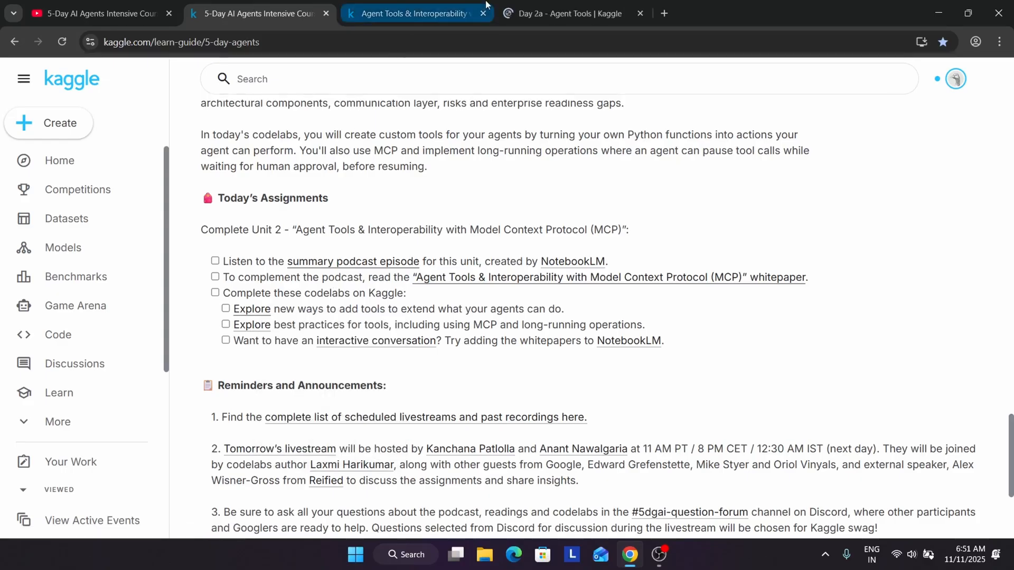
{"action": "left_click", "coordinate": [568, 13]}
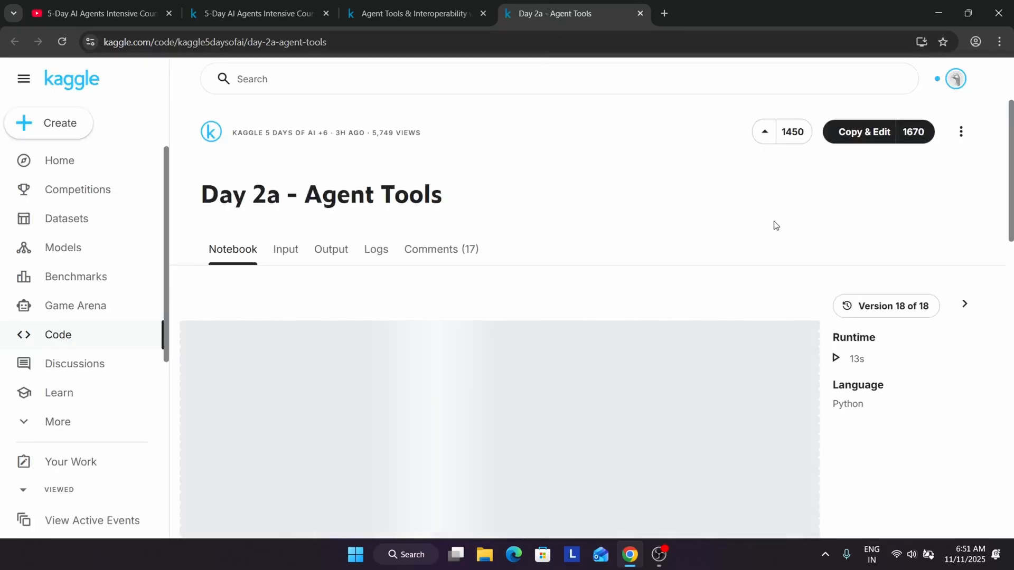
{"action": "mouse_move", "coordinate": [938, 169]}
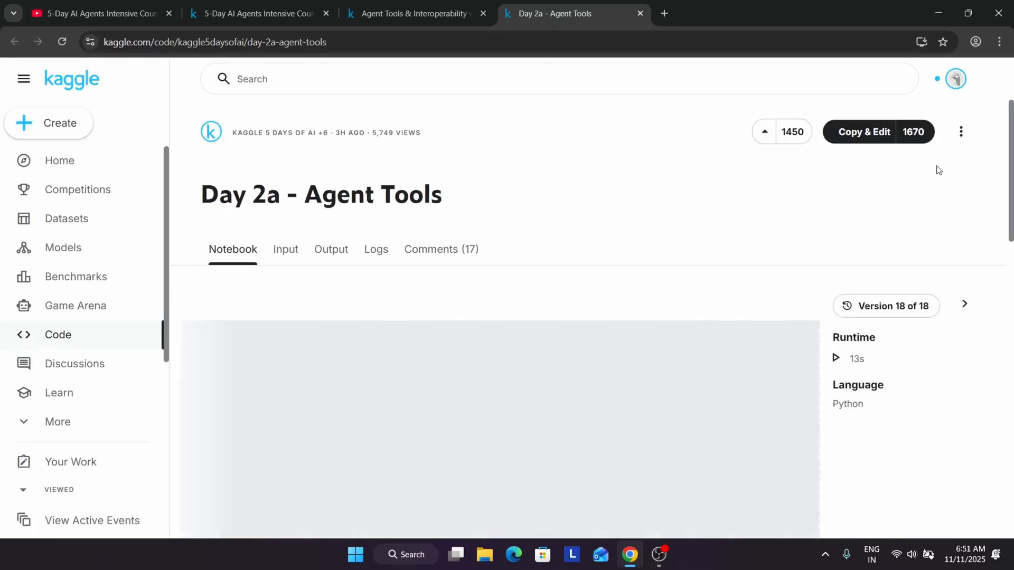
{"action": "mouse_move", "coordinate": [854, 136]}
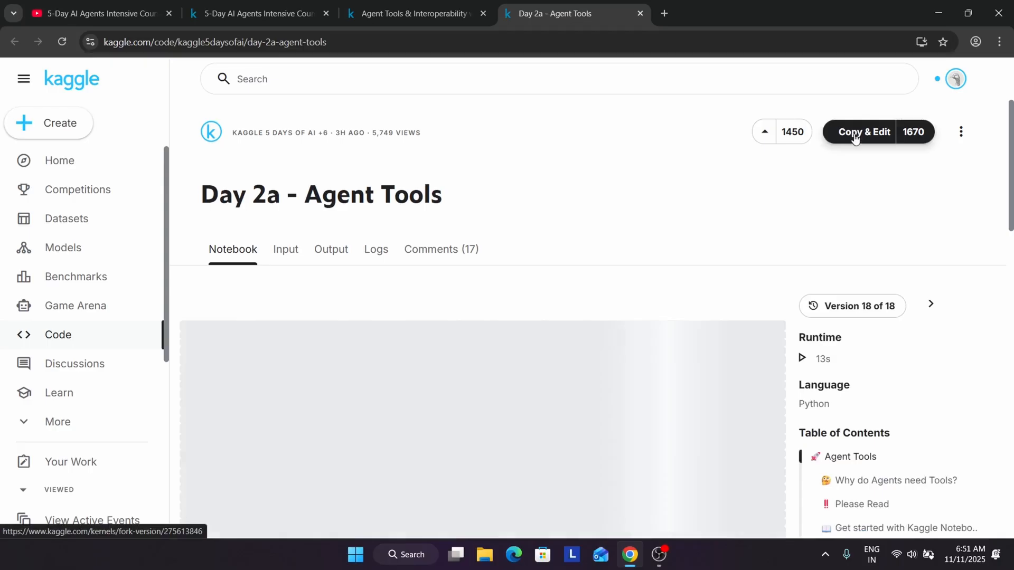
{"action": "left_click", "coordinate": [863, 132]}
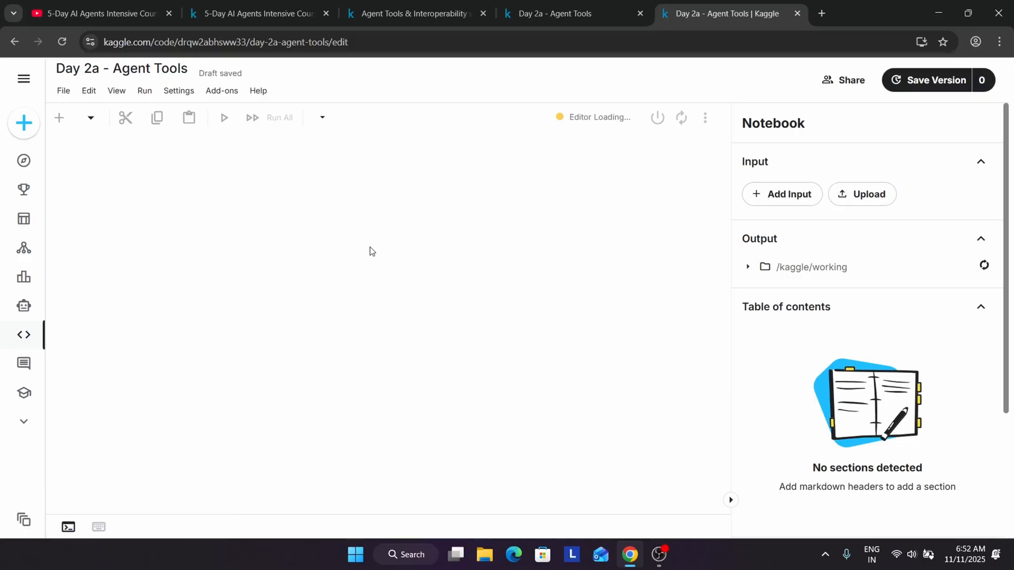
Step: Return to the YouTube course playlist and select its second video
{"action": "left_click", "coordinate": [97, 13]}
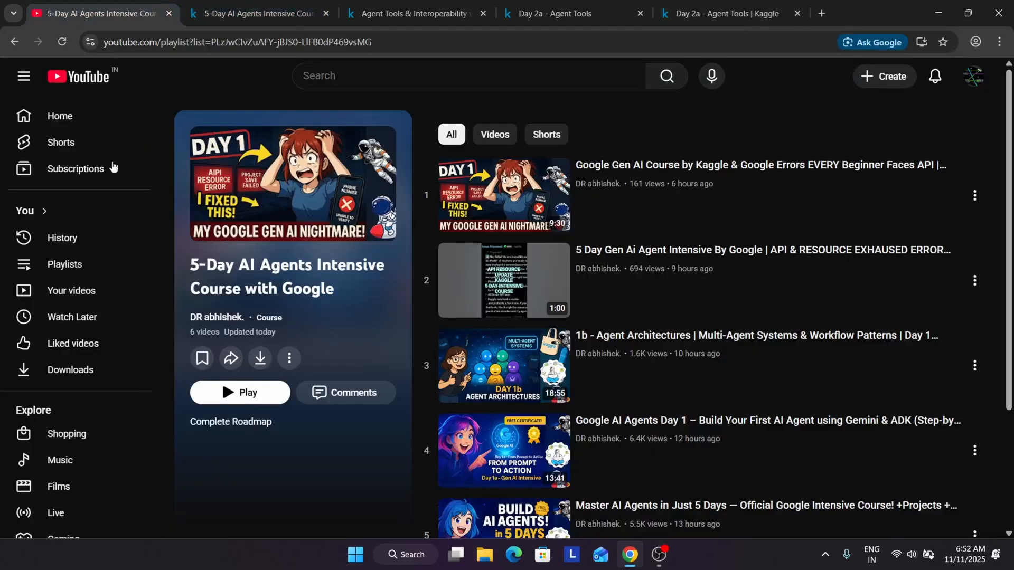
{"action": "mouse_move", "coordinate": [674, 247]}
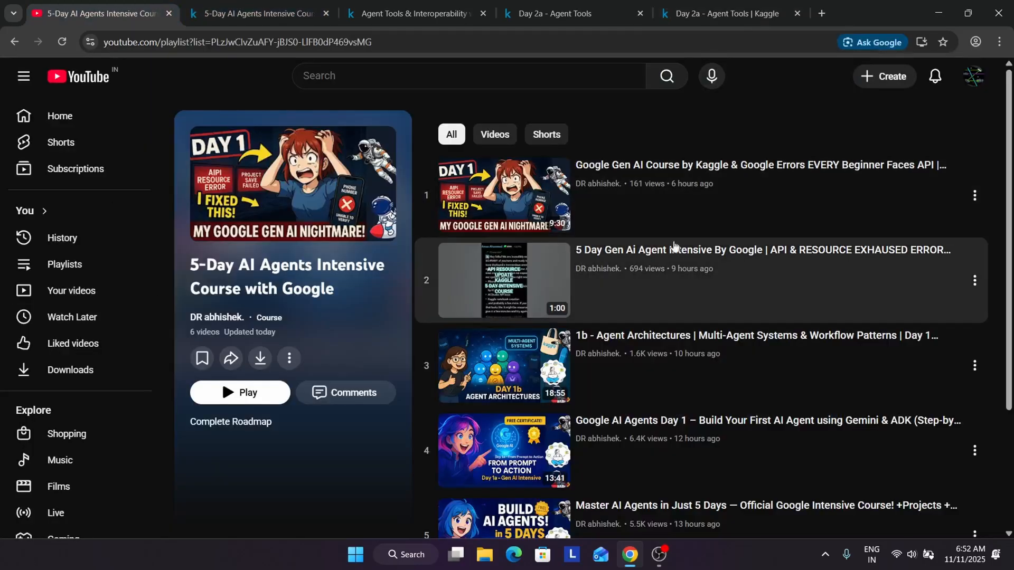
{"action": "left_click", "coordinate": [730, 12]}
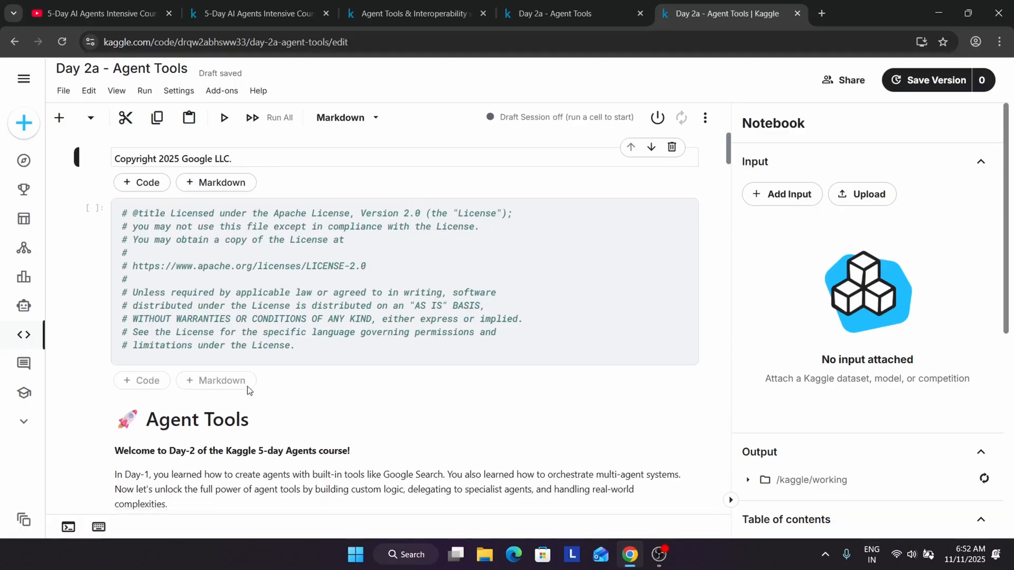
{"action": "scroll", "scroll_direction": "down", "scroll_amount": 3}
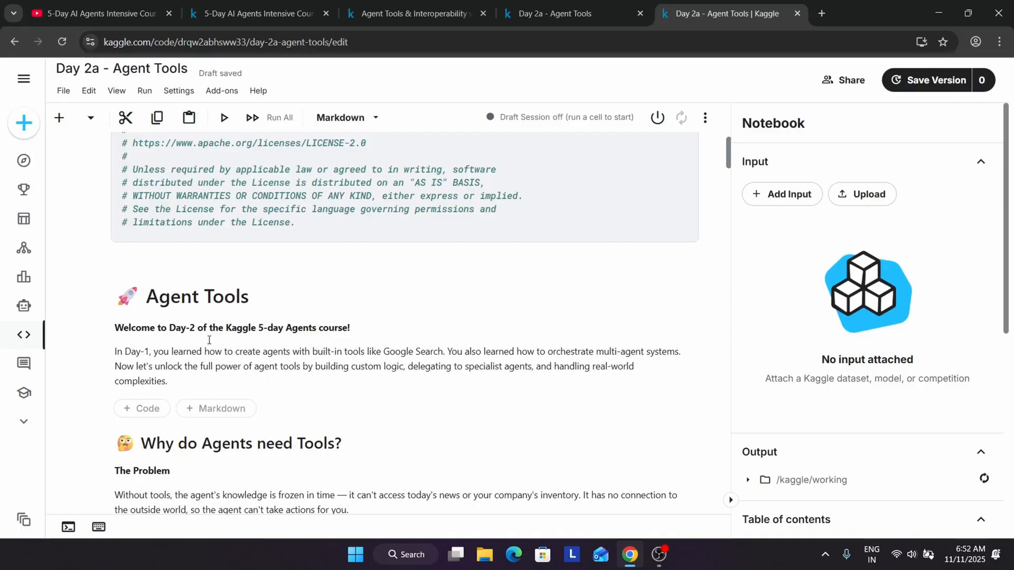
{"action": "mouse_move", "coordinate": [235, 353]}
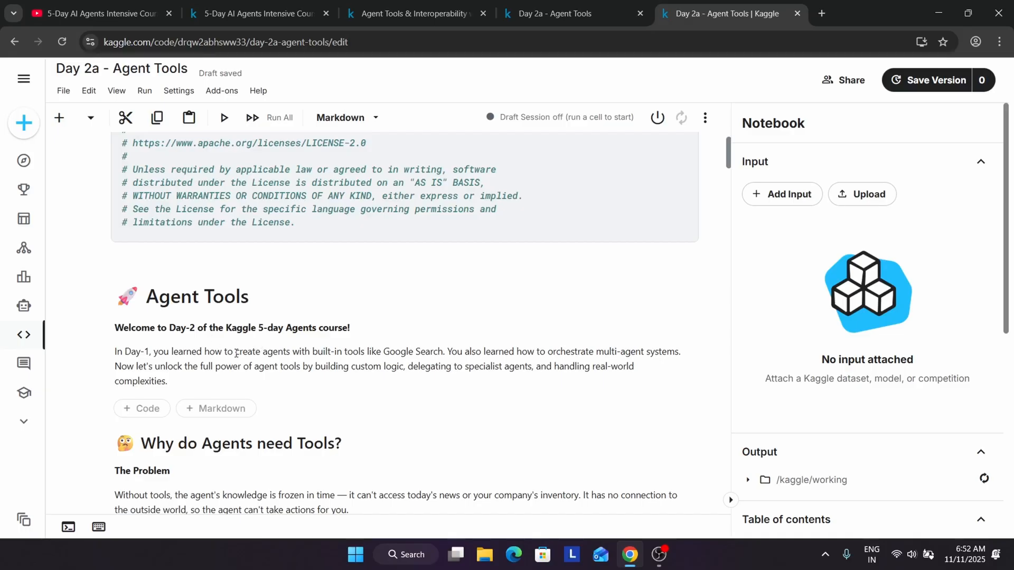
{"action": "mouse_move", "coordinate": [234, 350]}
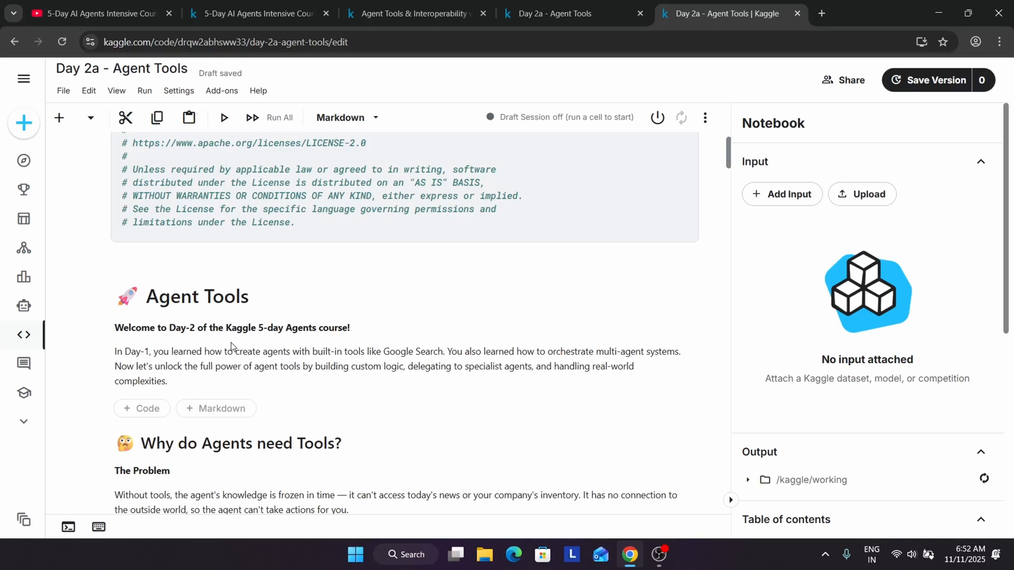
{"action": "scroll", "scroll_direction": "down", "scroll_amount": 3}
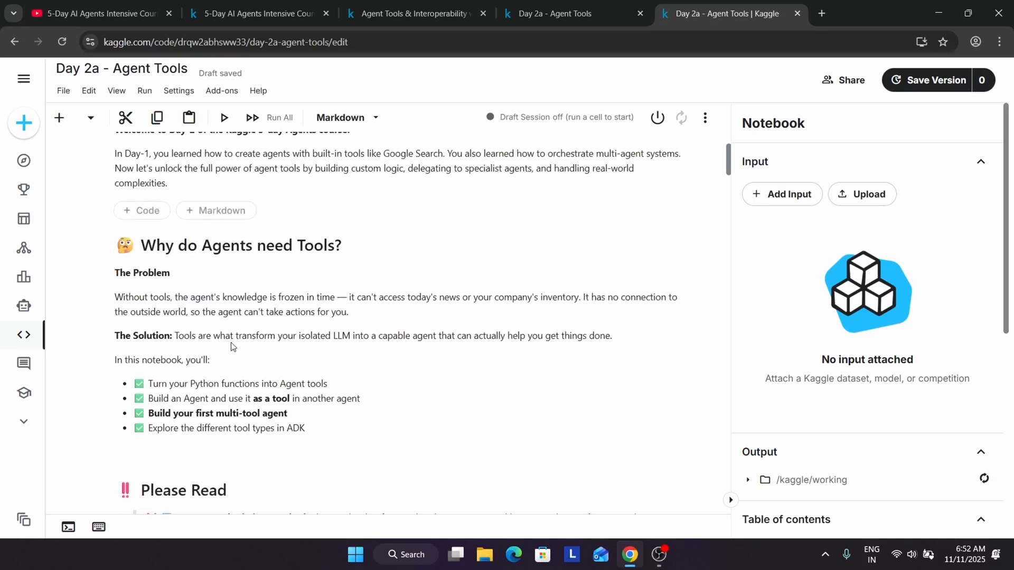
{"action": "scroll", "scroll_direction": "down", "scroll_amount": 3}
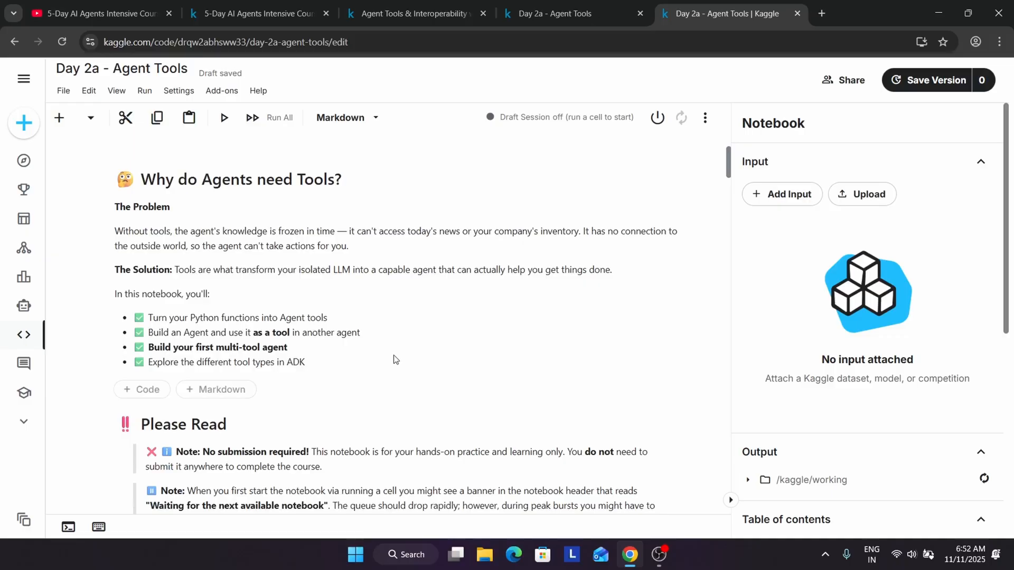
{"action": "mouse_move", "coordinate": [389, 343]}
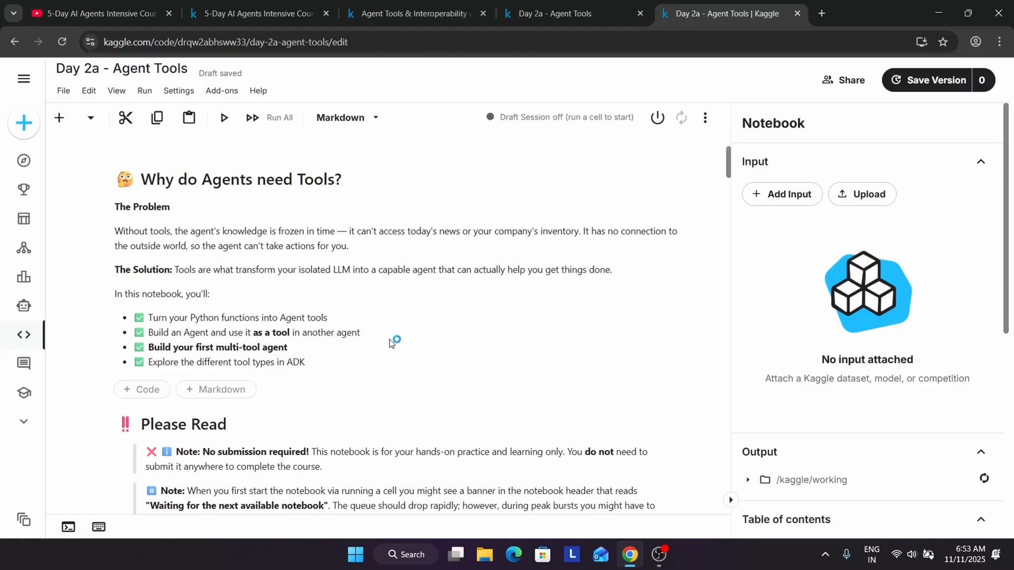
{"action": "scroll", "scroll_direction": "down", "scroll_amount": 3}
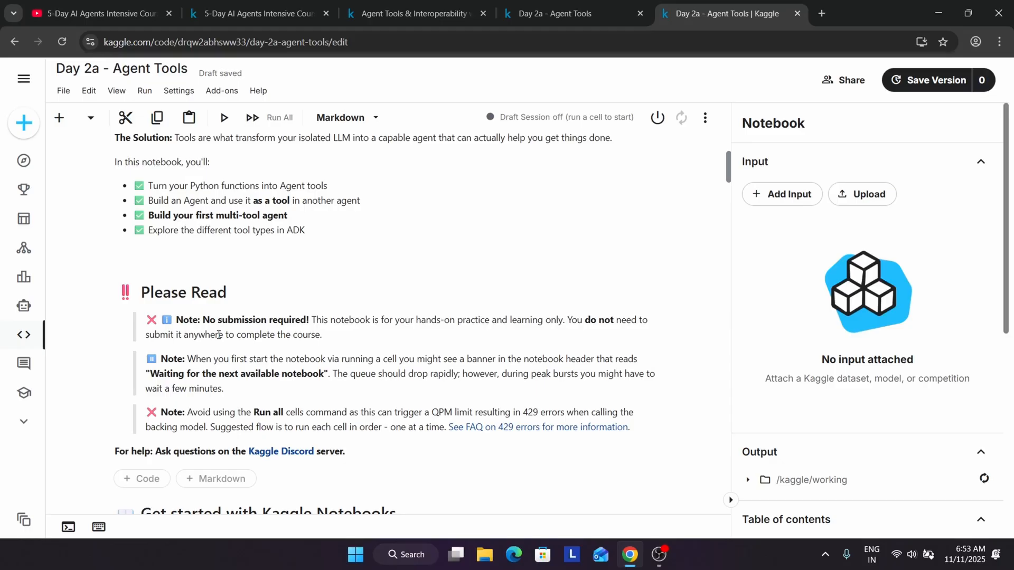
{"action": "scroll", "scroll_direction": "down", "scroll_amount": 3}
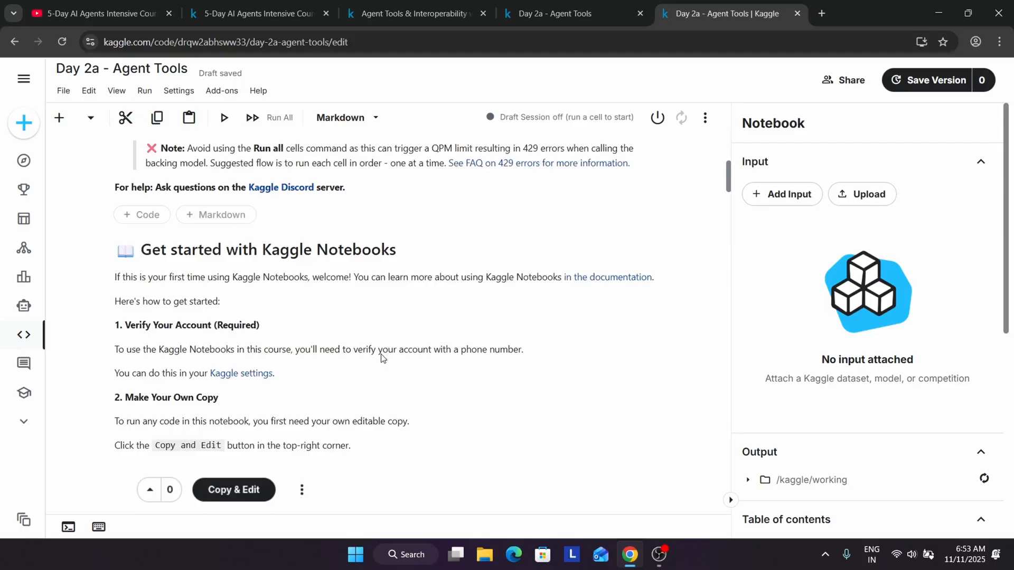
{"action": "scroll", "scroll_direction": "down", "scroll_amount": 3}
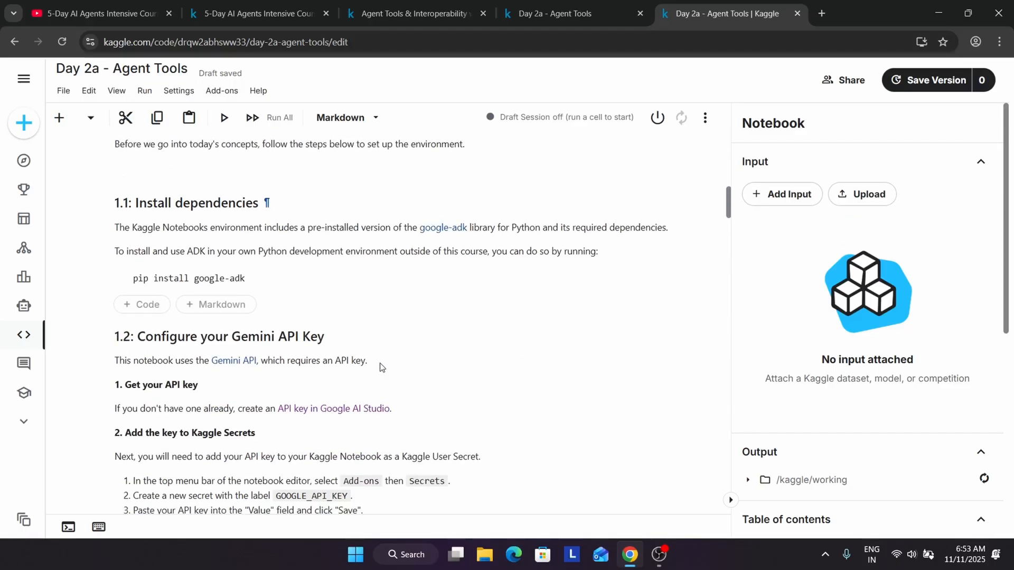
{"action": "scroll", "scroll_direction": "down", "scroll_amount": 3}
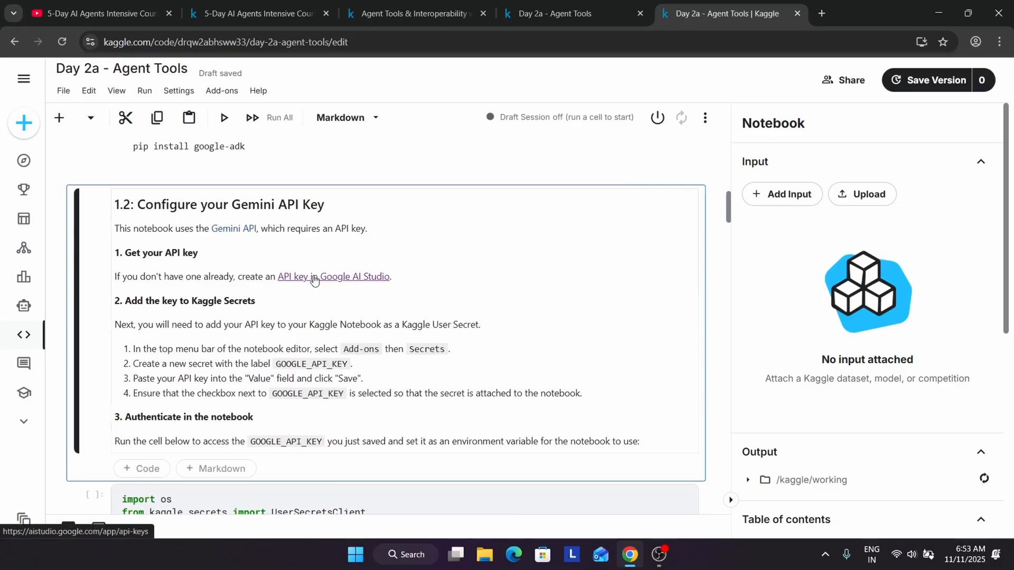
Step: In Google AI Studio's API keys page, delete the existing old API key
{"action": "left_click", "coordinate": [354, 275]}
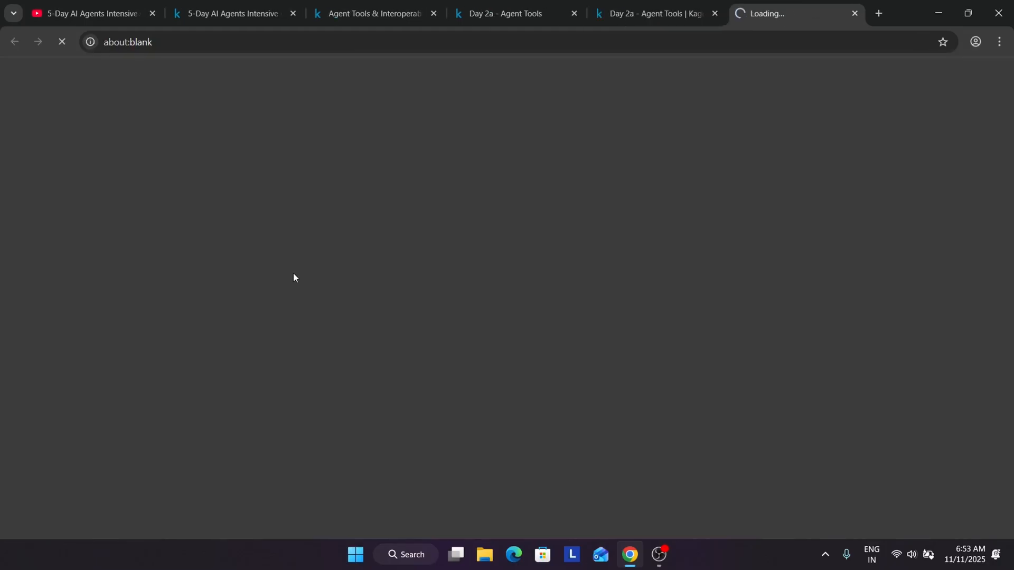
{"action": "mouse_move", "coordinate": [607, 240]}
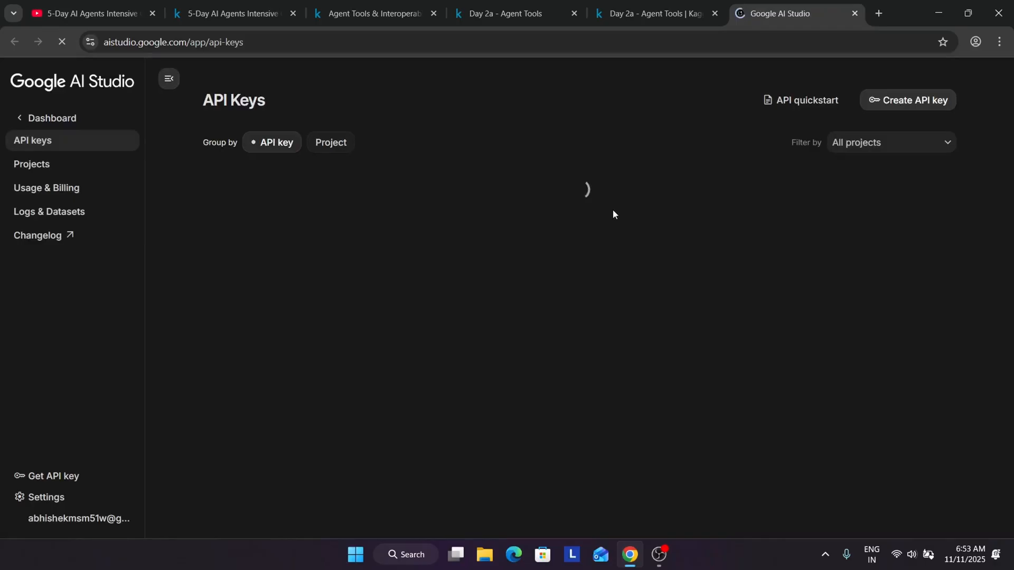
{"action": "mouse_move", "coordinate": [981, 242]}
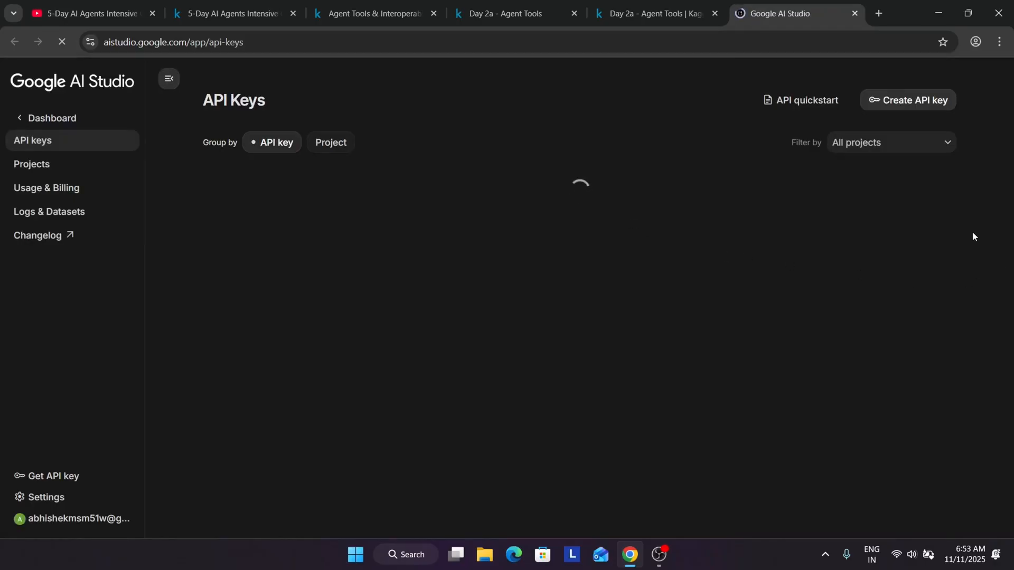
{"action": "mouse_move", "coordinate": [653, 13]}
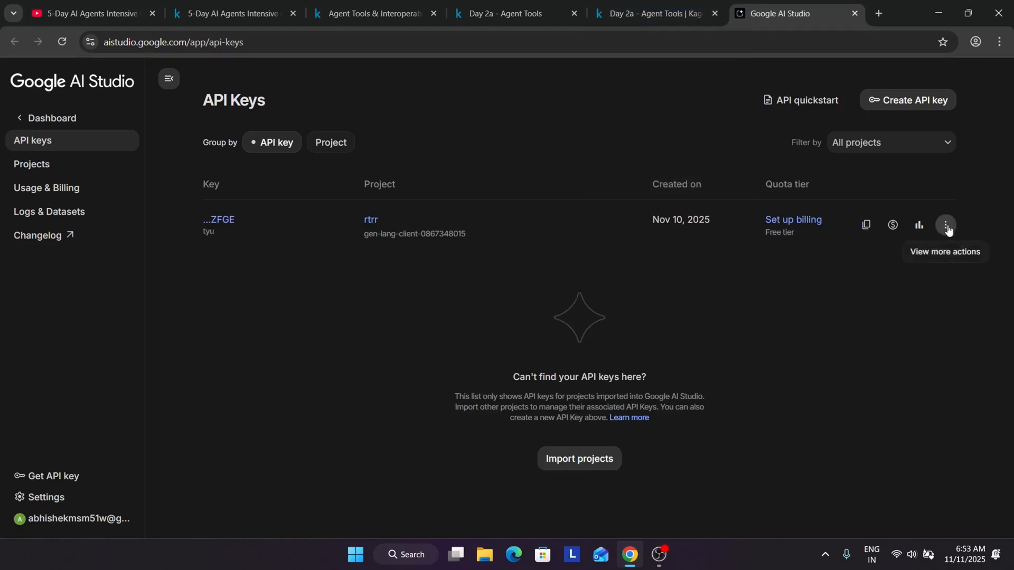
{"action": "left_click", "coordinate": [944, 223]}
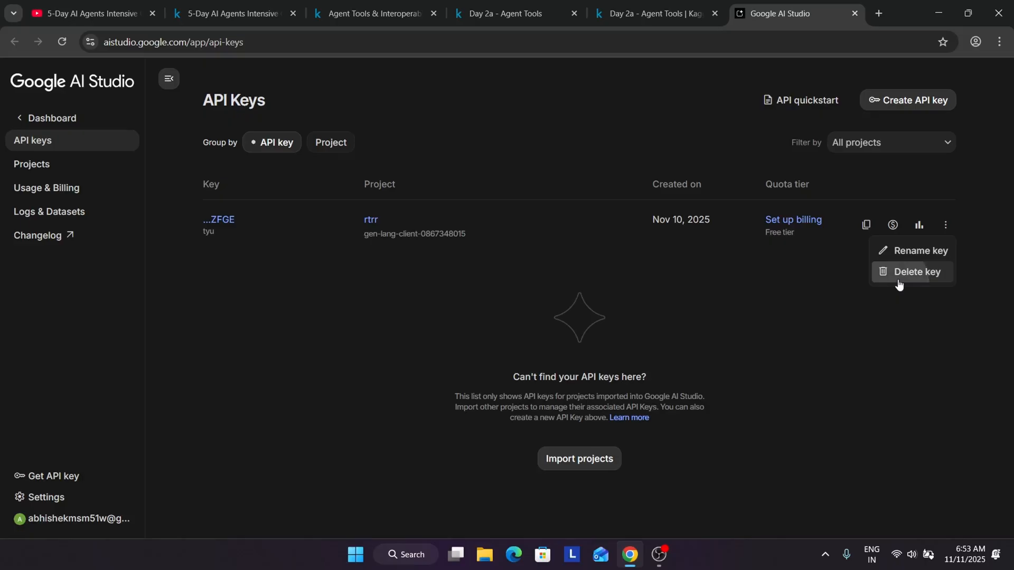
{"action": "left_click", "coordinate": [916, 271]}
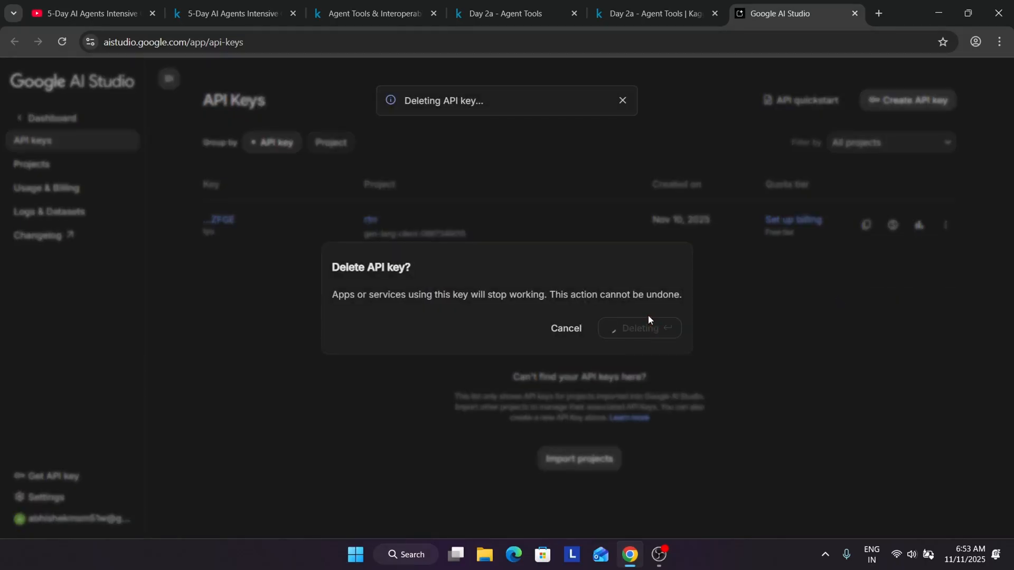
{"action": "left_click", "coordinate": [639, 327]}
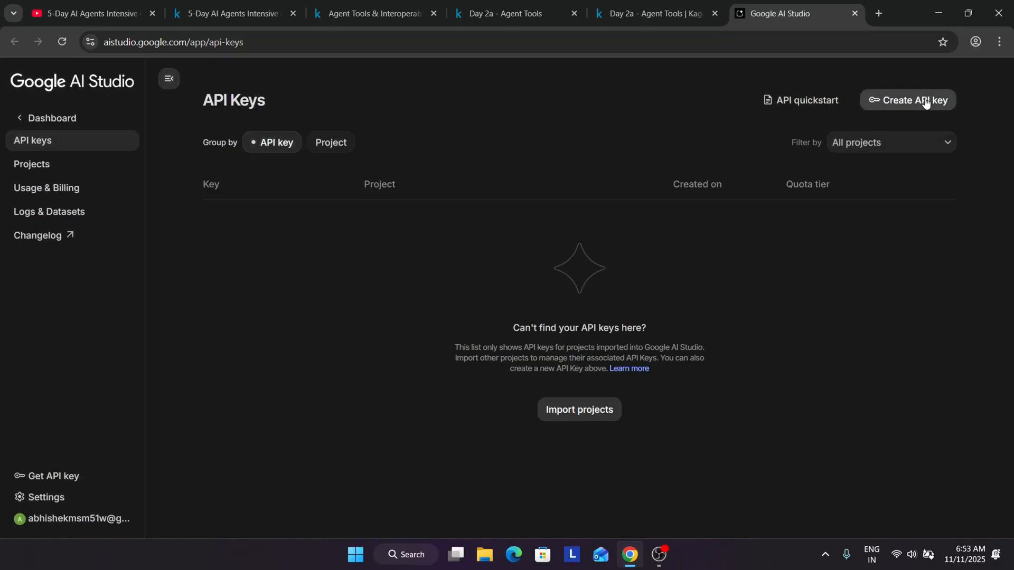
Step: Create a new API key named day2 under a newly created cloud project day21
{"action": "left_click", "coordinate": [907, 100]}
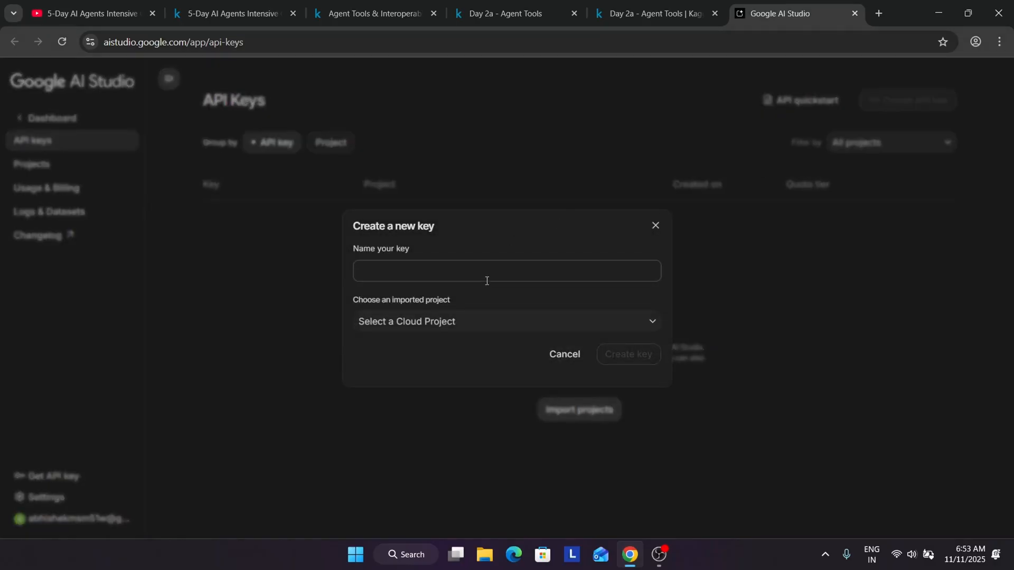
{"action": "type", "text": "day2"}
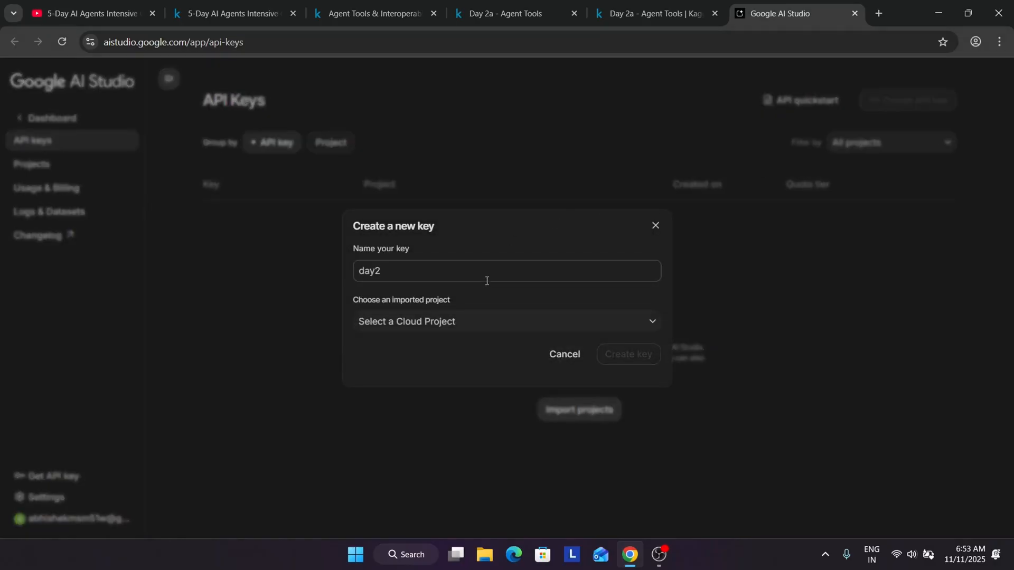
{"action": "left_click", "coordinate": [505, 321]}
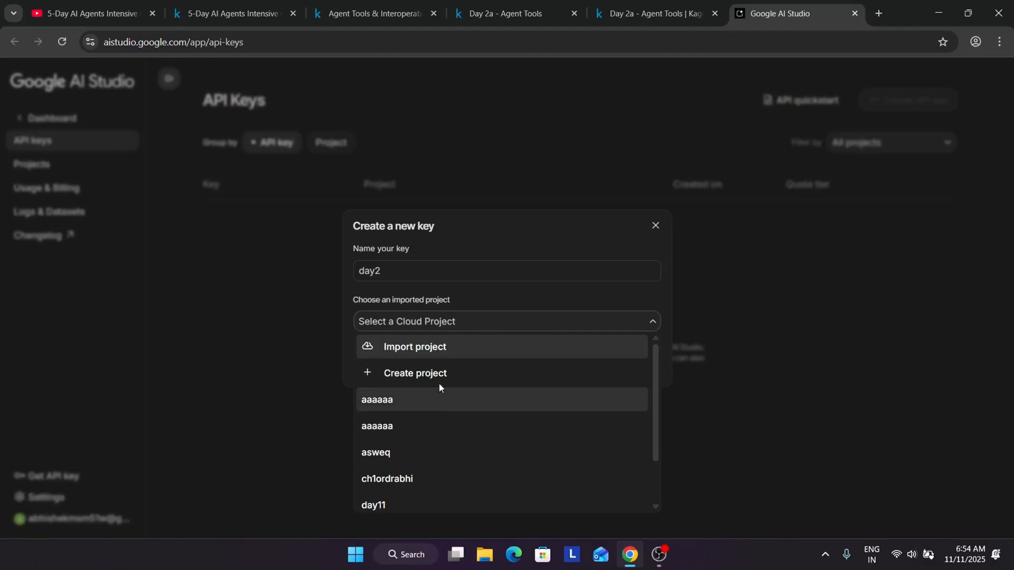
{"action": "left_click", "coordinate": [414, 373]}
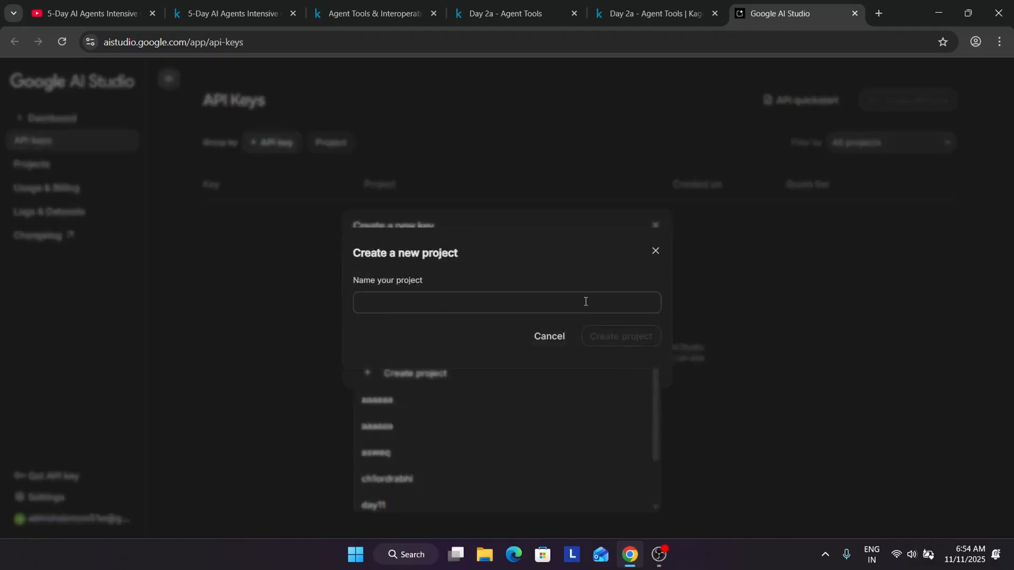
{"action": "type", "text": "day21"}
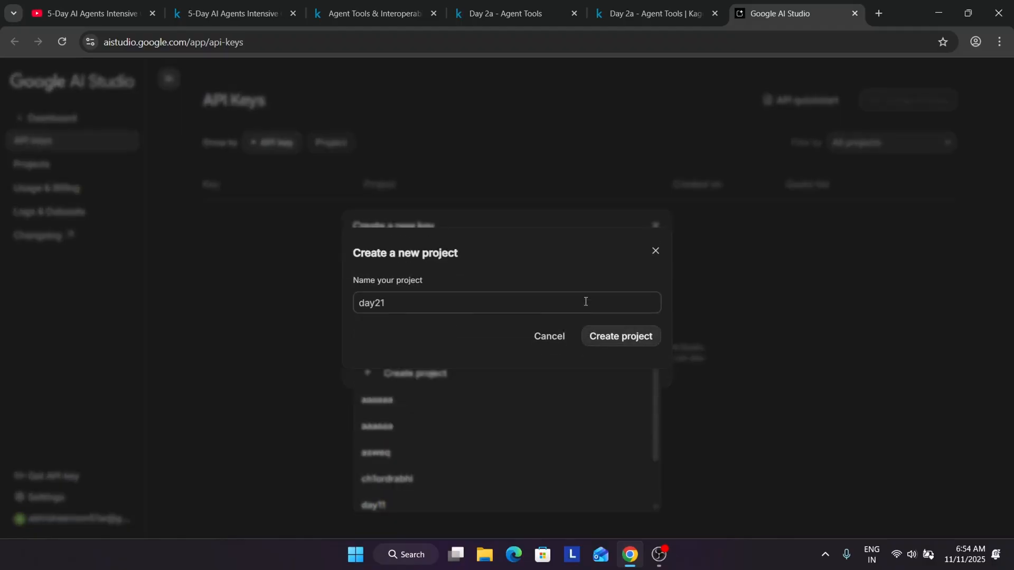
{"action": "left_click", "coordinate": [618, 336]}
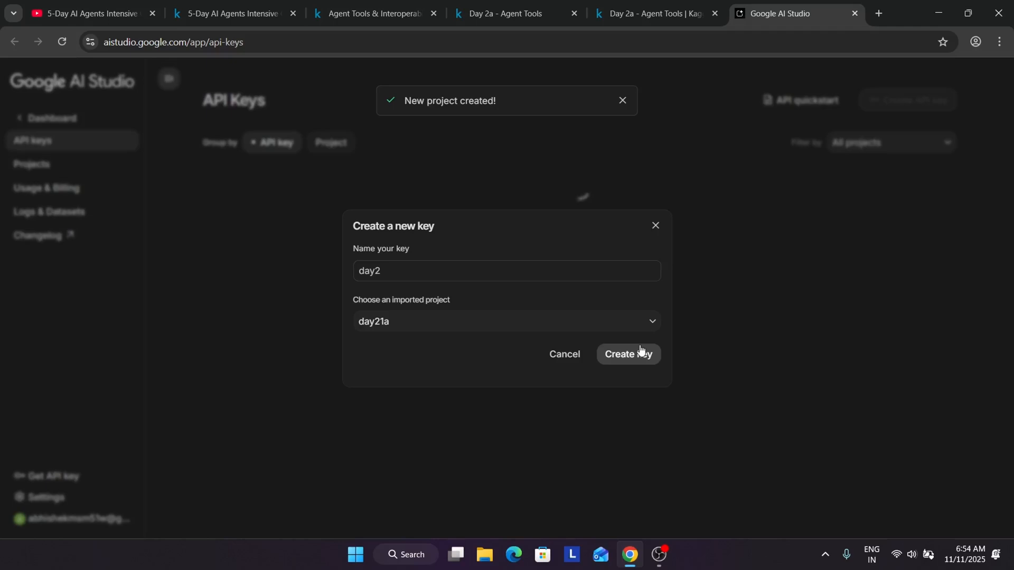
{"action": "left_click", "coordinate": [626, 354]}
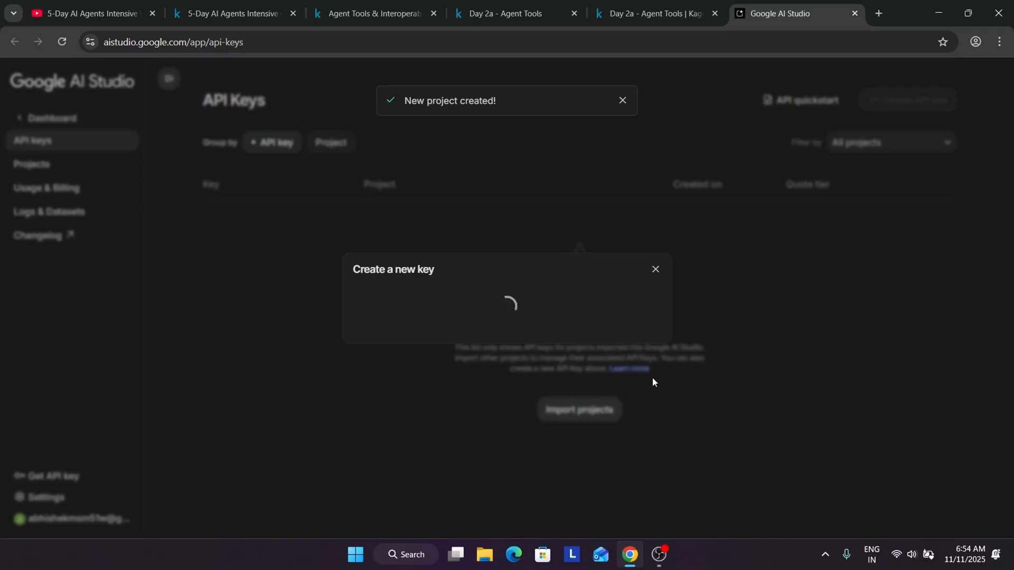
{"action": "left_click", "coordinate": [654, 269]}
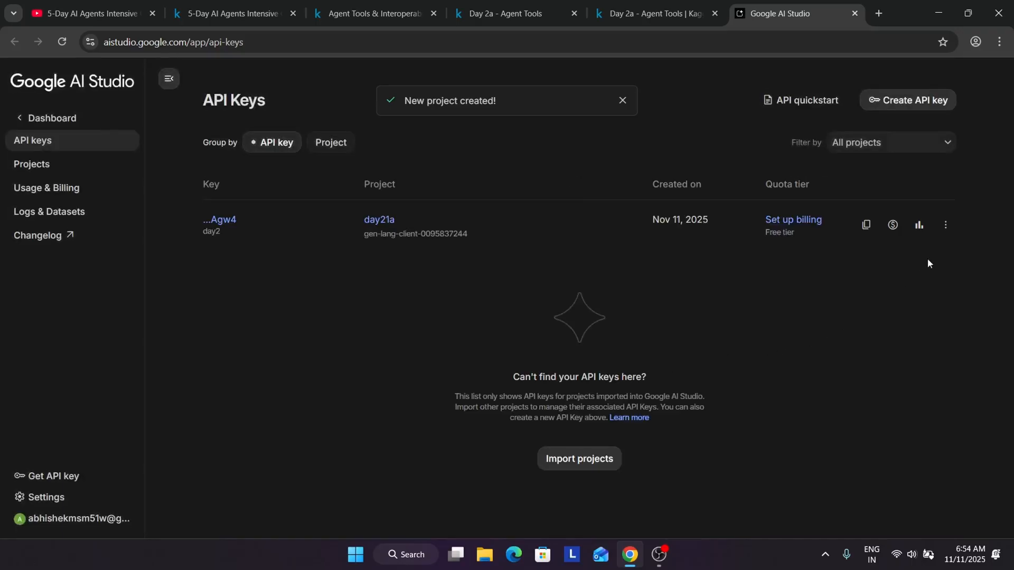
Step: Back in the Day 2a notebook, open the Secrets panel and cancel the new-secret form
{"action": "left_click", "coordinate": [653, 12]}
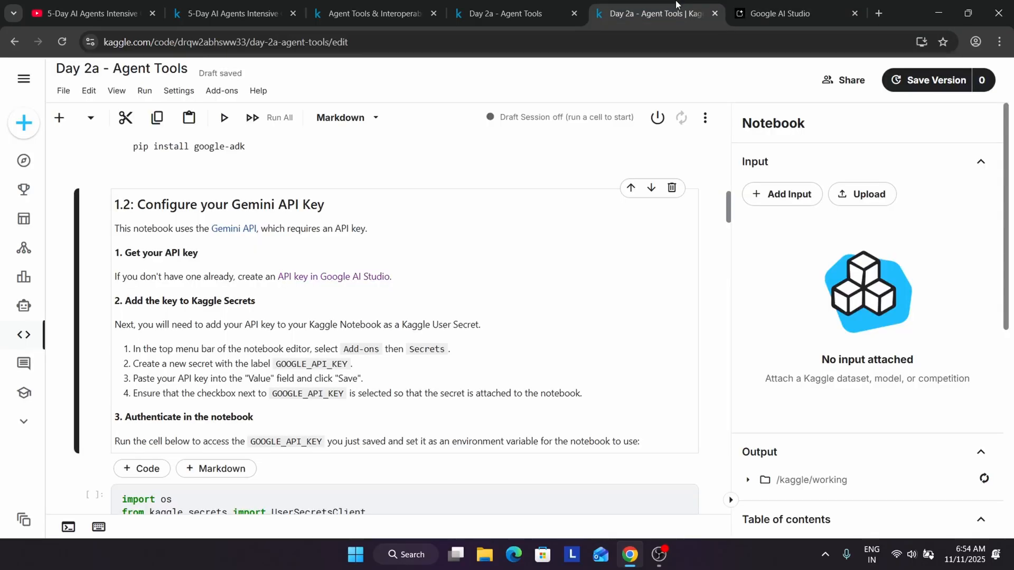
{"action": "left_click", "coordinate": [220, 91]}
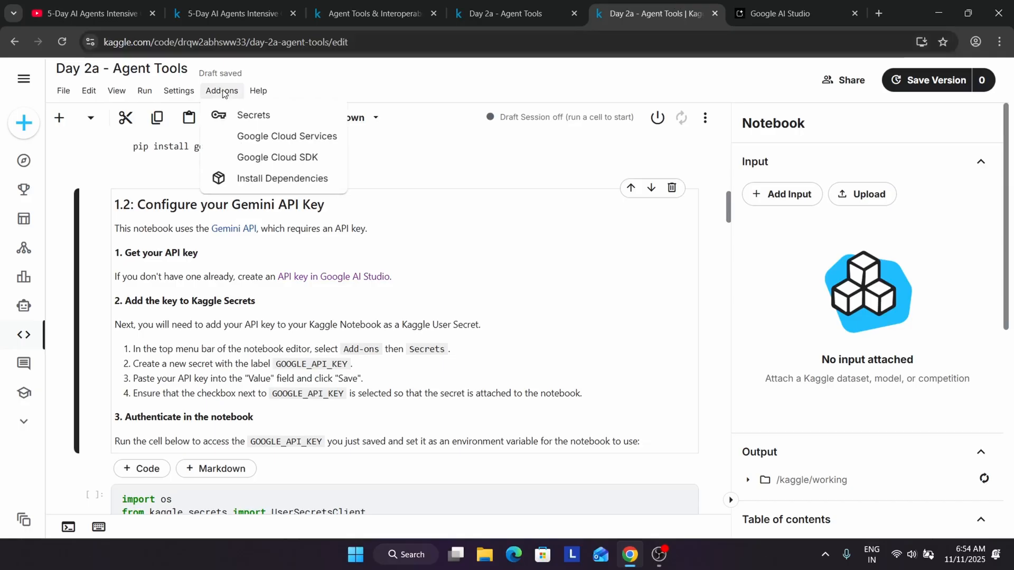
{"action": "left_click", "coordinate": [253, 115]}
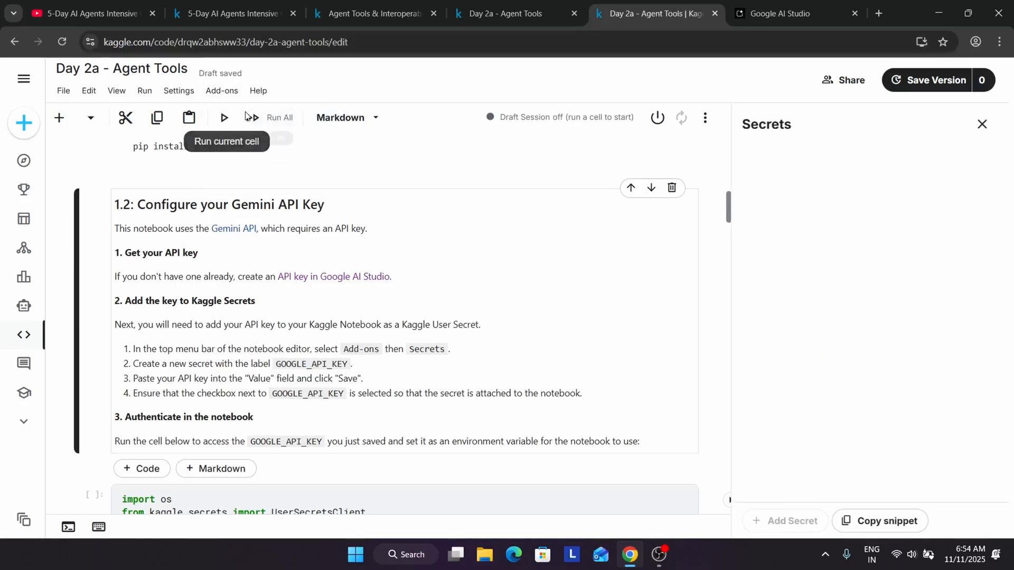
{"action": "left_click", "coordinate": [879, 521]}
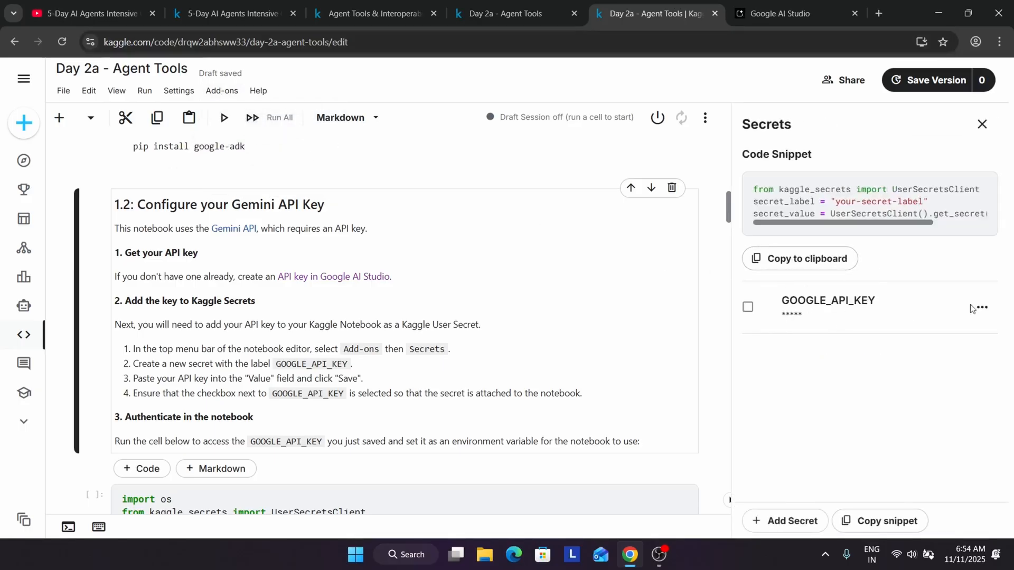
{"action": "mouse_move", "coordinate": [768, 510]}
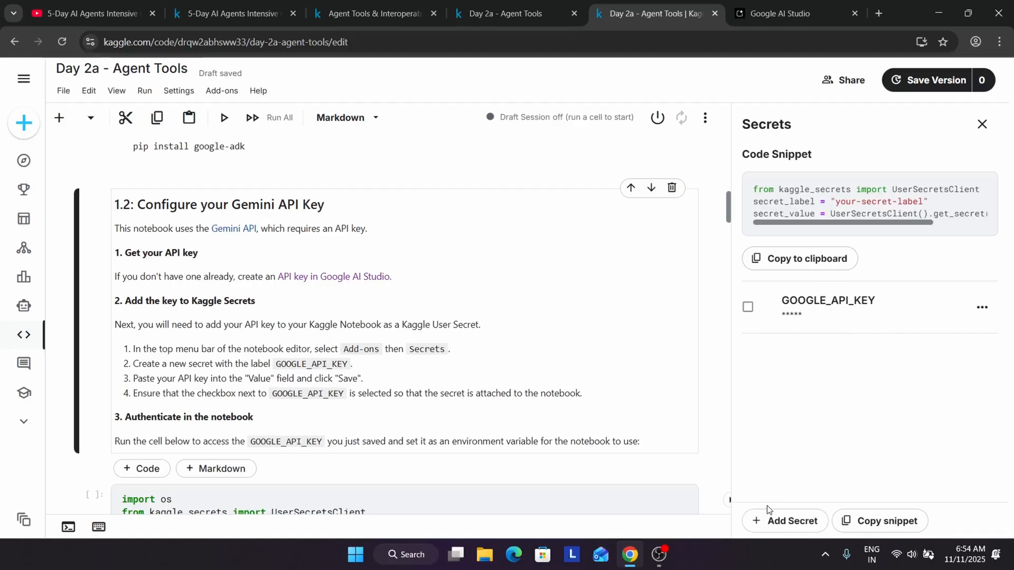
{"action": "left_click", "coordinate": [784, 521]}
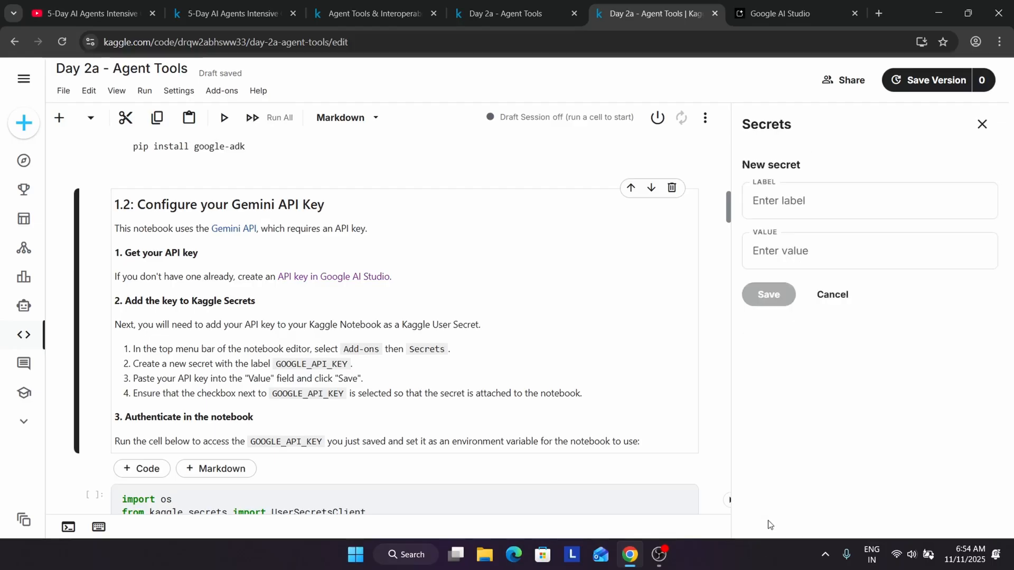
{"action": "left_click", "coordinate": [869, 251]}
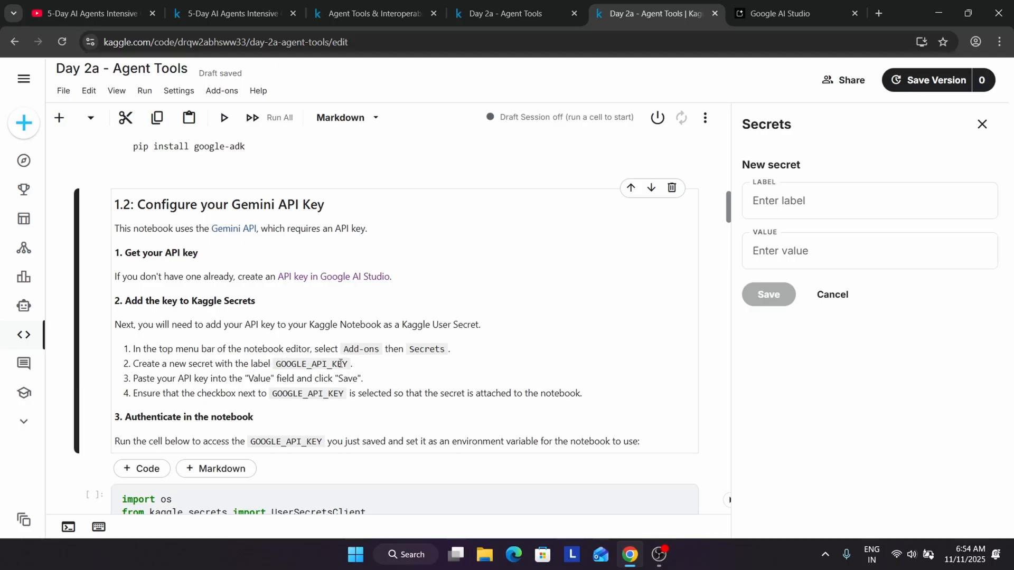
{"action": "double_click", "coordinate": [310, 363]}
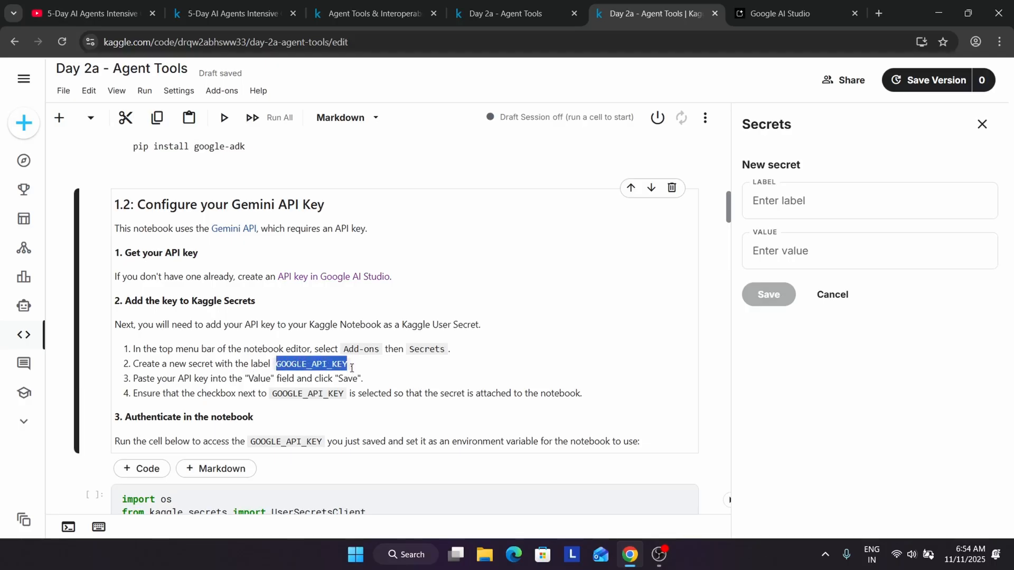
{"action": "left_click", "coordinate": [832, 295]}
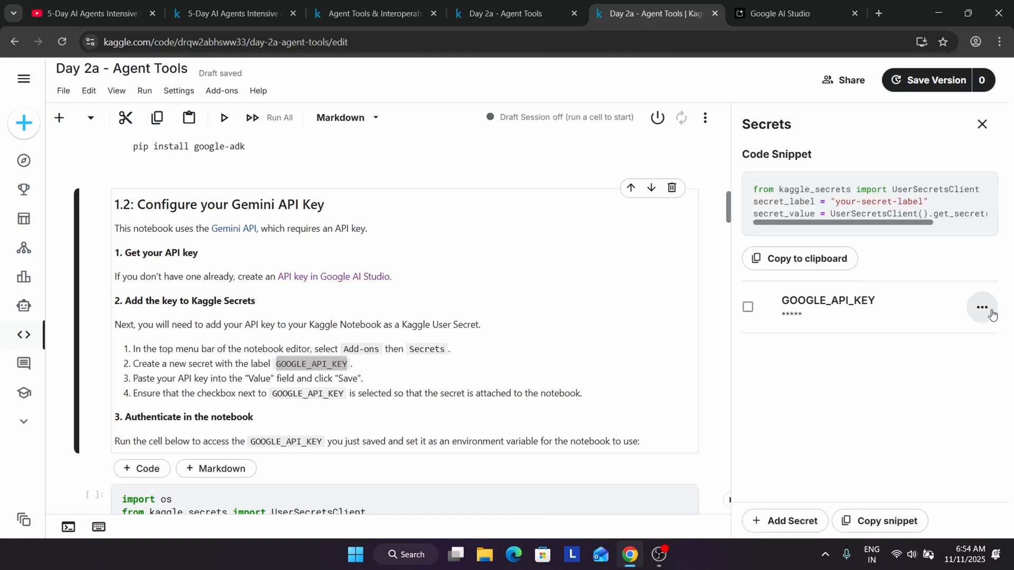
Step: Edit the existing GOOGLE_API_KEY secret's value to the new key, save and confirm
{"action": "left_click", "coordinate": [980, 306]}
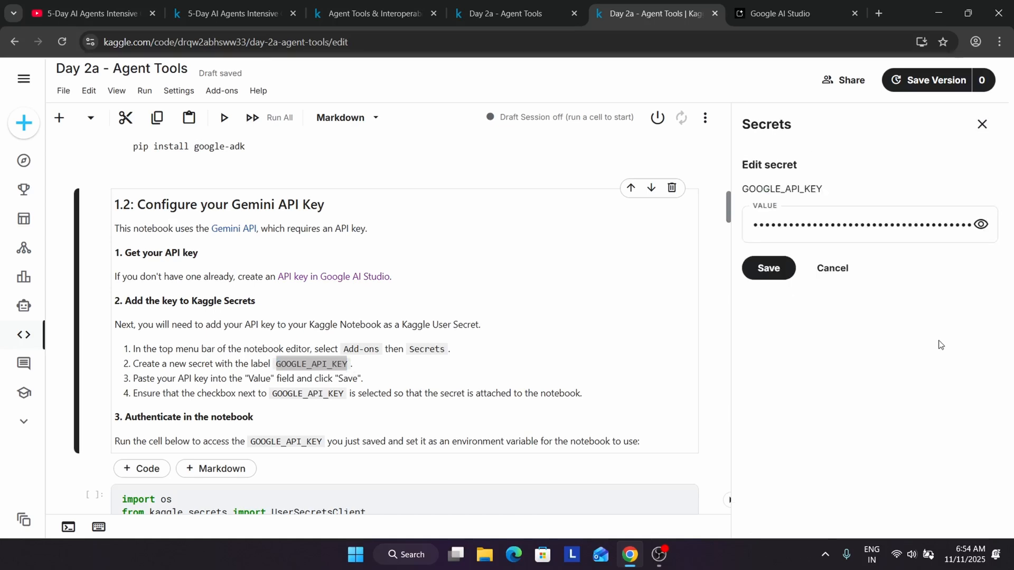
{"action": "left_click", "coordinate": [866, 224]}
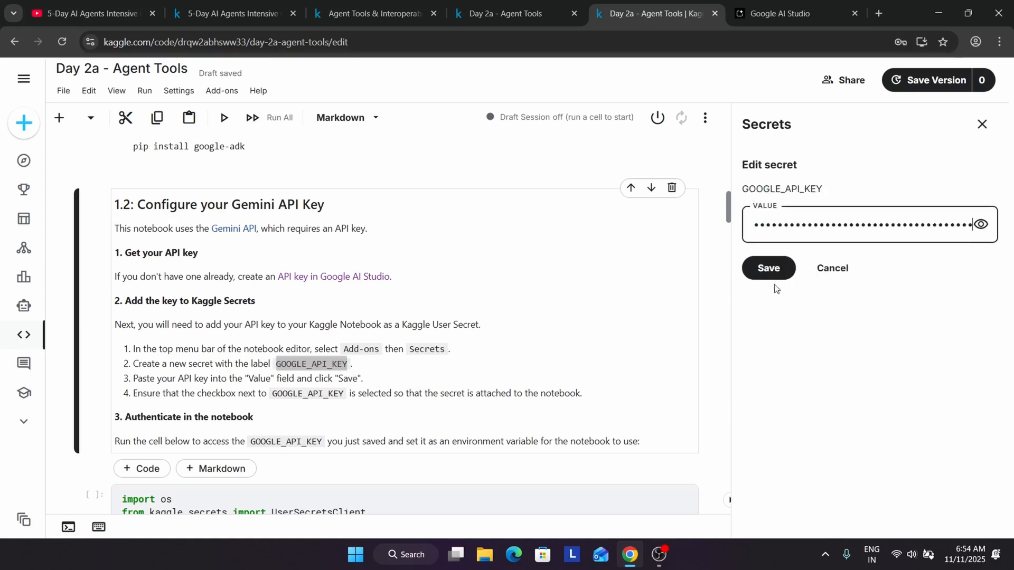
{"action": "left_click", "coordinate": [767, 268]}
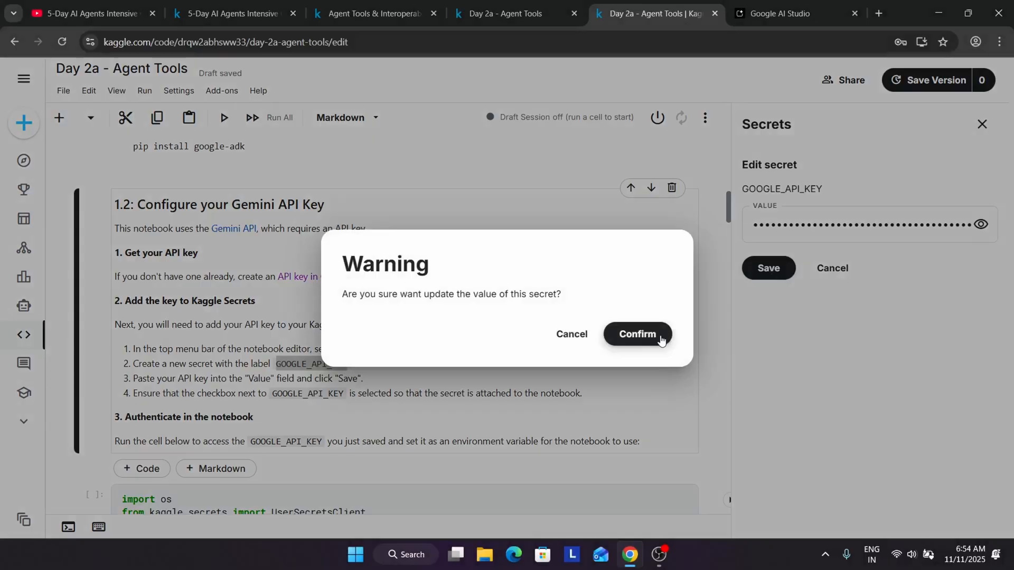
{"action": "left_click", "coordinate": [637, 335]}
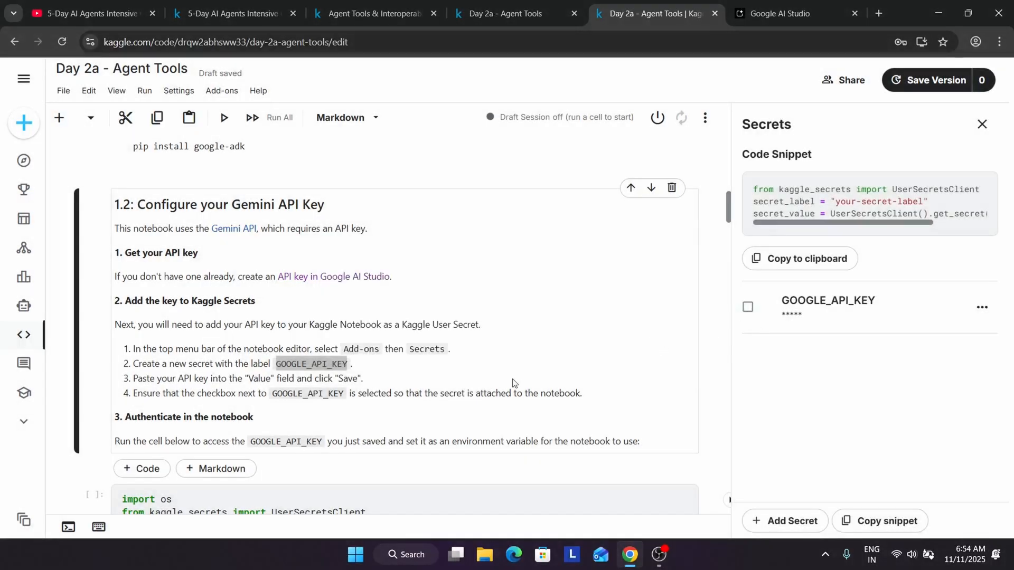
Step: Attach the GOOGLE_API_KEY secret to the notebook and start the authentication cell
{"action": "scroll", "scroll_direction": "down", "scroll_amount": 3}
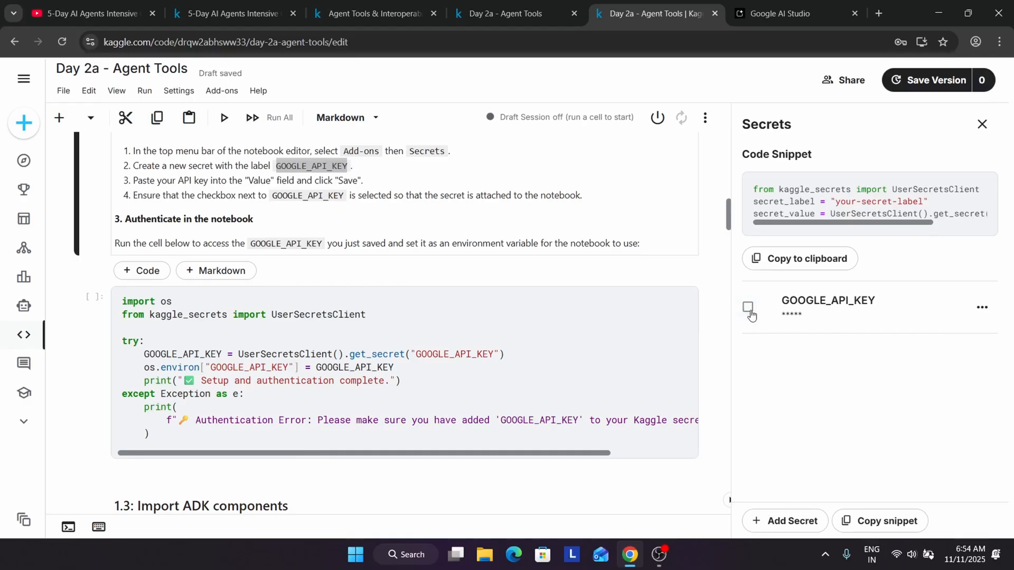
{"action": "mouse_move", "coordinate": [749, 307]}
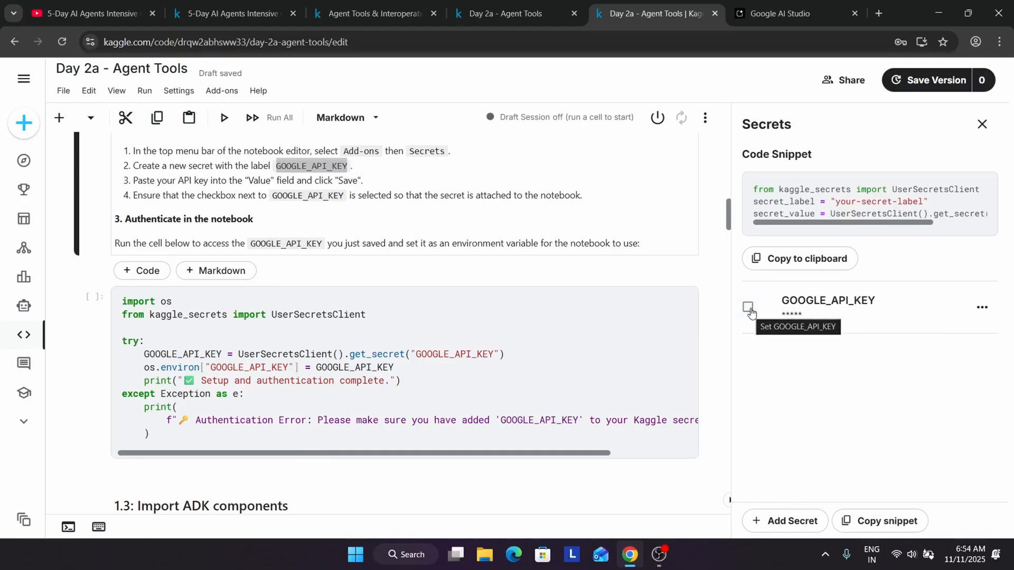
{"action": "left_click", "coordinate": [747, 306]}
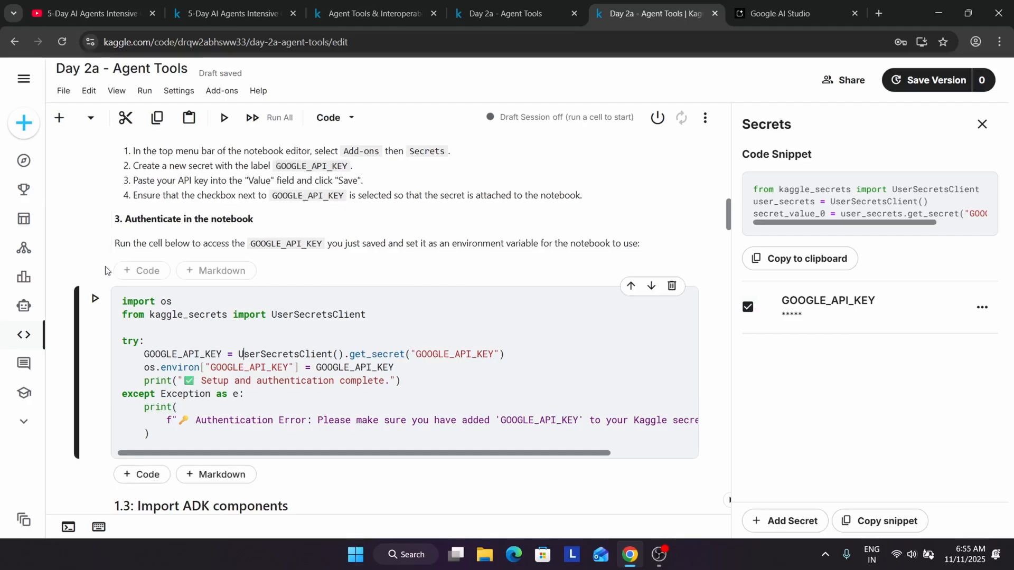
{"action": "left_click", "coordinate": [94, 298]}
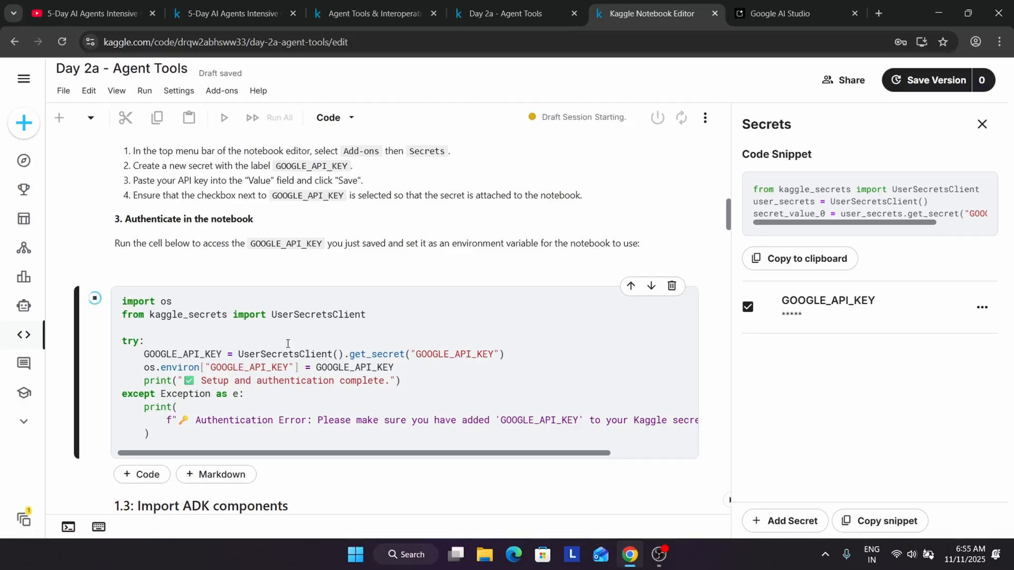
{"action": "mouse_move", "coordinate": [593, 519]}
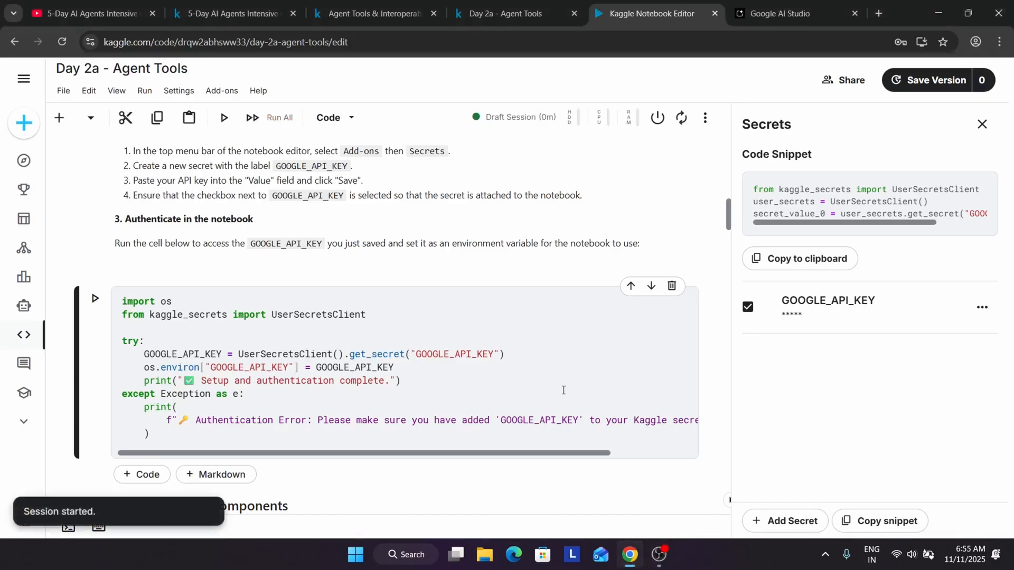
Step: Re-run the authentication cell once the session starts, reporting setup and authentication complete
{"action": "left_click", "coordinate": [94, 298]}
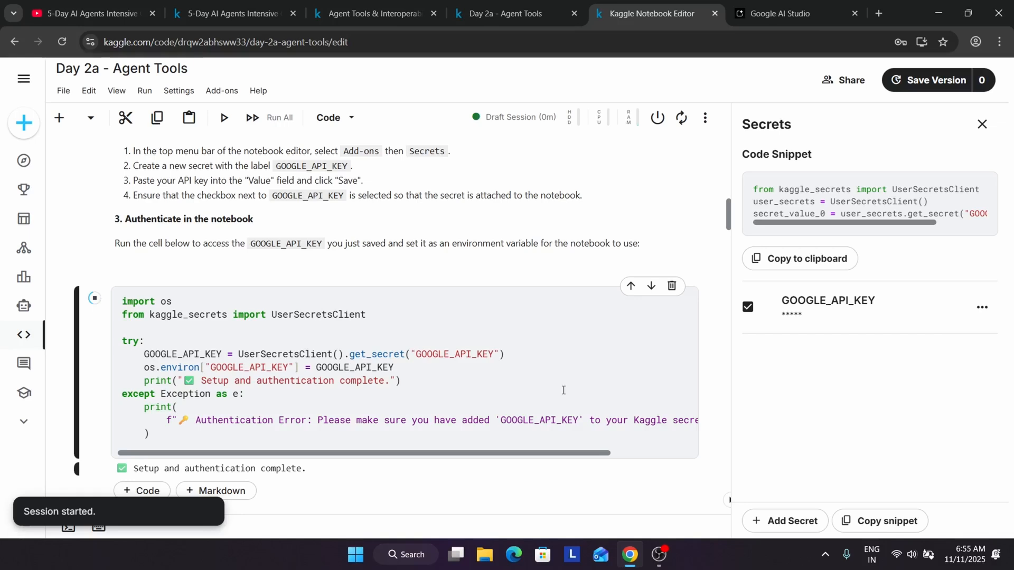
{"action": "scroll", "scroll_direction": "down", "scroll_amount": 3}
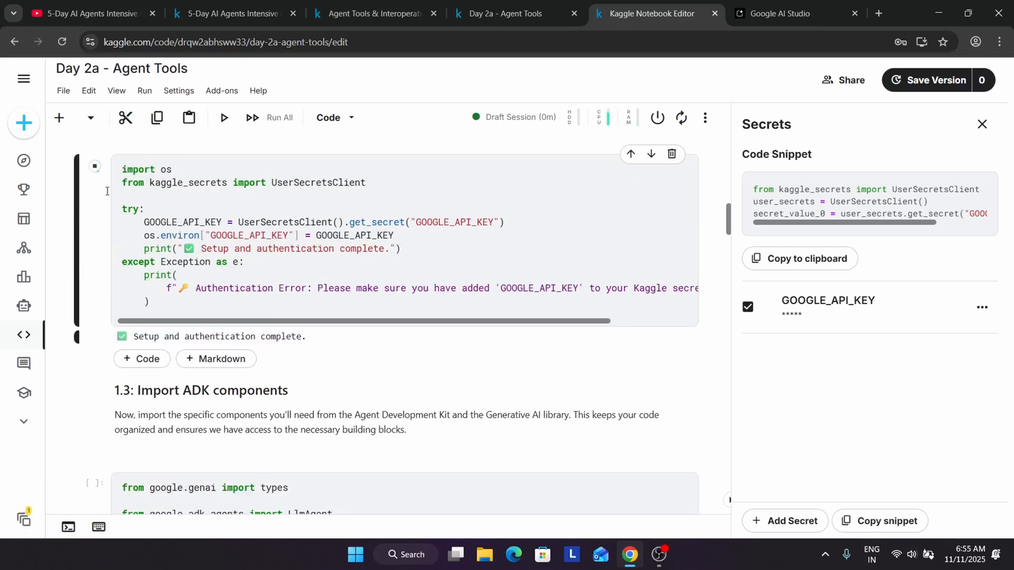
{"action": "left_click", "coordinate": [94, 166]}
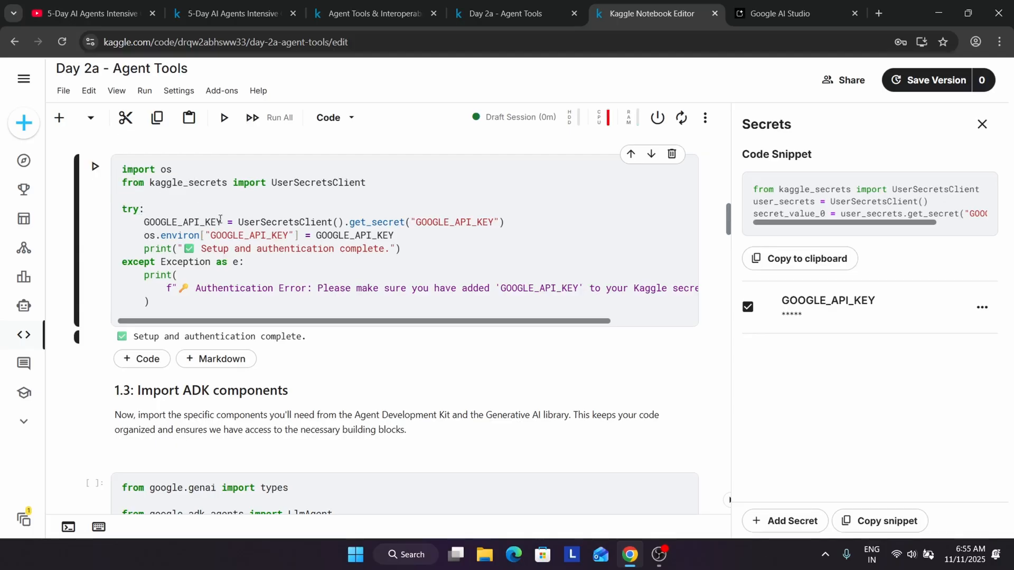
Step: Move past the ADK components import cell down to the 1.4 helper functions section
{"action": "scroll", "scroll_direction": "down", "scroll_amount": 3}
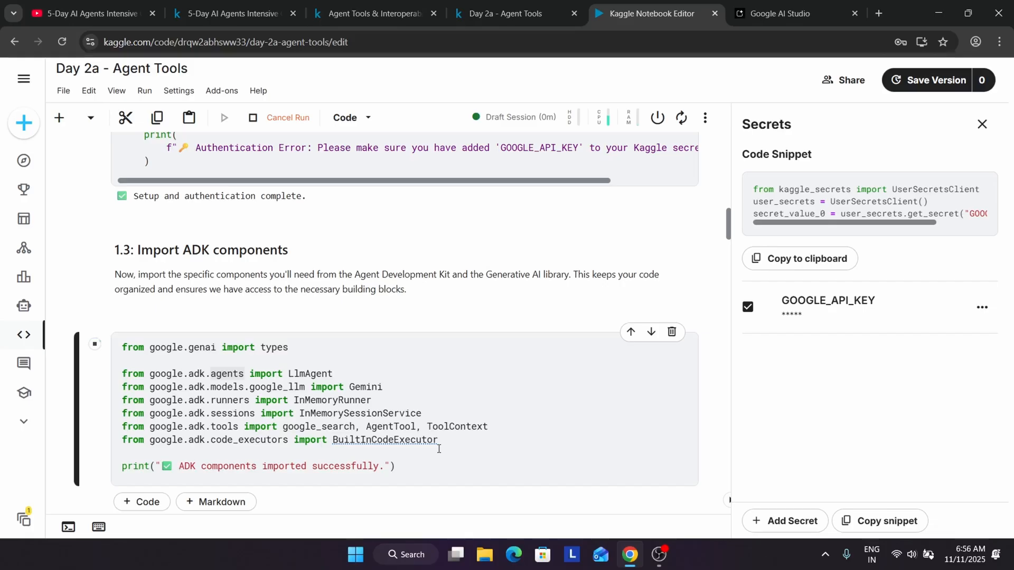
{"action": "scroll", "scroll_direction": "down", "scroll_amount": 3}
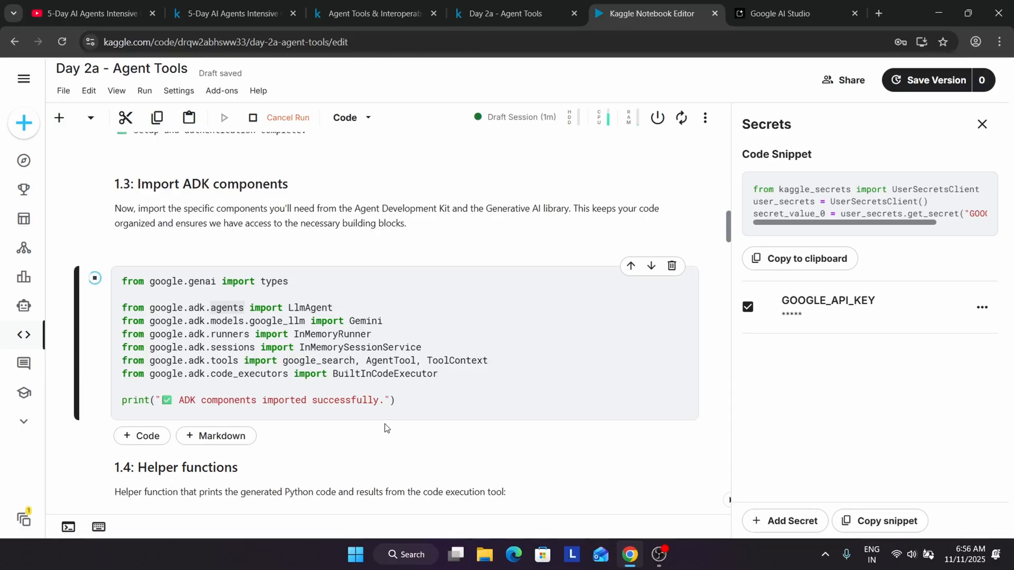
{"action": "mouse_move", "coordinate": [716, 399]}
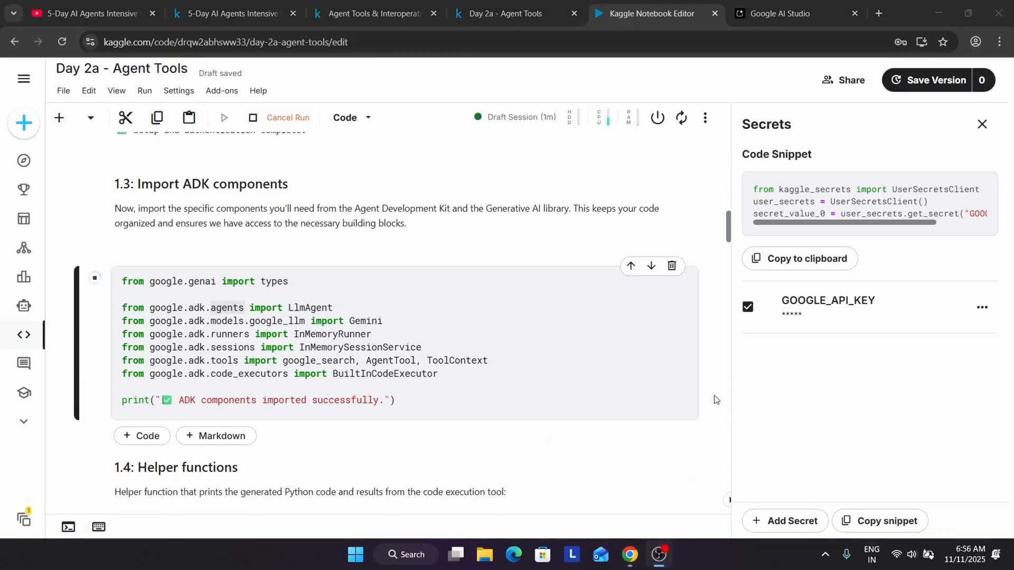
{"action": "scroll", "scroll_direction": "down", "scroll_amount": 3}
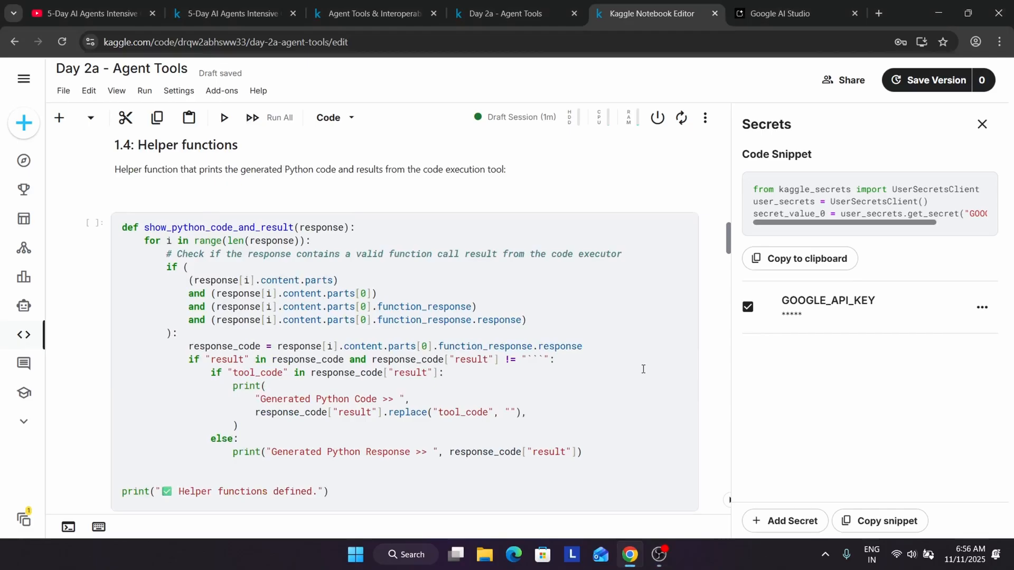
Step: Run the helper functions cell and continue to the retry options cell
{"action": "scroll", "scroll_direction": "up", "scroll_amount": 3}
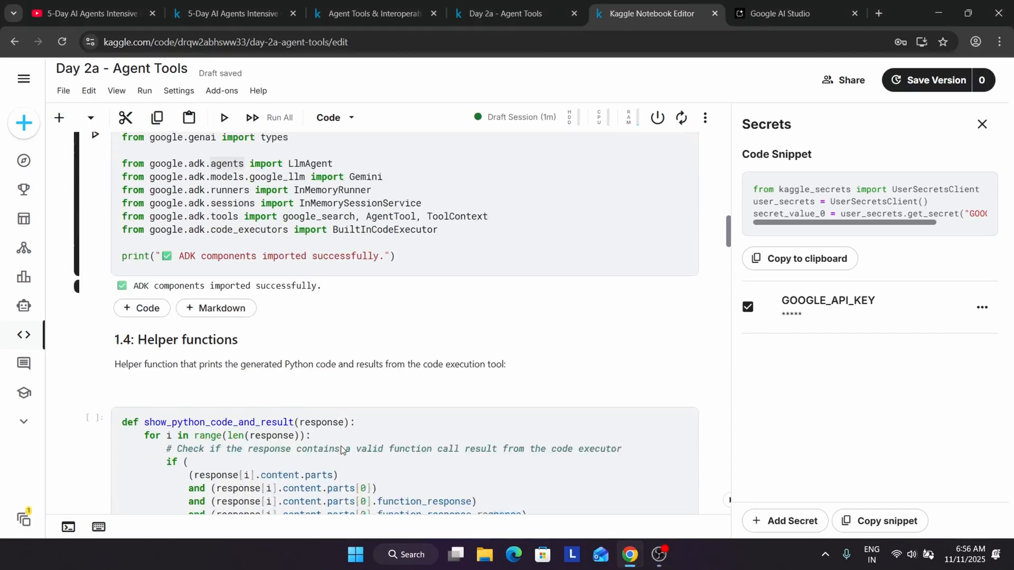
{"action": "scroll", "scroll_direction": "down", "scroll_amount": 3}
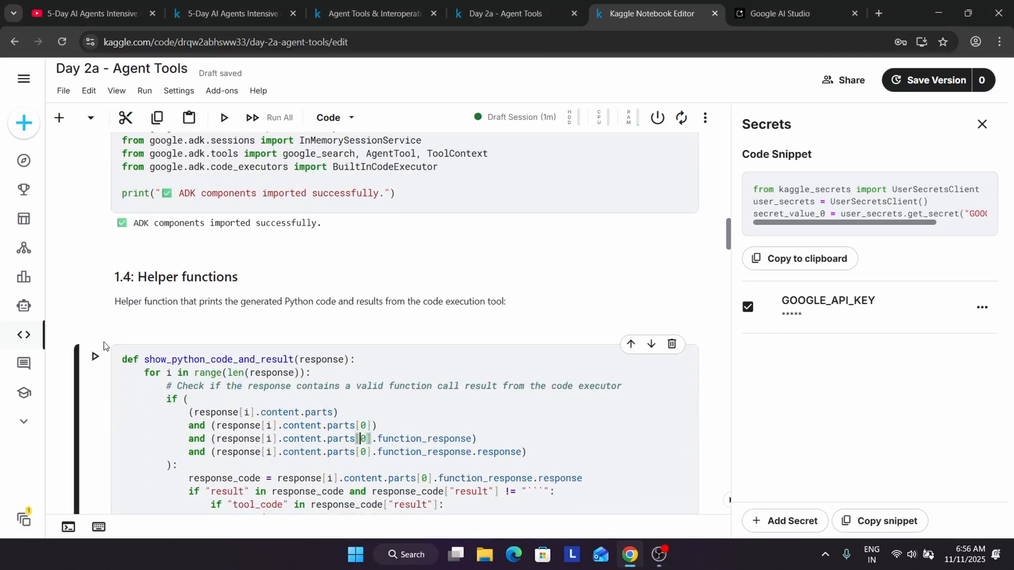
{"action": "left_click", "coordinate": [223, 117]}
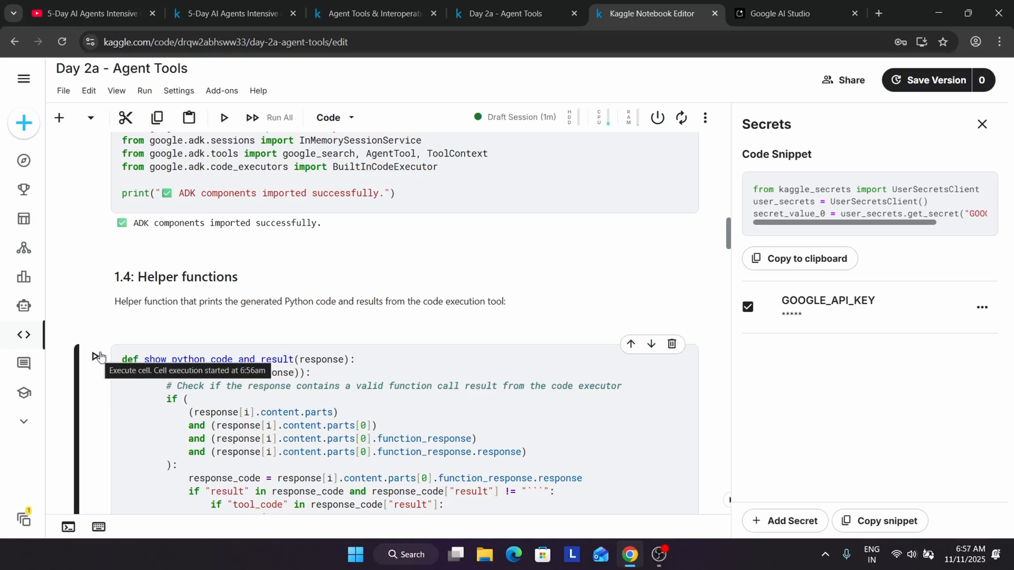
{"action": "scroll", "scroll_direction": "down", "scroll_amount": 3}
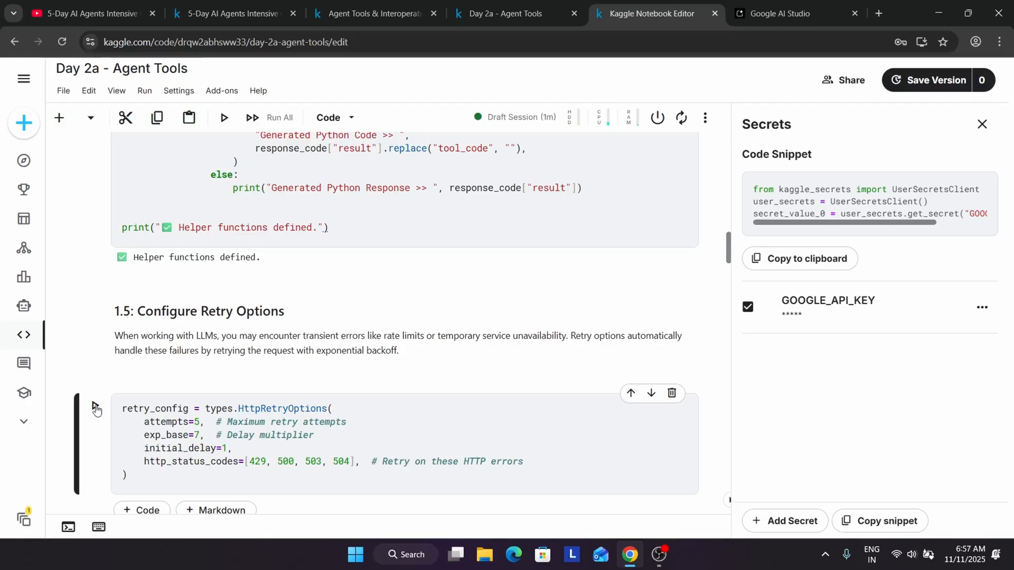
{"action": "scroll", "scroll_direction": "down", "scroll_amount": 3}
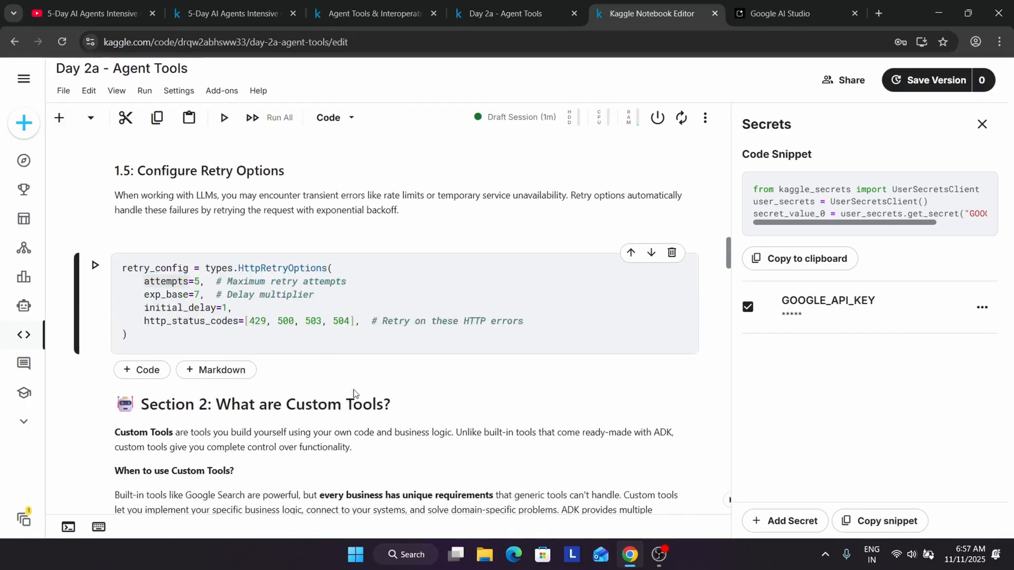
Step: Run the retry_config cell and move on to the Section 2.1 Currency Converter Agent example
{"action": "left_click", "coordinate": [224, 117]}
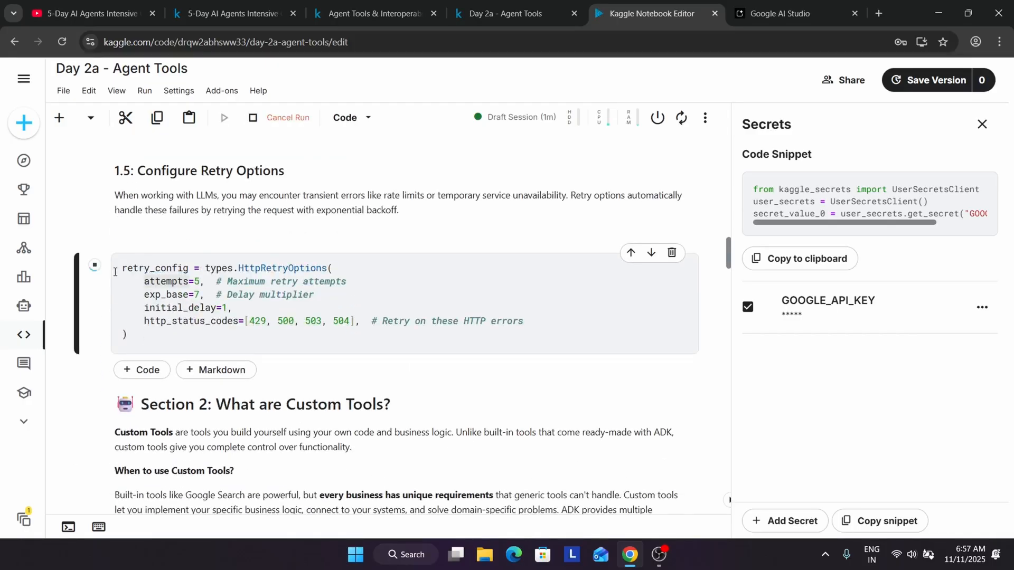
{"action": "scroll", "scroll_direction": "down", "scroll_amount": 3}
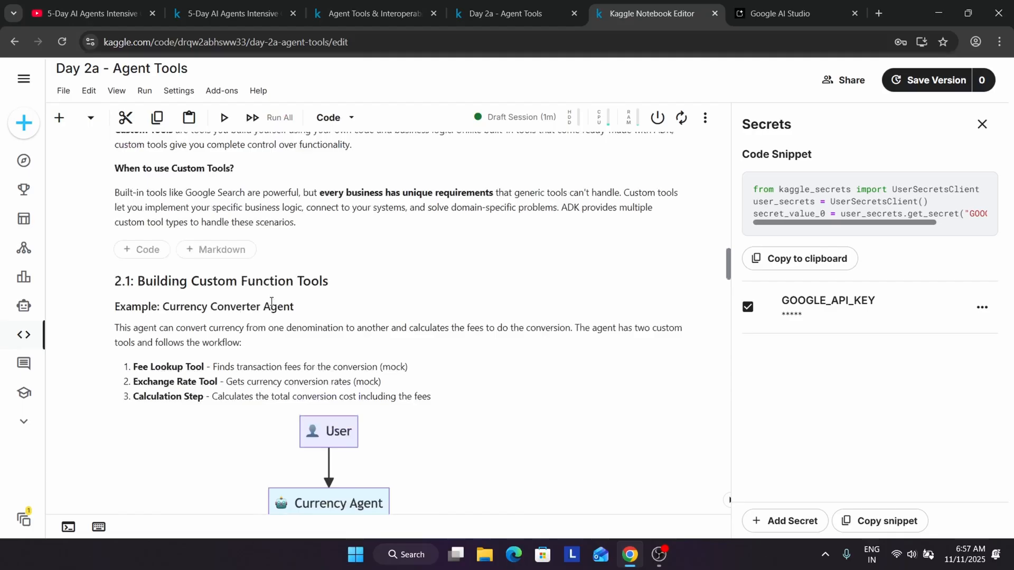
{"action": "scroll", "scroll_direction": "up", "scroll_amount": 3}
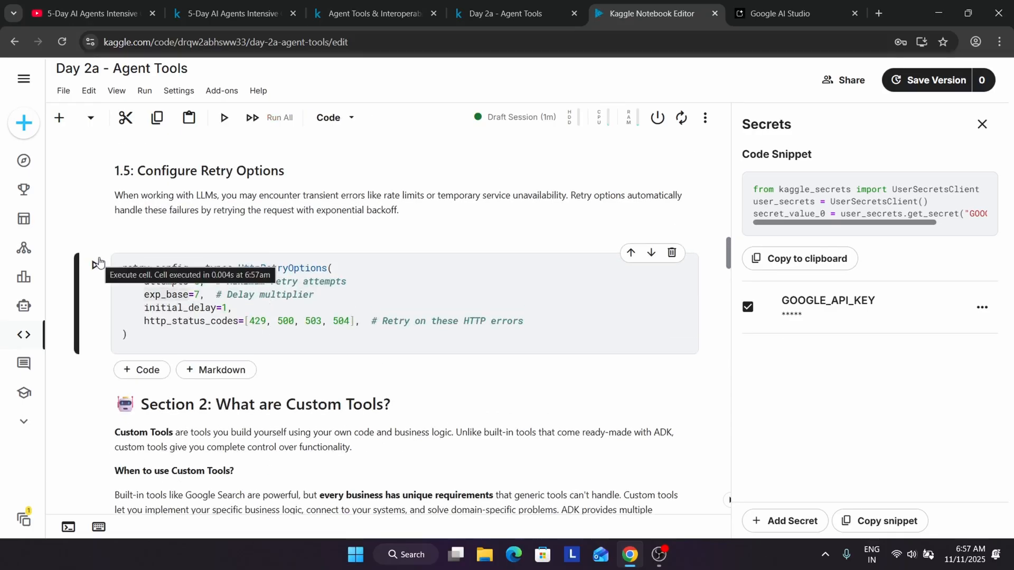
{"action": "scroll", "scroll_direction": "down", "scroll_amount": 3}
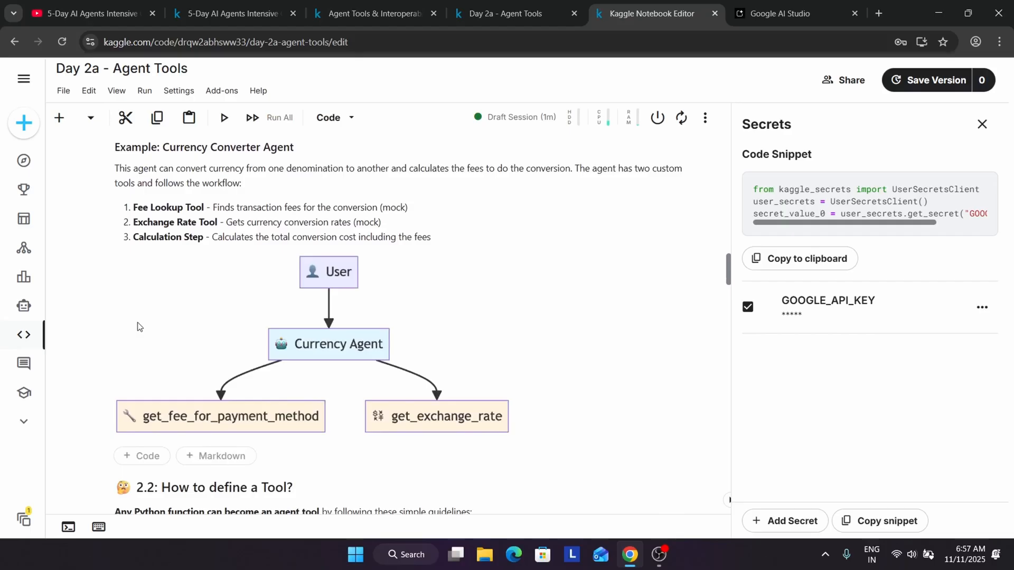
Step: Scroll through the exchange-rate tool and currency agent test outputs showing 500 USD as 455.70 Euros
{"action": "scroll", "scroll_direction": "down", "scroll_amount": 3}
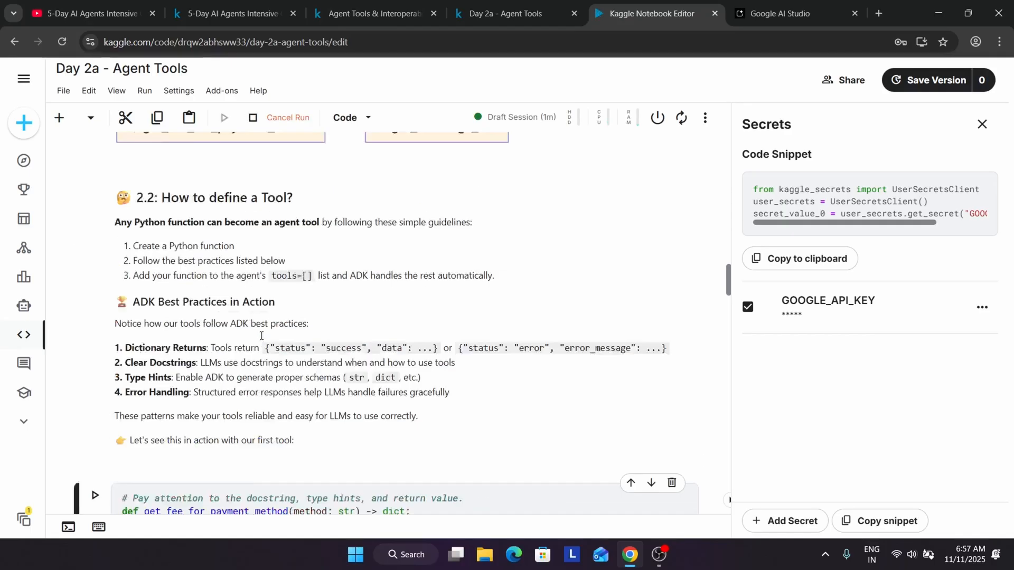
{"action": "scroll", "scroll_direction": "down", "scroll_amount": 3}
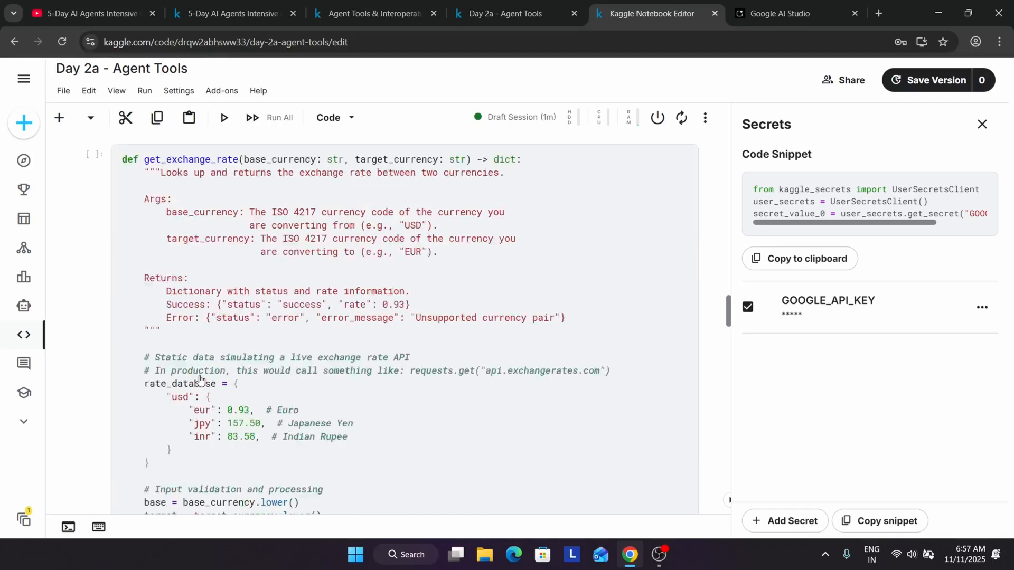
{"action": "scroll", "scroll_direction": "down", "scroll_amount": 3}
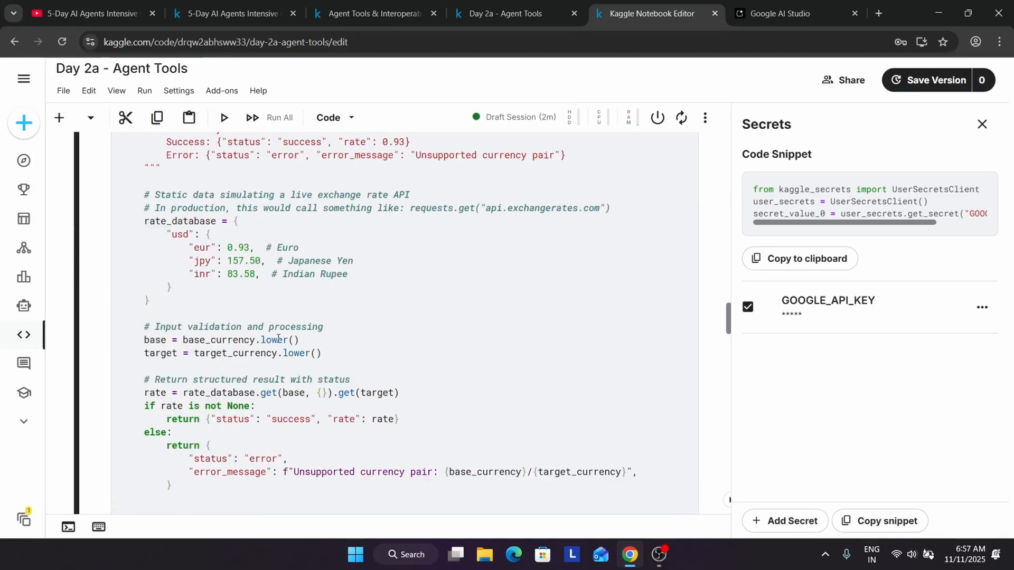
{"action": "scroll", "scroll_direction": "down", "scroll_amount": 3}
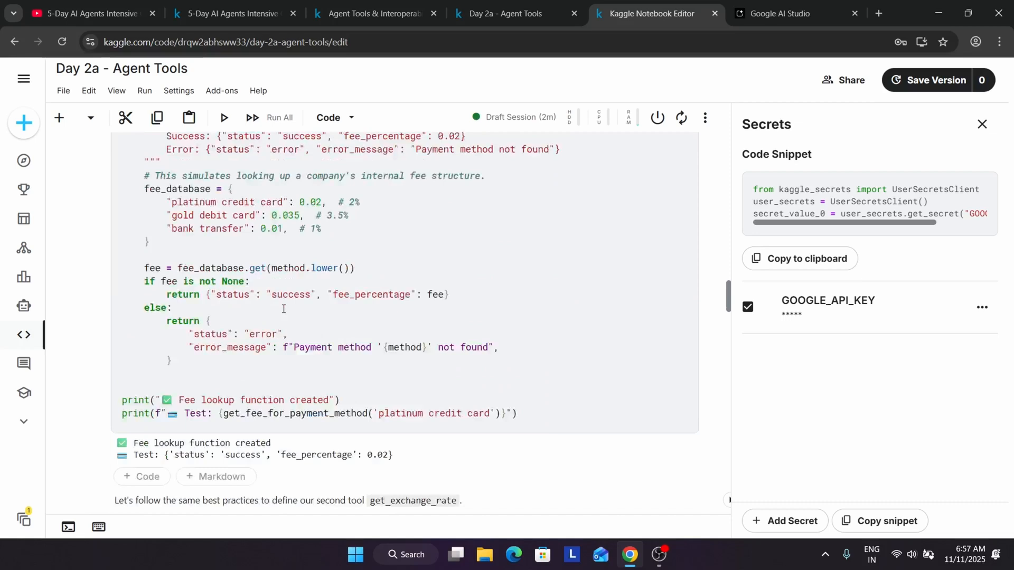
{"action": "scroll", "scroll_direction": "down", "scroll_amount": 3}
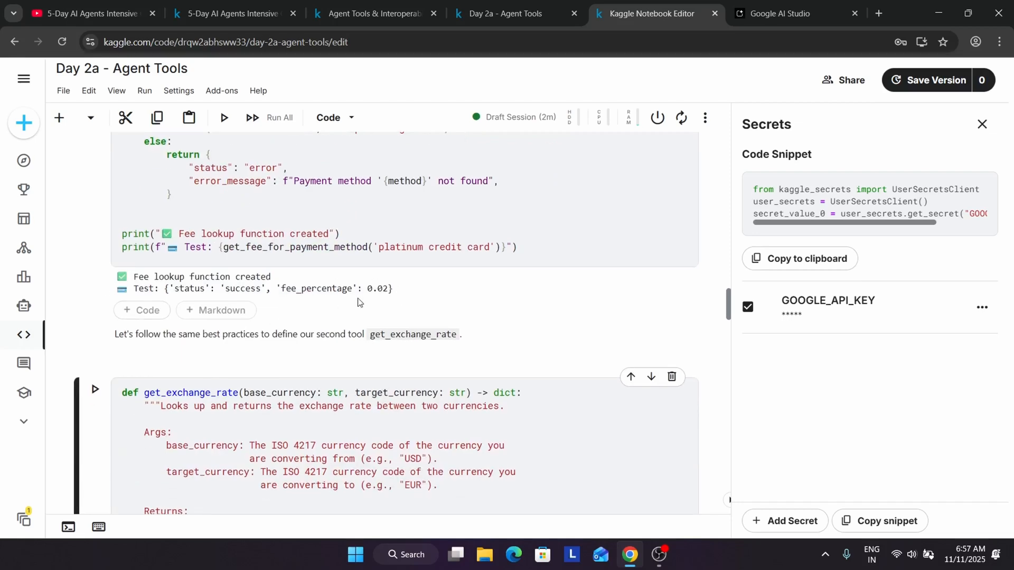
{"action": "scroll", "scroll_direction": "down", "scroll_amount": 3}
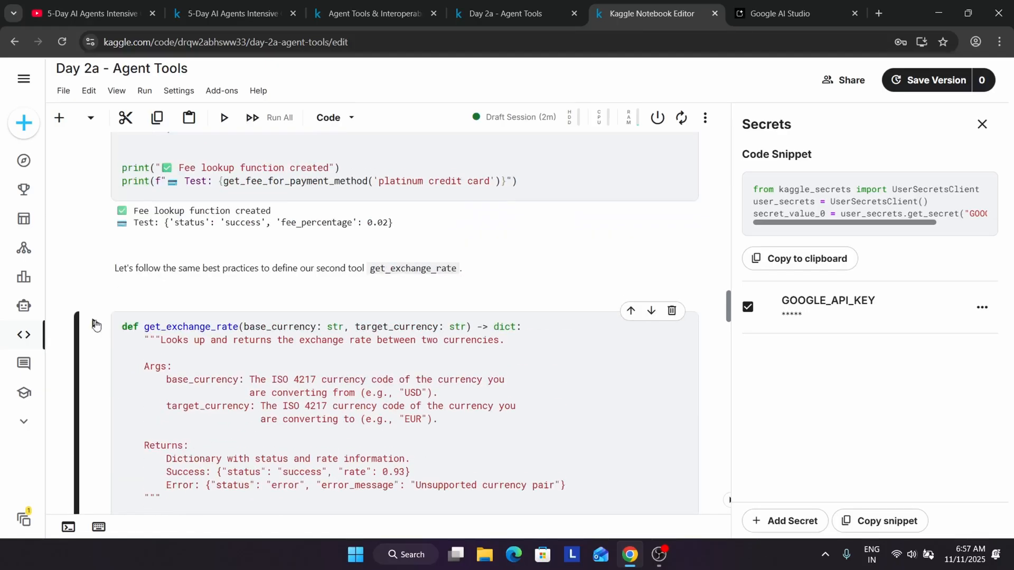
{"action": "scroll", "scroll_direction": "down", "scroll_amount": 3}
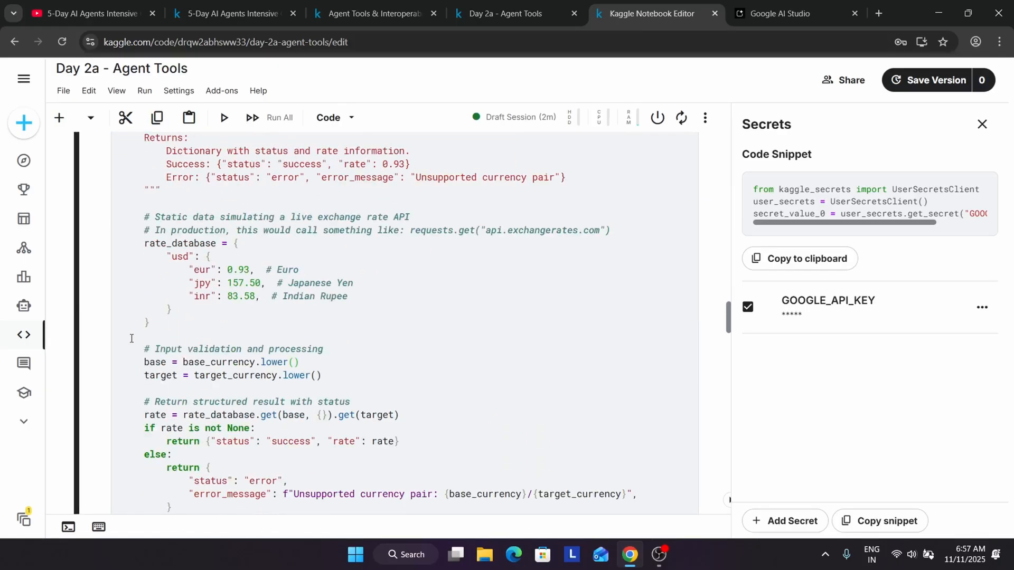
{"action": "scroll", "scroll_direction": "up", "scroll_amount": 3}
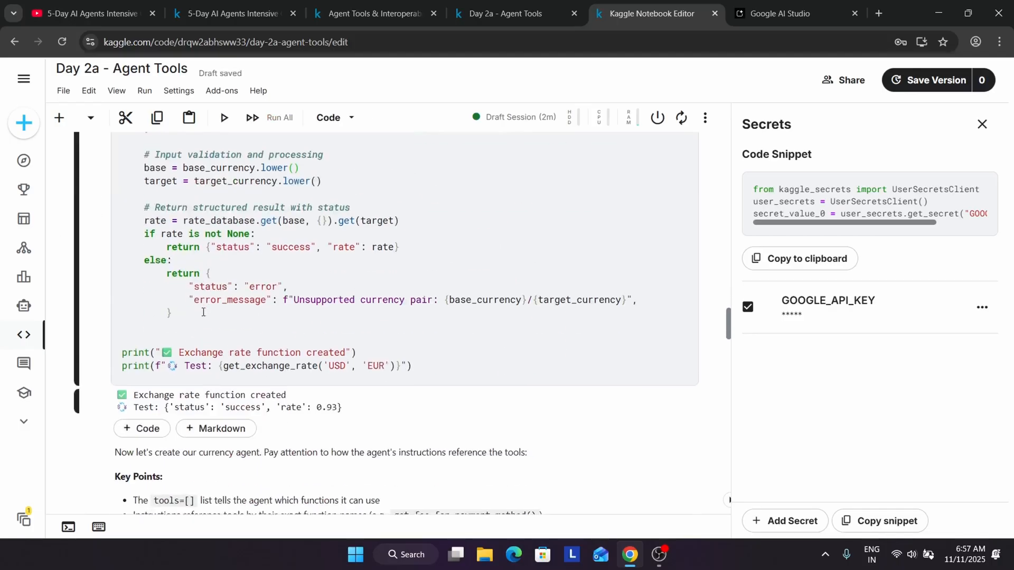
{"action": "scroll", "scroll_direction": "down", "scroll_amount": 3}
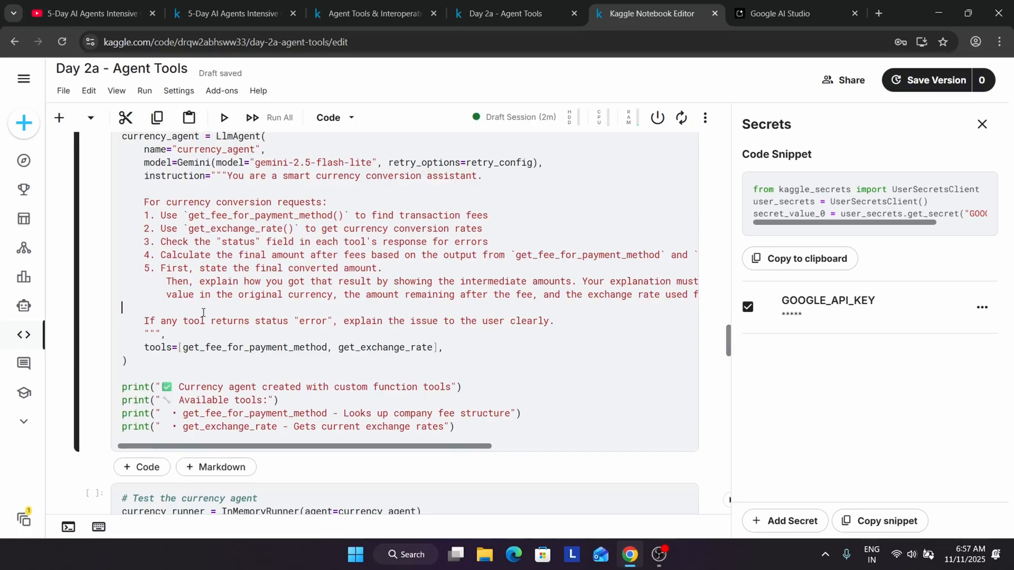
{"action": "scroll", "scroll_direction": "up", "scroll_amount": 3}
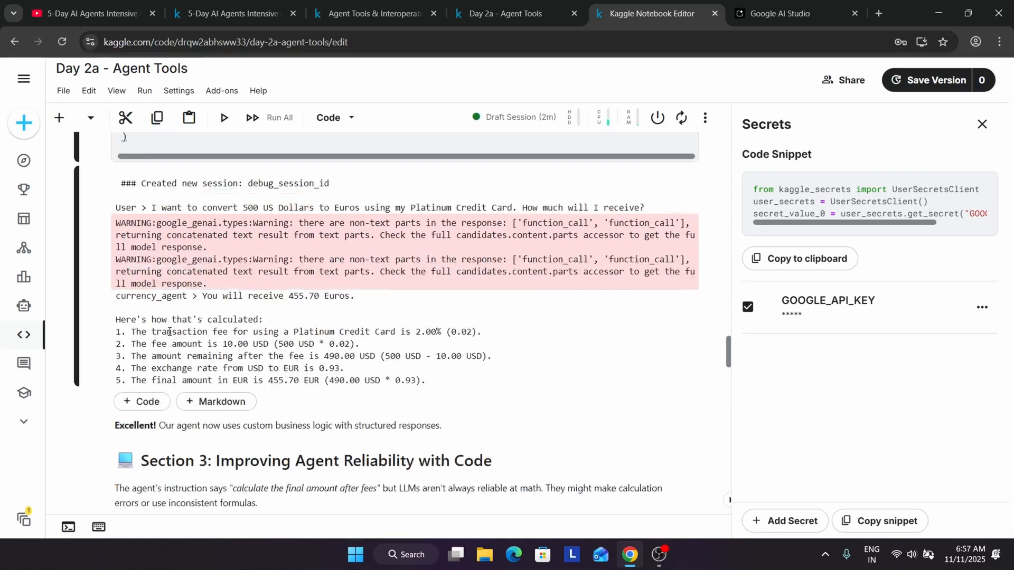
{"action": "scroll", "scroll_direction": "up", "scroll_amount": 3}
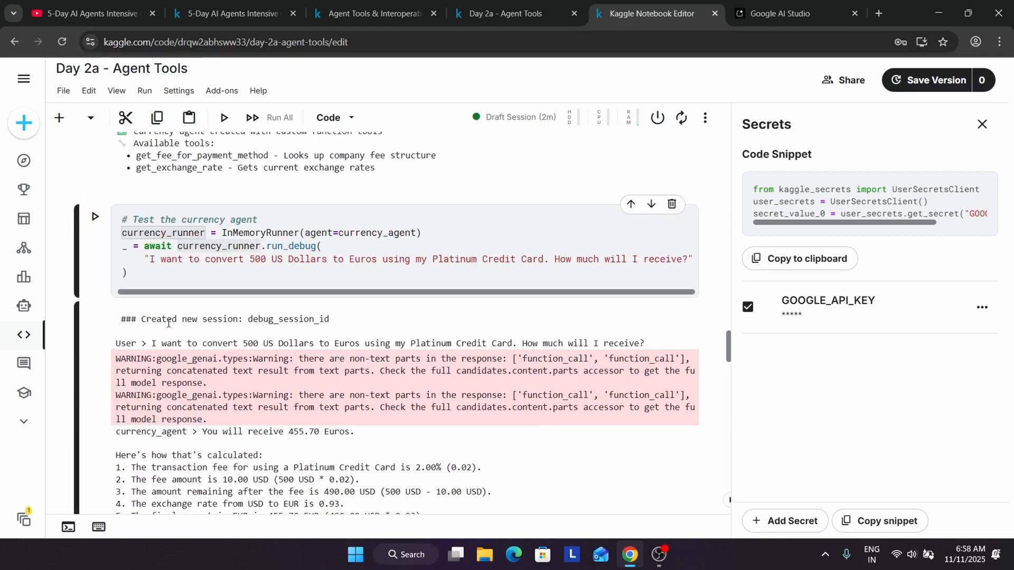
Step: Scroll through Section 3's agent diagram and the CalculationAgent code-executor cell down to the enhanced currency agent
{"action": "scroll", "scroll_direction": "down", "scroll_amount": 3}
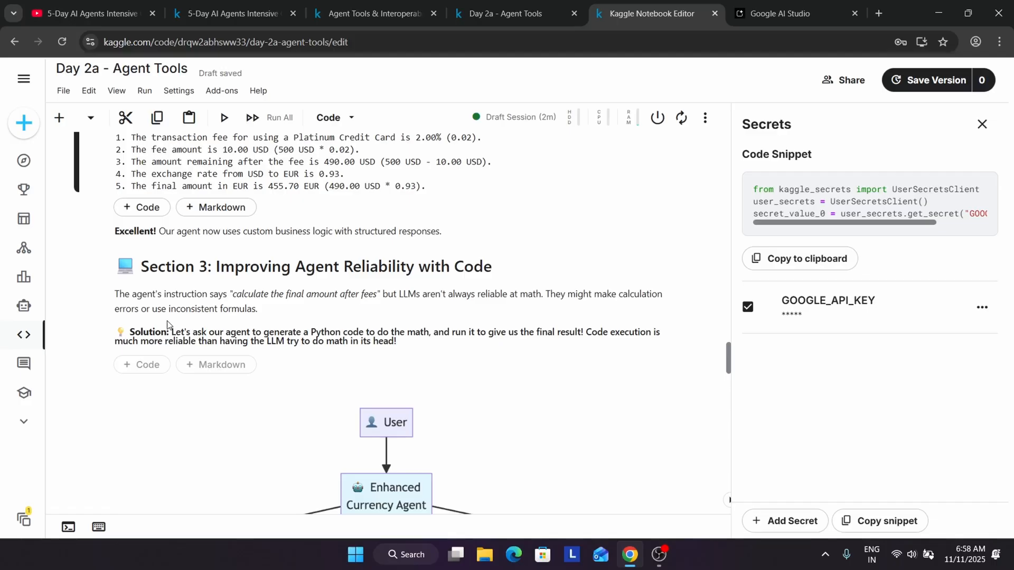
{"action": "scroll", "scroll_direction": "down", "scroll_amount": 3}
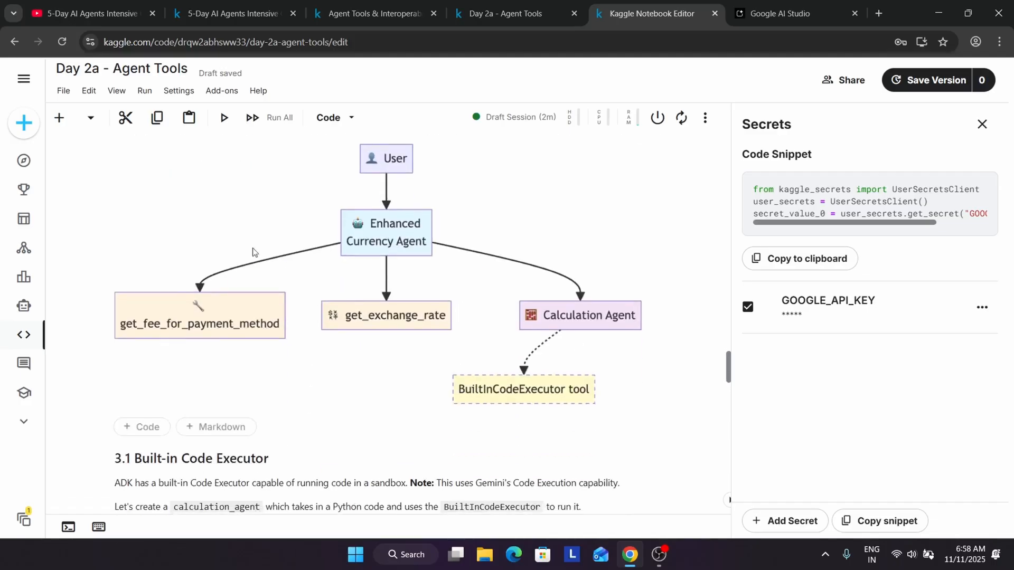
{"action": "mouse_move", "coordinate": [387, 269]}
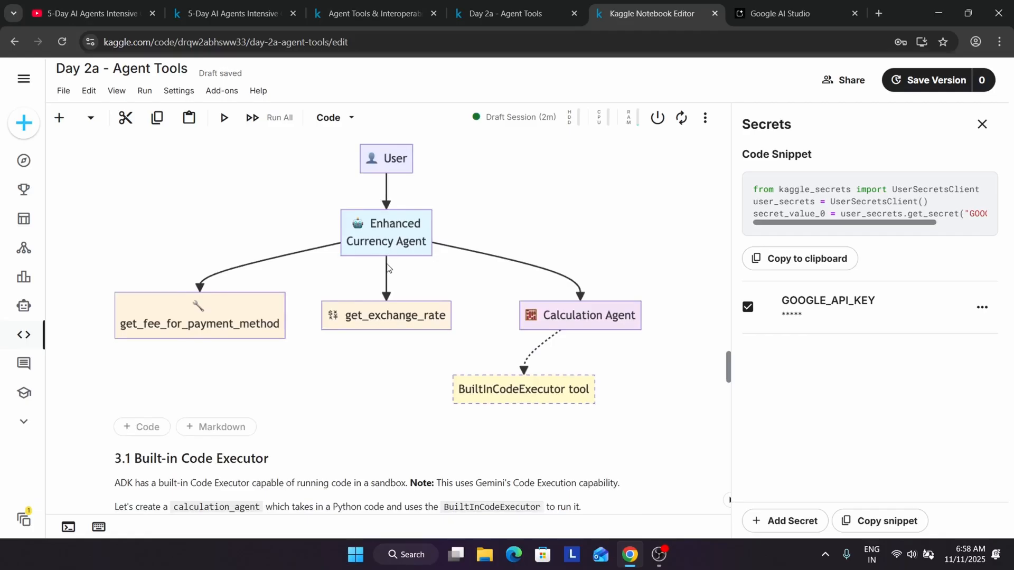
{"action": "mouse_move", "coordinate": [391, 265]}
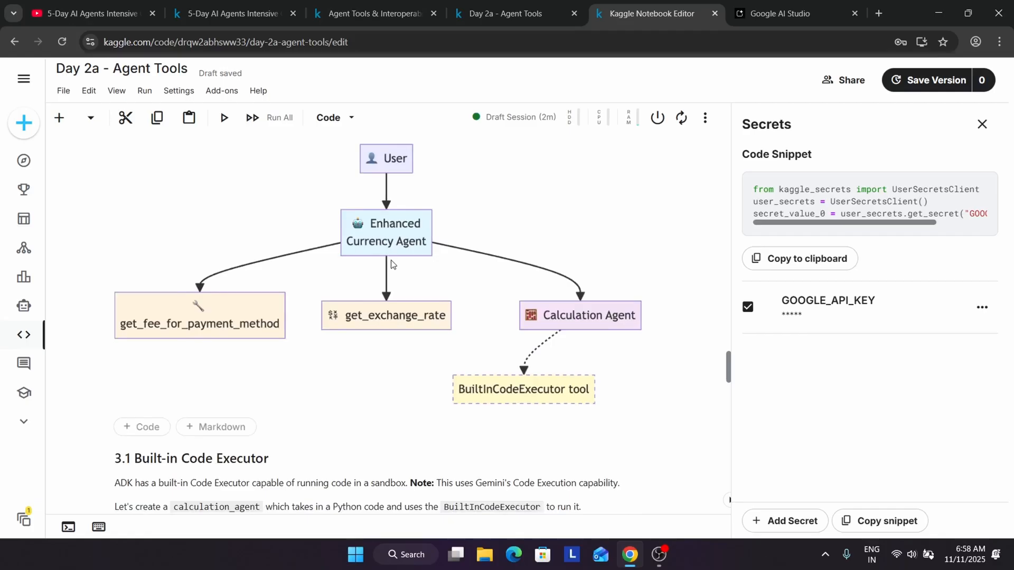
{"action": "mouse_move", "coordinate": [267, 338]}
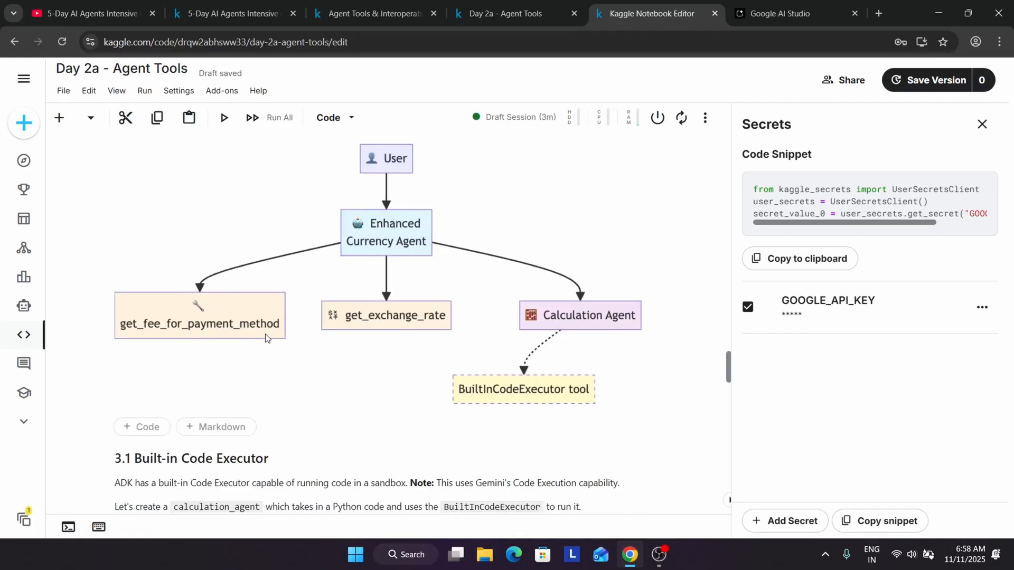
{"action": "scroll", "scroll_direction": "up", "scroll_amount": 3}
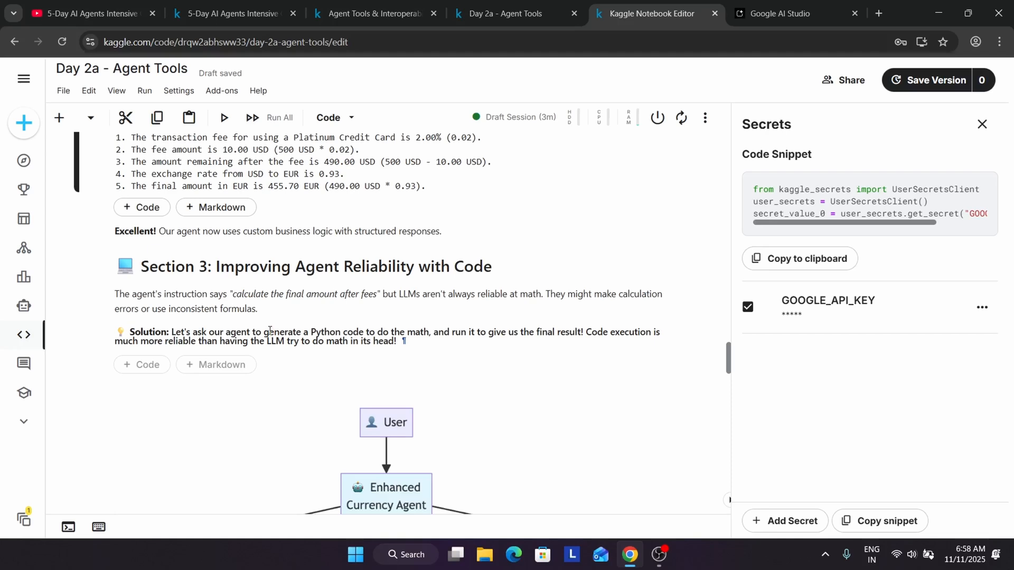
{"action": "scroll", "scroll_direction": "down", "scroll_amount": 3}
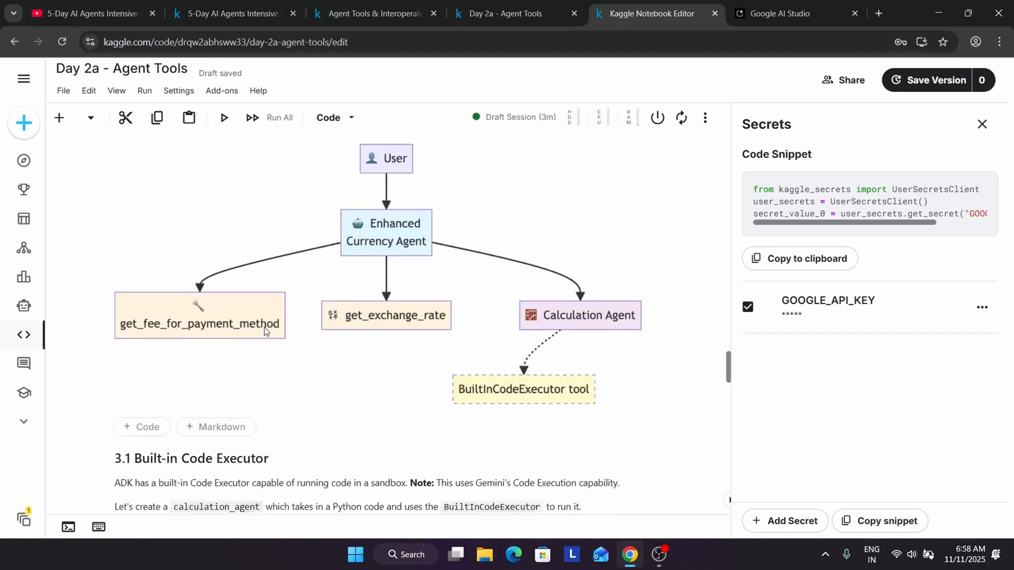
{"action": "mouse_move", "coordinate": [433, 297]}
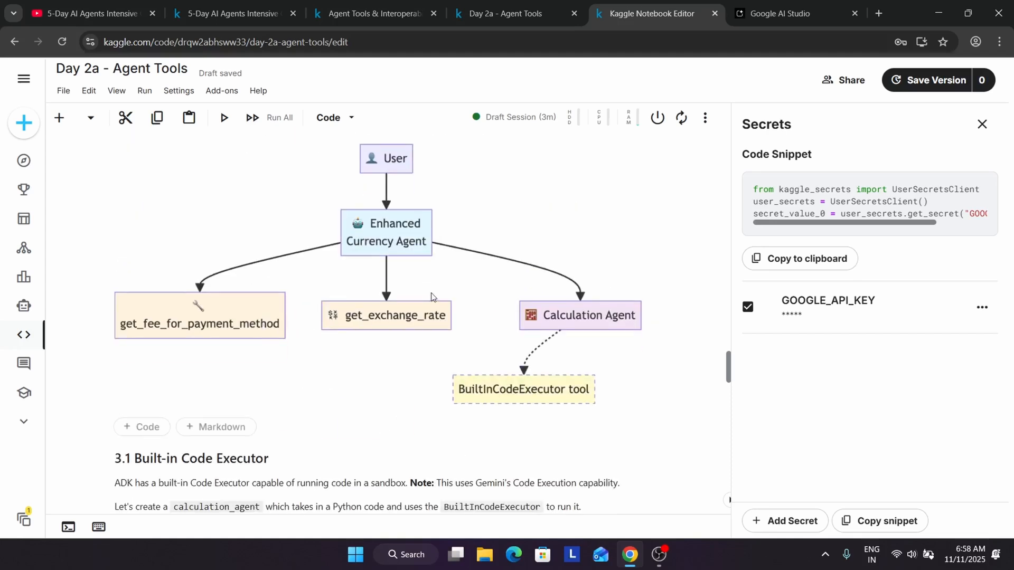
{"action": "mouse_move", "coordinate": [585, 322]}
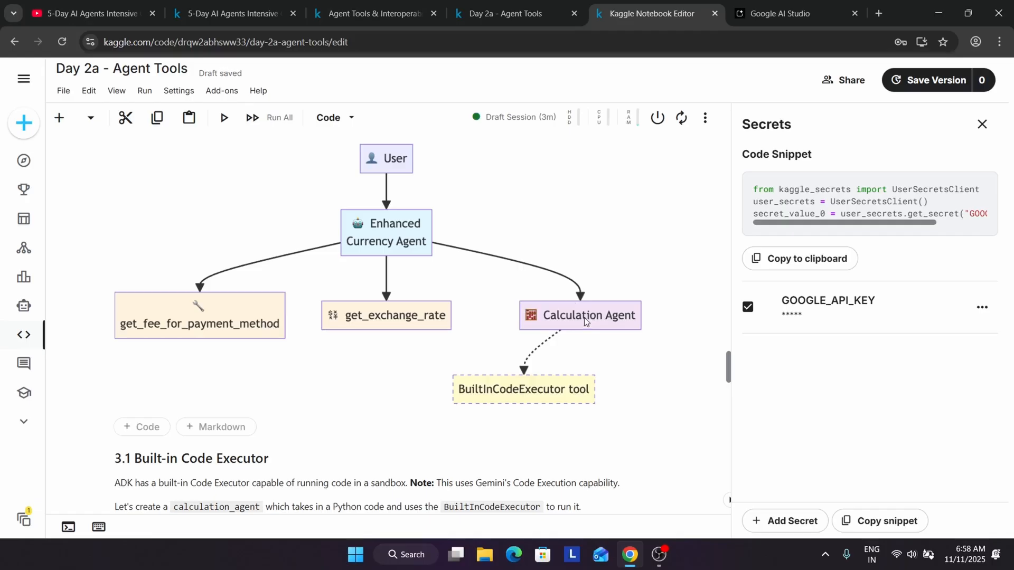
{"action": "mouse_move", "coordinate": [479, 381]}
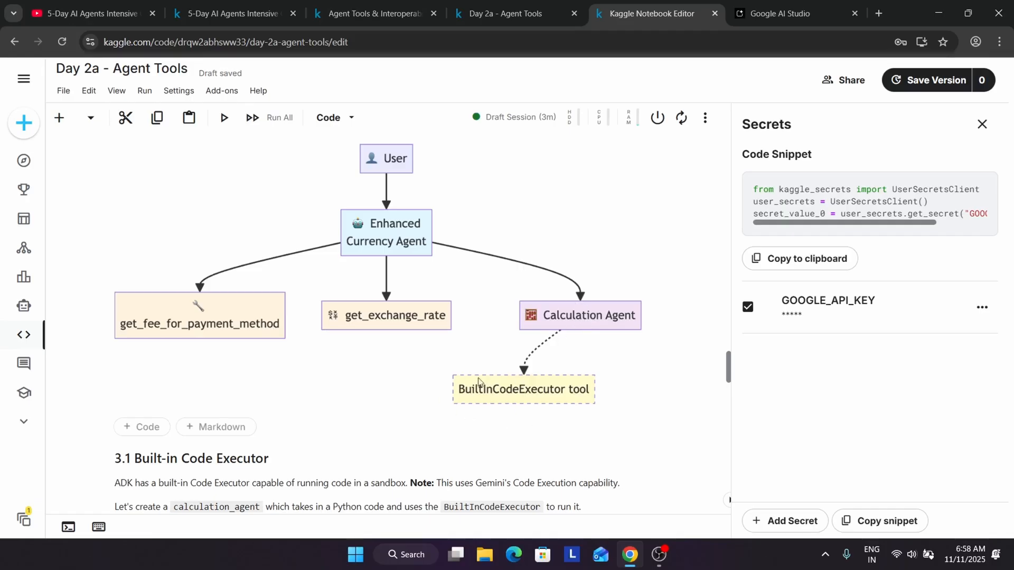
{"action": "mouse_move", "coordinate": [488, 398]}
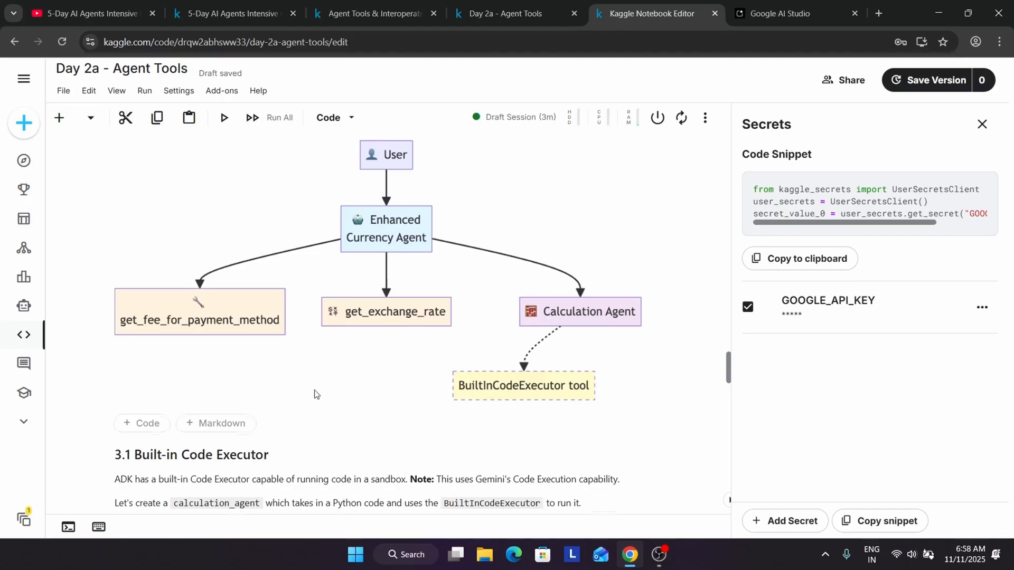
{"action": "scroll", "scroll_direction": "down", "scroll_amount": 3}
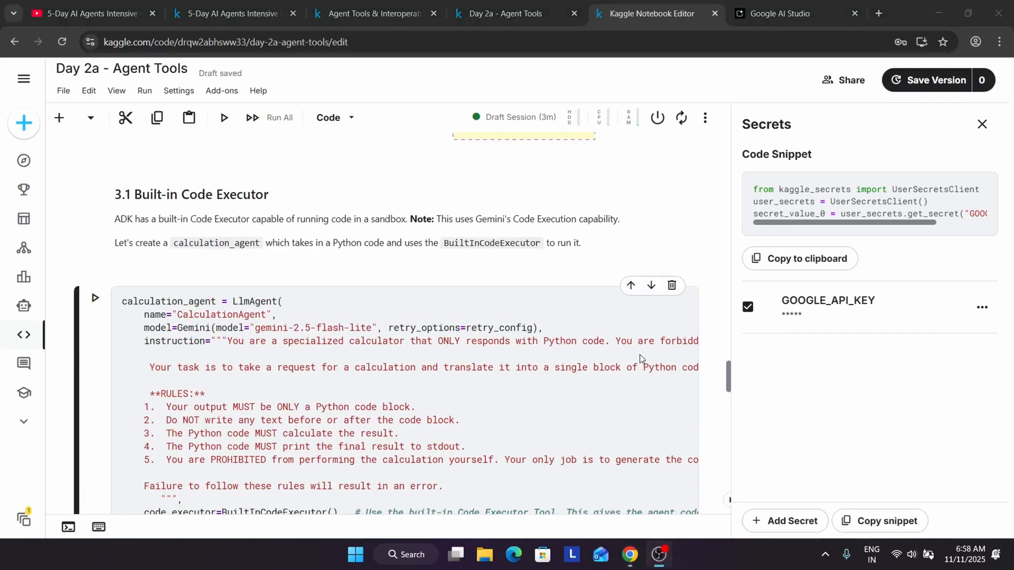
{"action": "mouse_move", "coordinate": [730, 308]}
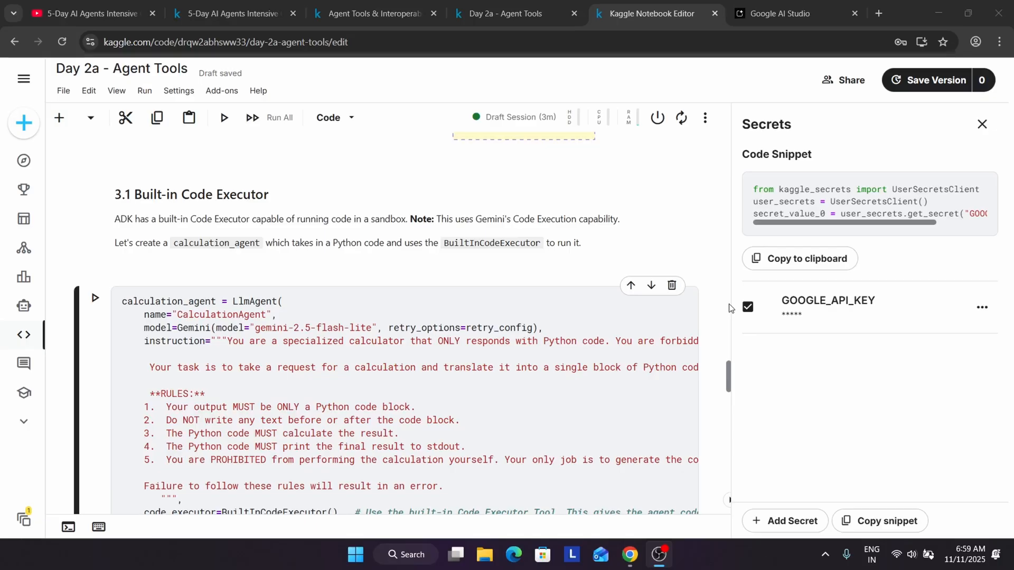
{"action": "scroll", "scroll_direction": "up", "scroll_amount": 3}
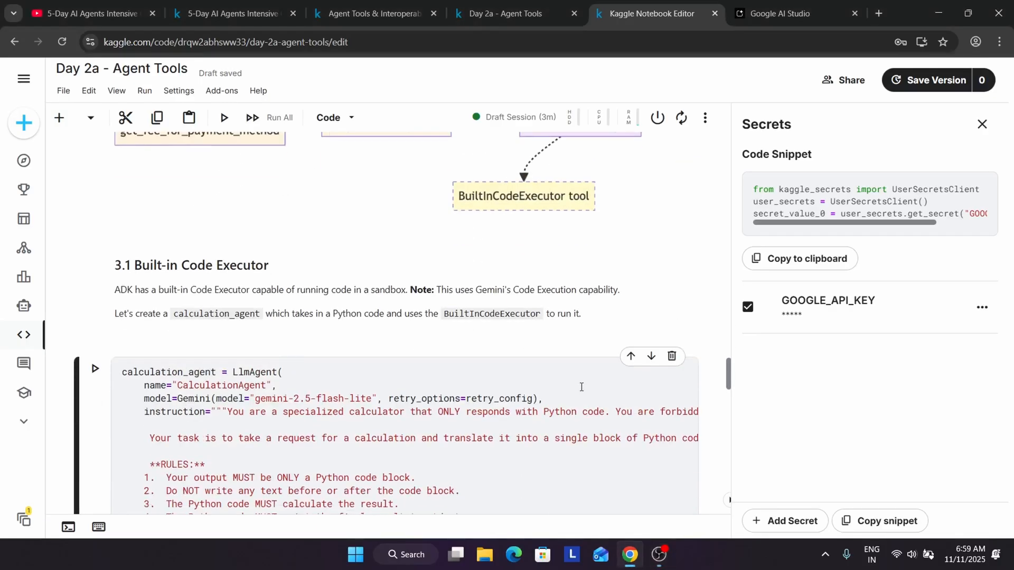
{"action": "scroll", "scroll_direction": "down", "scroll_amount": 3}
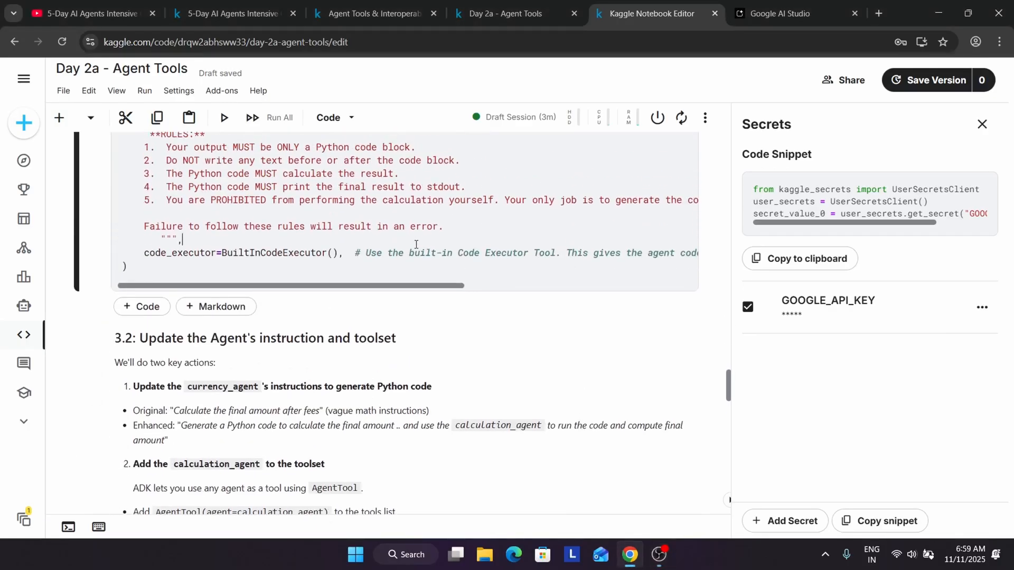
{"action": "scroll", "scroll_direction": "up", "scroll_amount": 3}
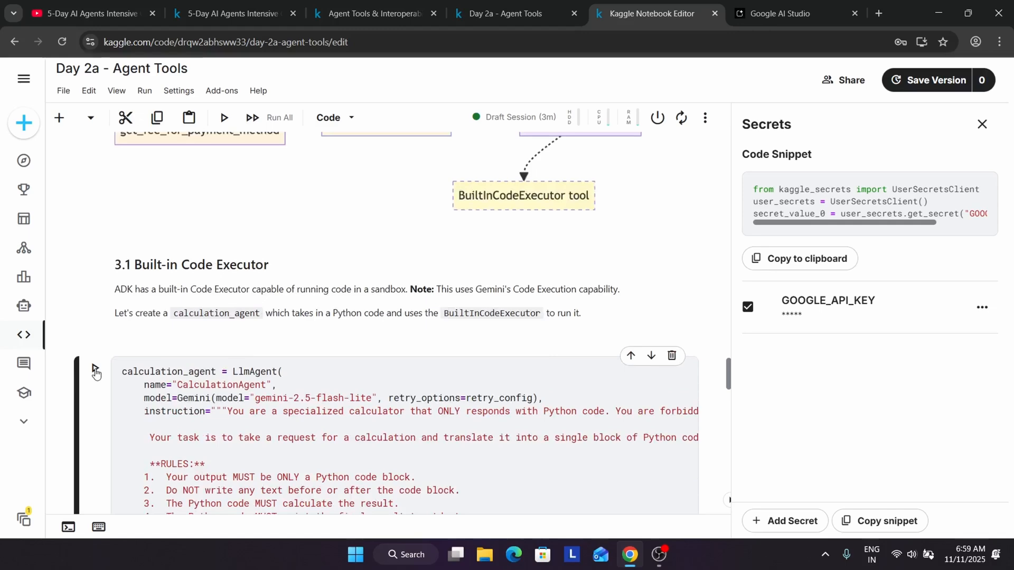
{"action": "scroll", "scroll_direction": "down", "scroll_amount": 3}
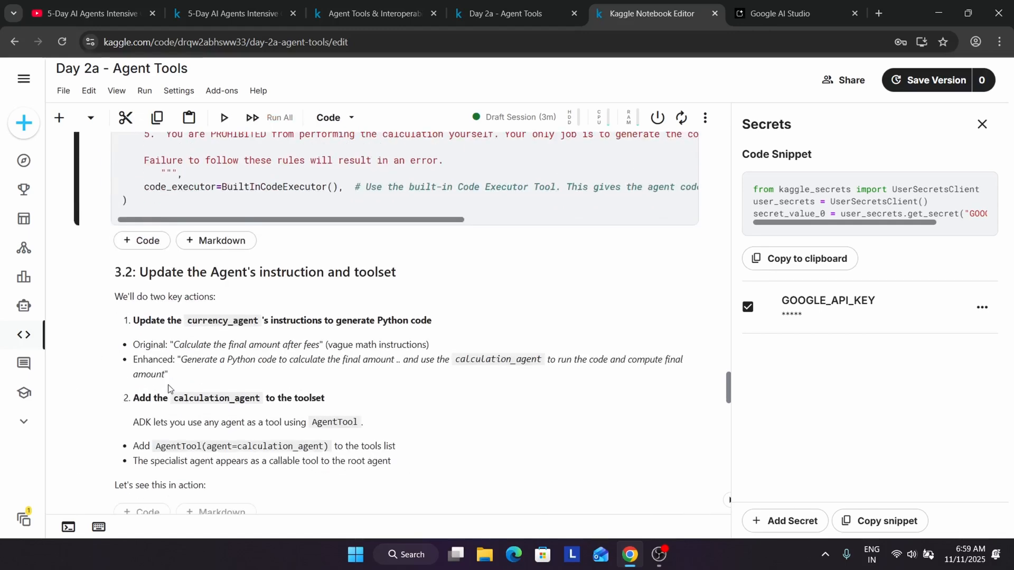
{"action": "scroll", "scroll_direction": "up", "scroll_amount": 3}
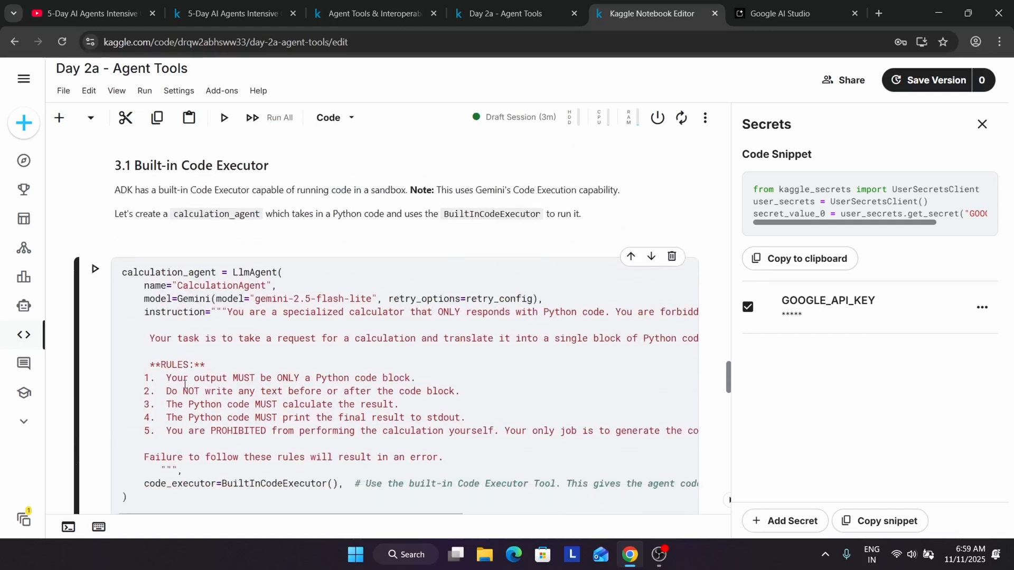
{"action": "scroll", "scroll_direction": "down", "scroll_amount": 3}
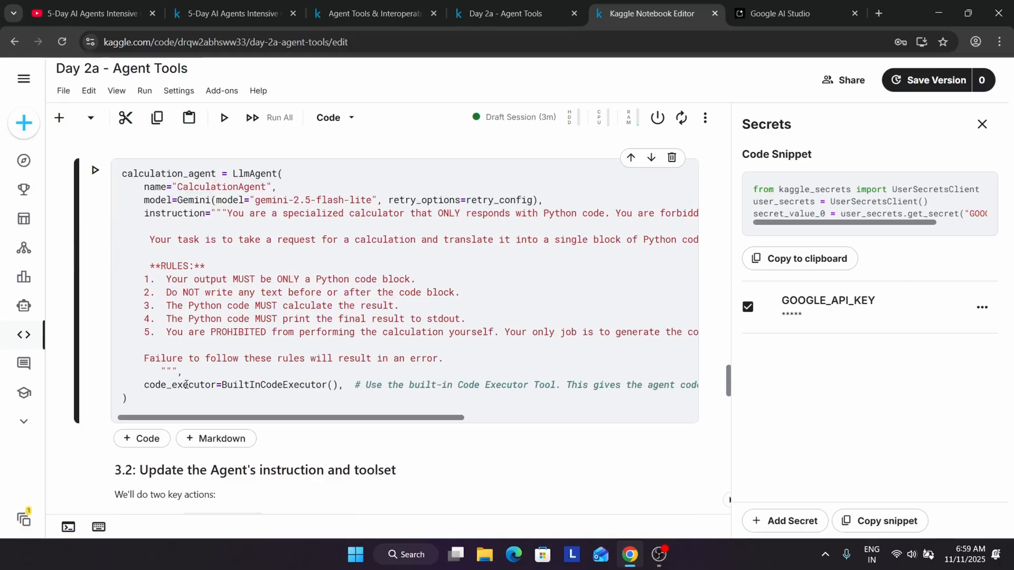
{"action": "scroll", "scroll_direction": "up", "scroll_amount": 3}
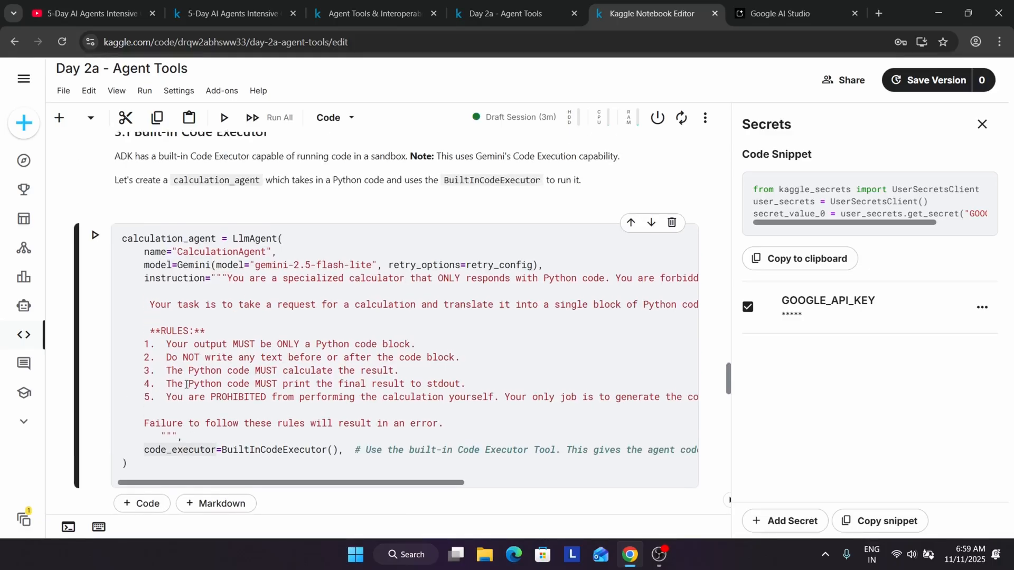
{"action": "scroll", "scroll_direction": "down", "scroll_amount": 3}
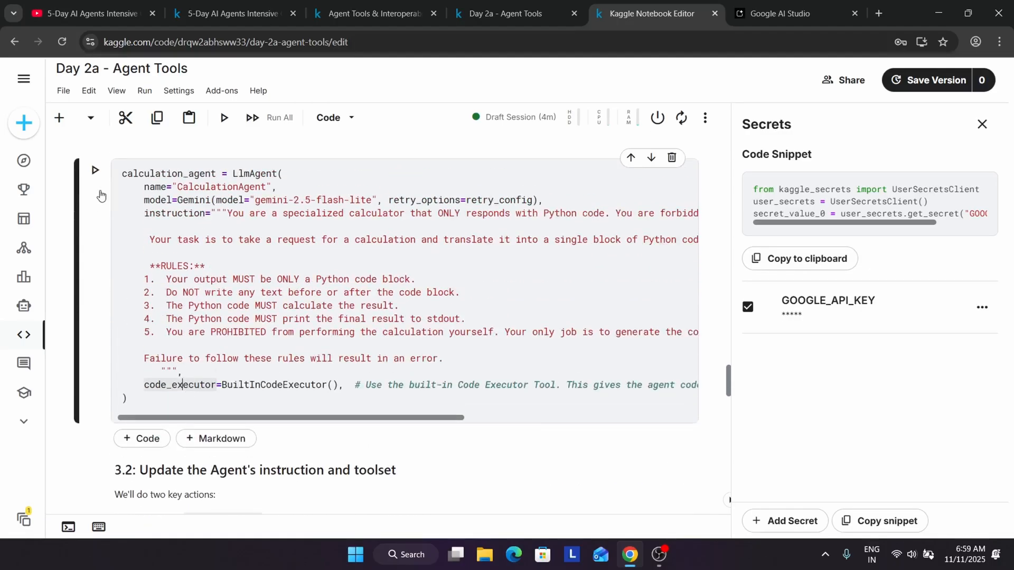
{"action": "mouse_move", "coordinate": [94, 170]}
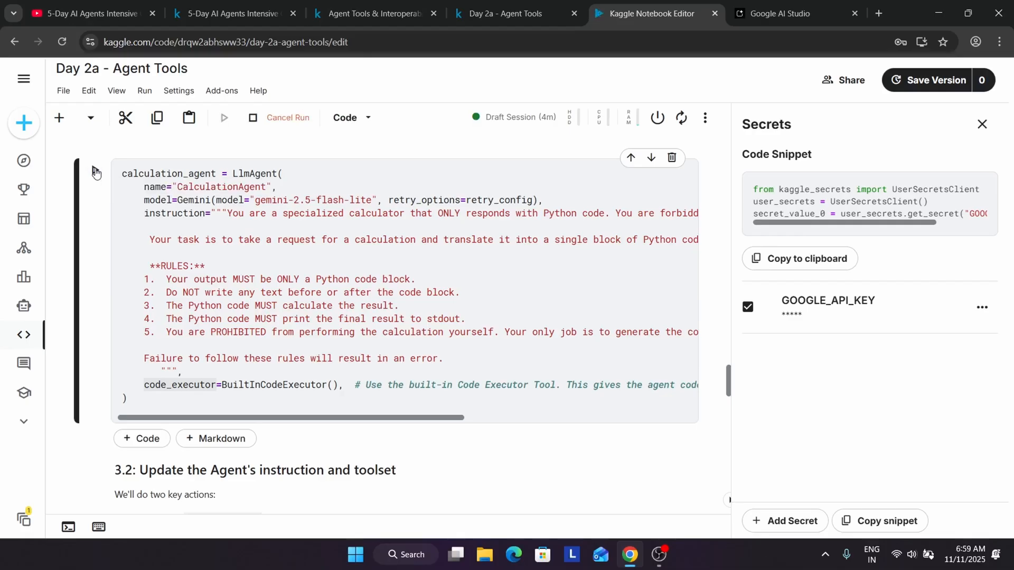
{"action": "scroll", "scroll_direction": "down", "scroll_amount": 3}
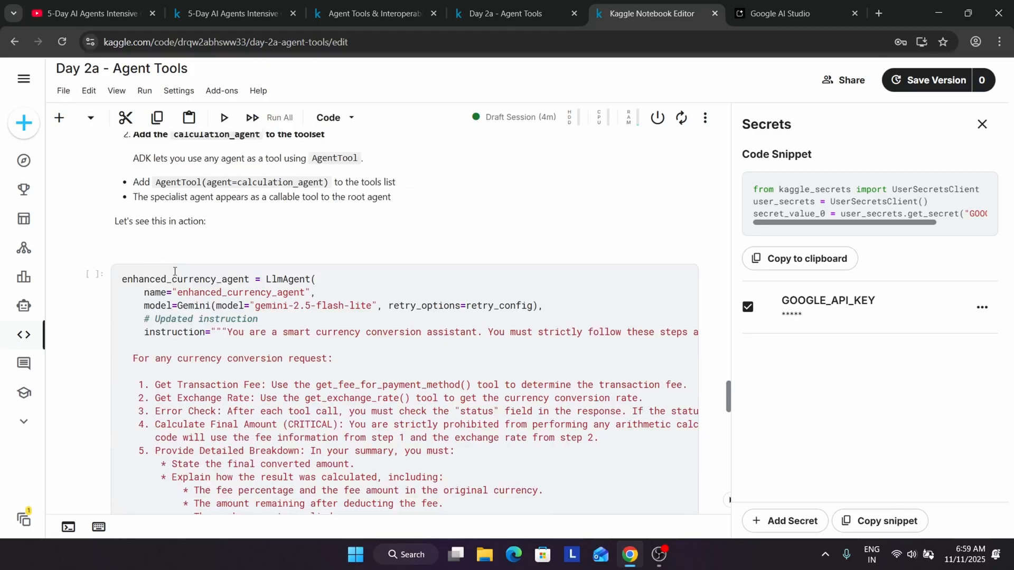
Step: Run the enhanced currency agent and show its Python response converting 1,250 USD to 103,524.15 INR
{"action": "left_click", "coordinate": [255, 331]}
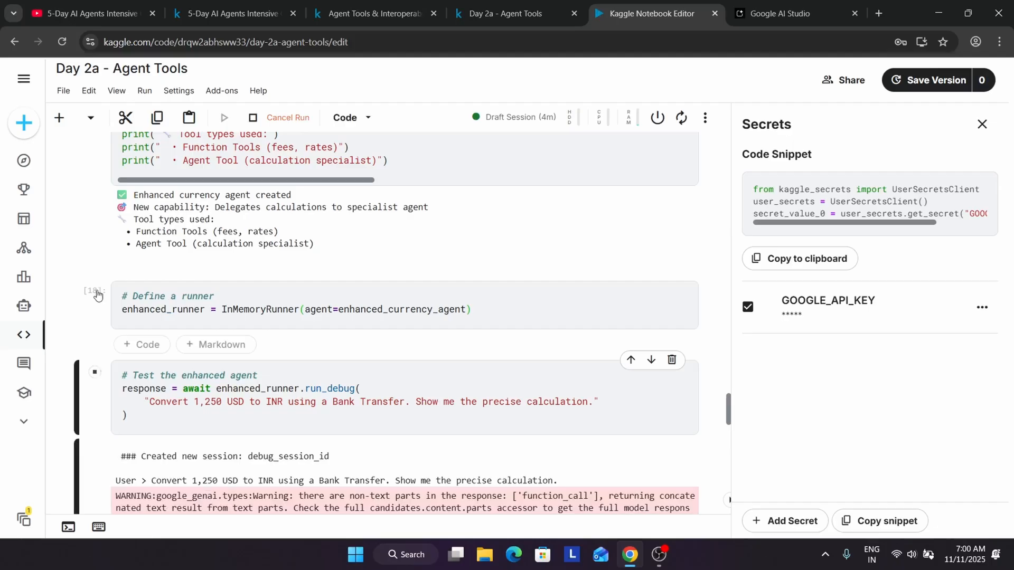
{"action": "scroll", "scroll_direction": "down", "scroll_amount": 3}
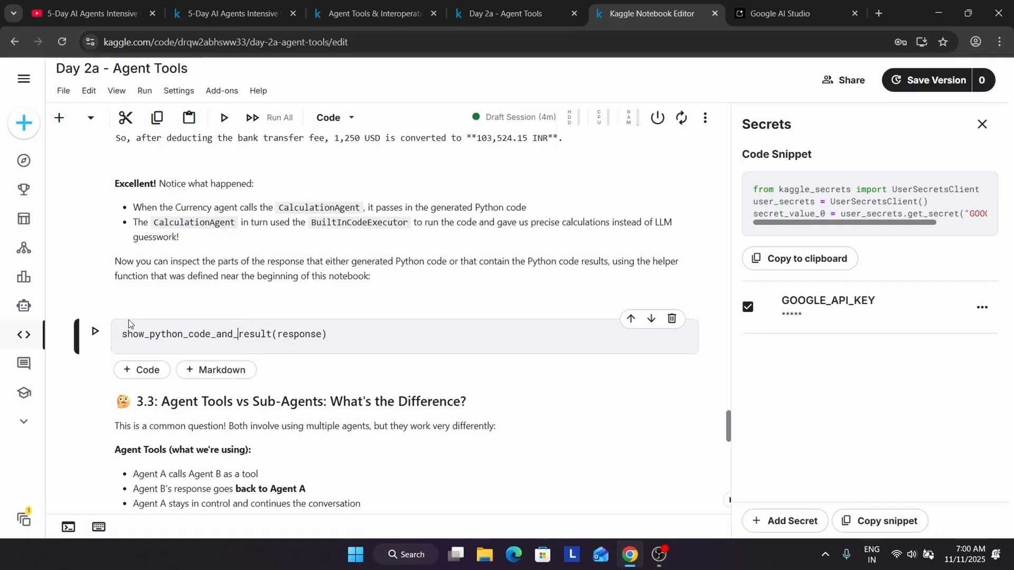
{"action": "left_click", "coordinate": [95, 333]}
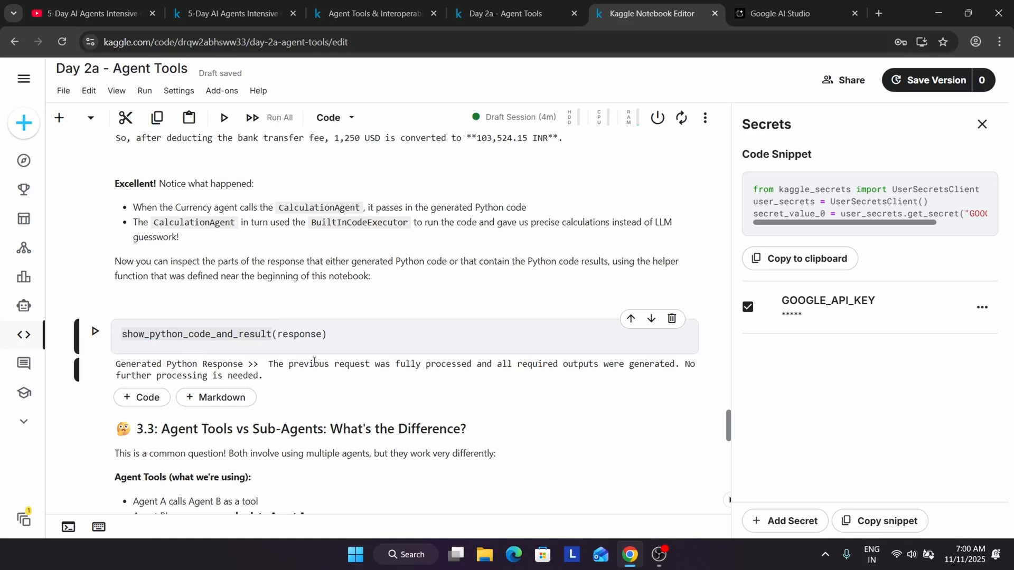
{"action": "scroll", "scroll_direction": "down", "scroll_amount": 3}
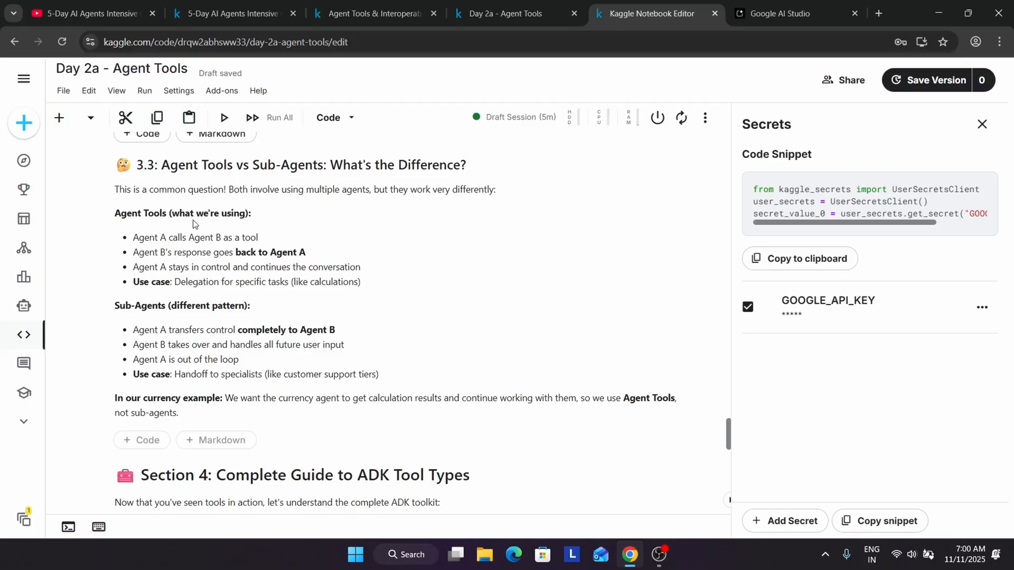
{"action": "mouse_move", "coordinate": [167, 271]}
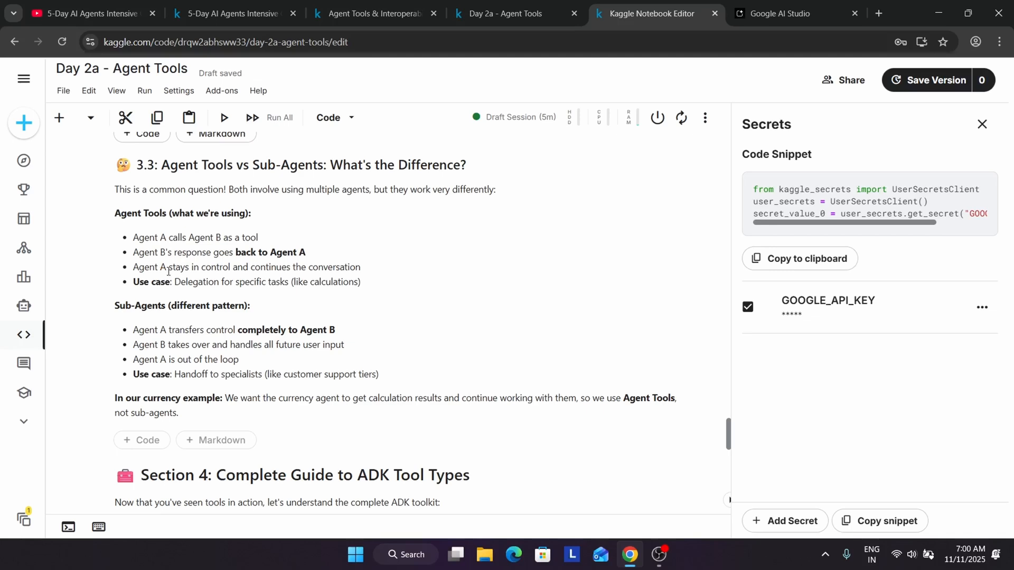
{"action": "scroll", "scroll_direction": "down", "scroll_amount": 3}
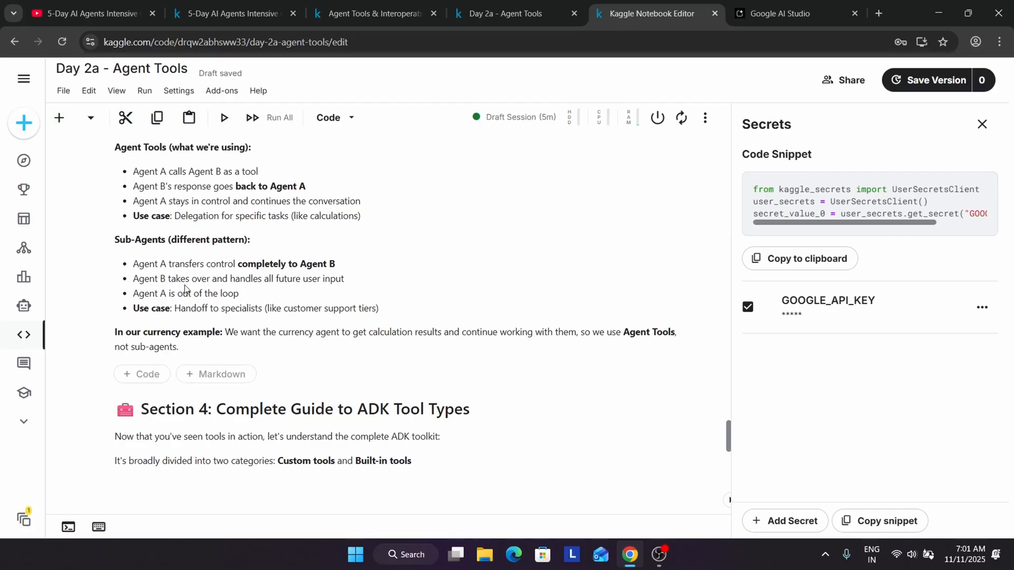
{"action": "scroll", "scroll_direction": "down", "scroll_amount": 3}
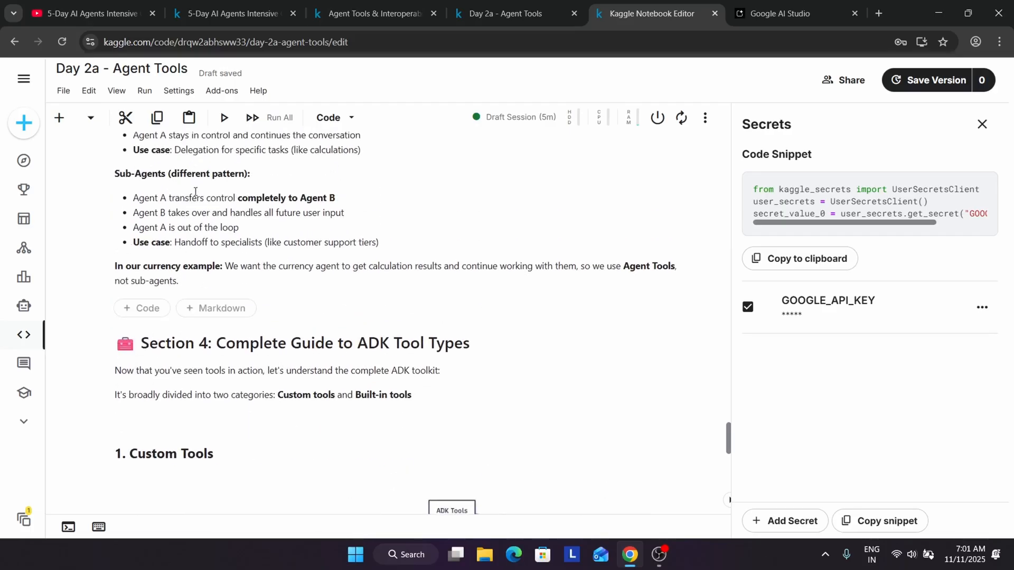
{"action": "mouse_move", "coordinate": [182, 227]}
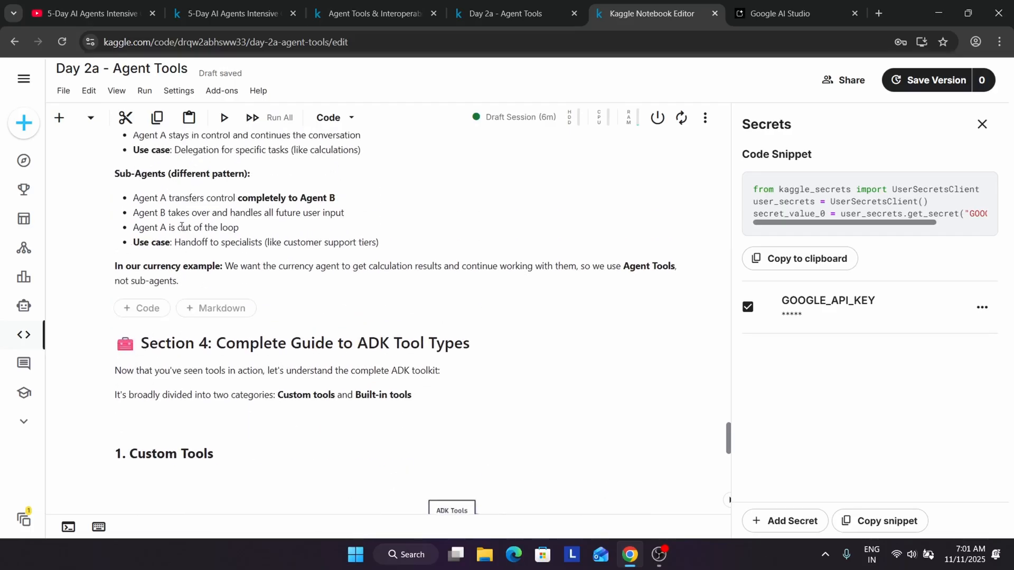
{"action": "scroll", "scroll_direction": "down", "scroll_amount": 3}
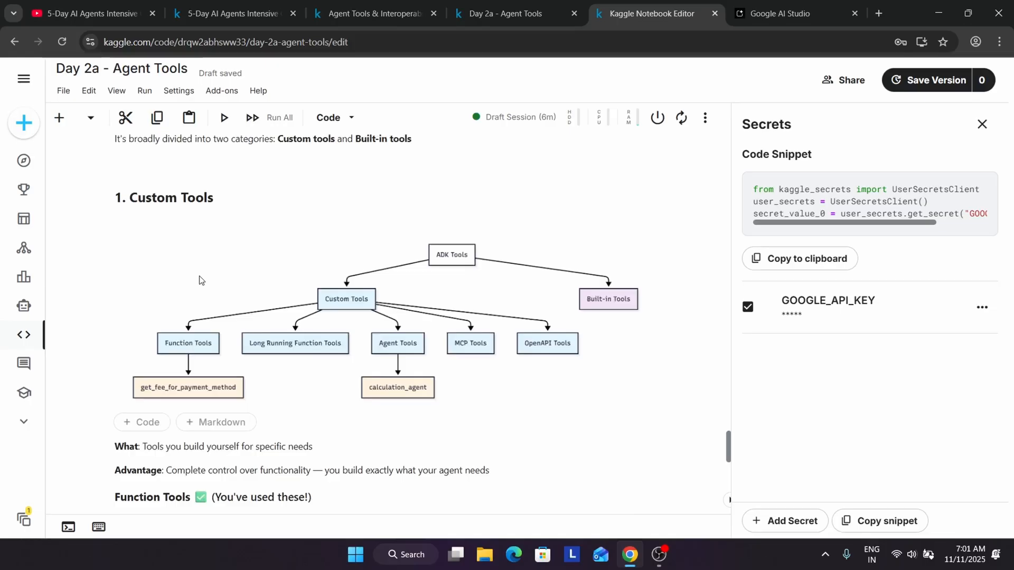
{"action": "scroll", "scroll_direction": "down", "scroll_amount": 3}
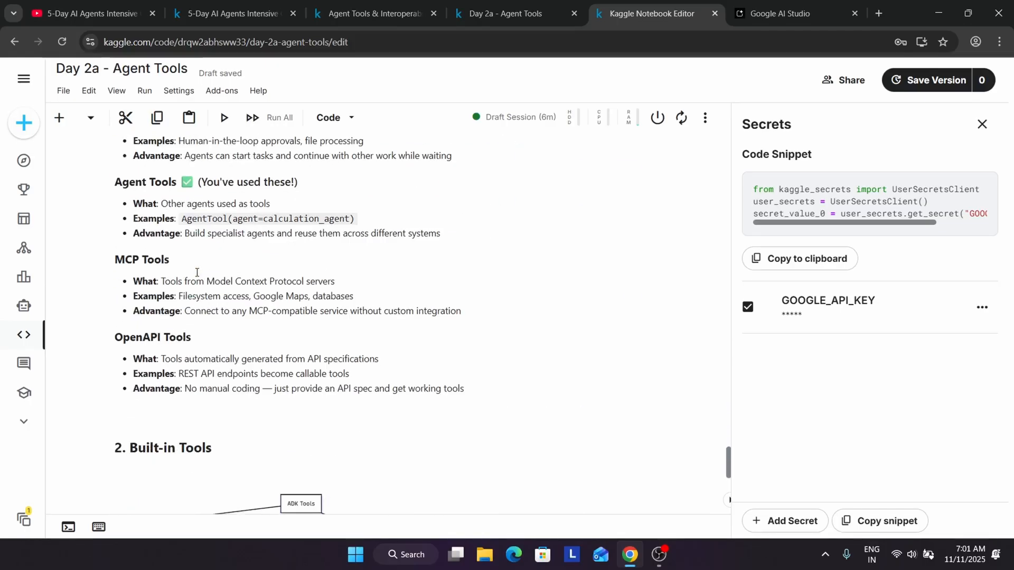
{"action": "scroll", "scroll_direction": "up", "scroll_amount": 3}
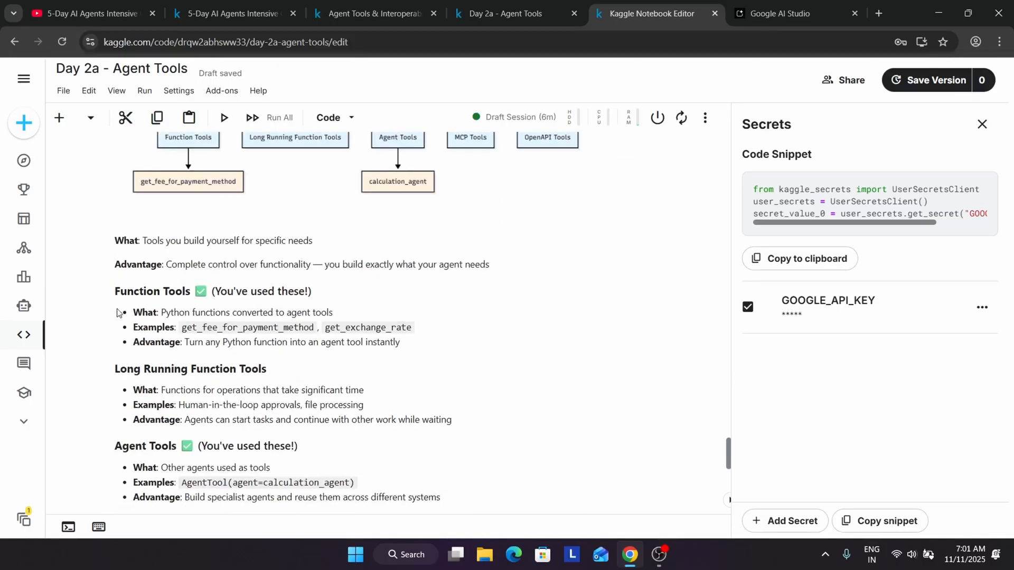
{"action": "mouse_move", "coordinate": [420, 341]}
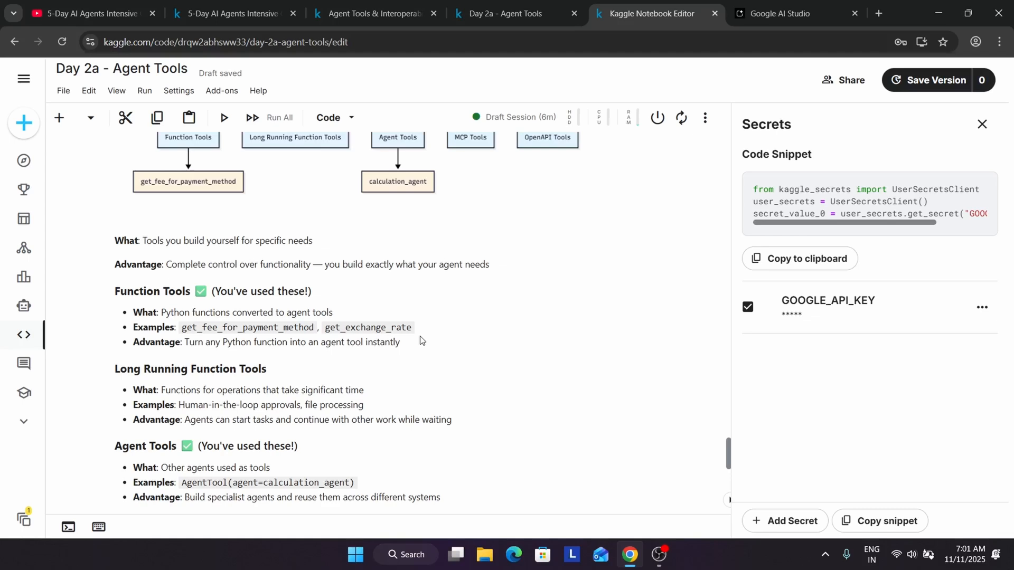
{"action": "scroll", "scroll_direction": "down", "scroll_amount": 3}
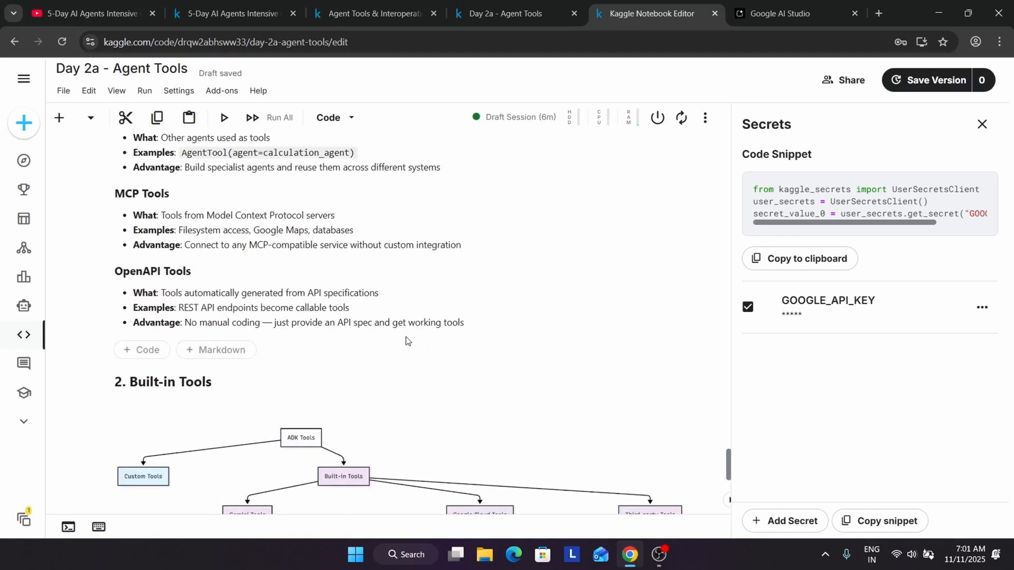
{"action": "scroll", "scroll_direction": "up", "scroll_amount": 3}
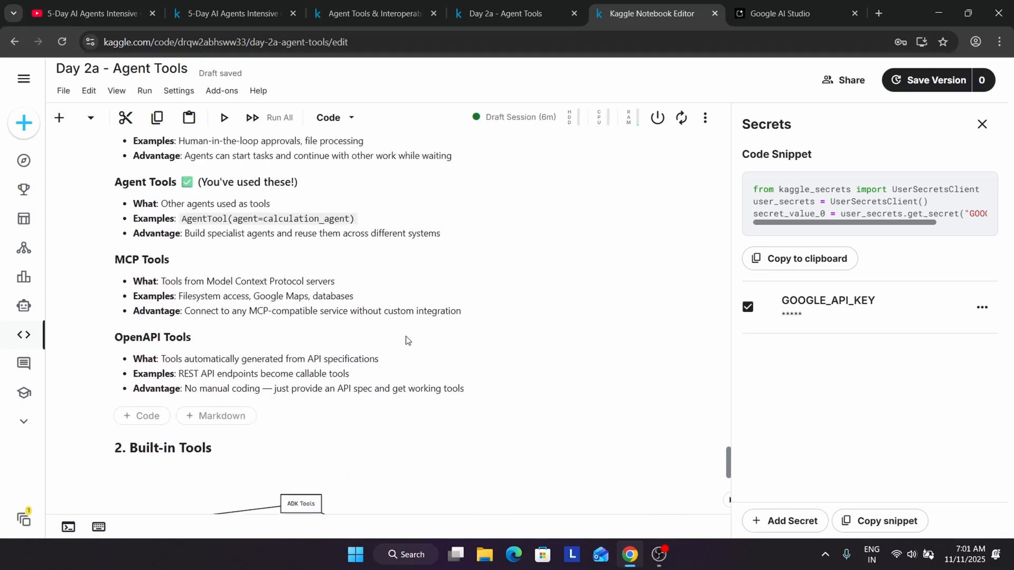
{"action": "mouse_move", "coordinate": [399, 330]}
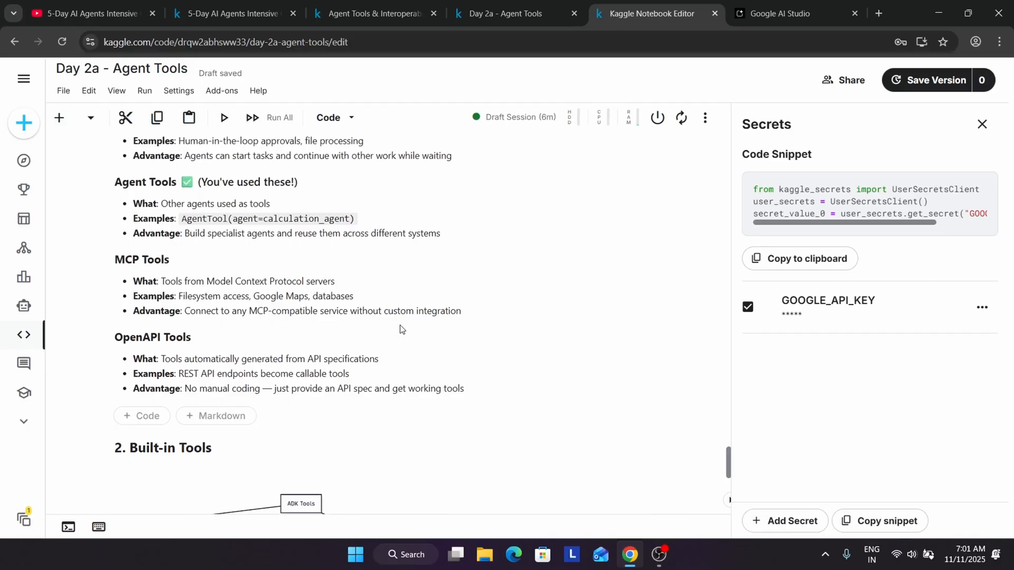
{"action": "mouse_move", "coordinate": [384, 338]}
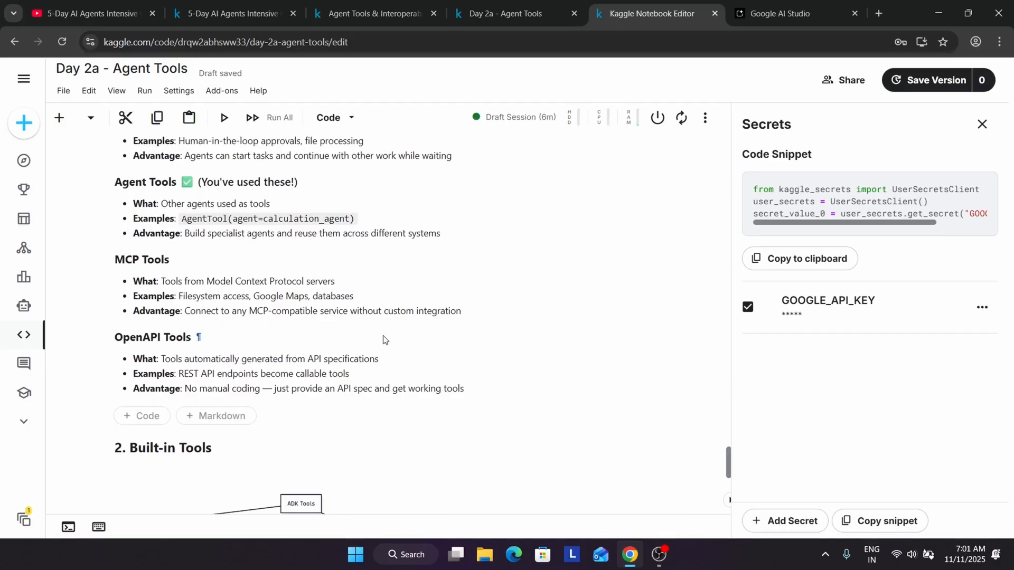
{"action": "scroll", "scroll_direction": "down", "scroll_amount": 3}
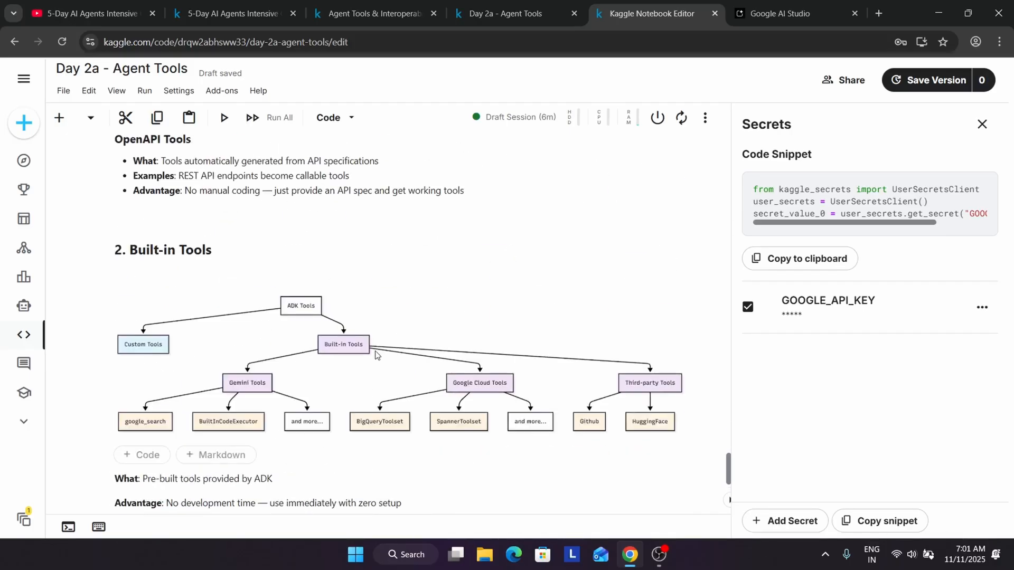
{"action": "scroll", "scroll_direction": "down", "scroll_amount": 3}
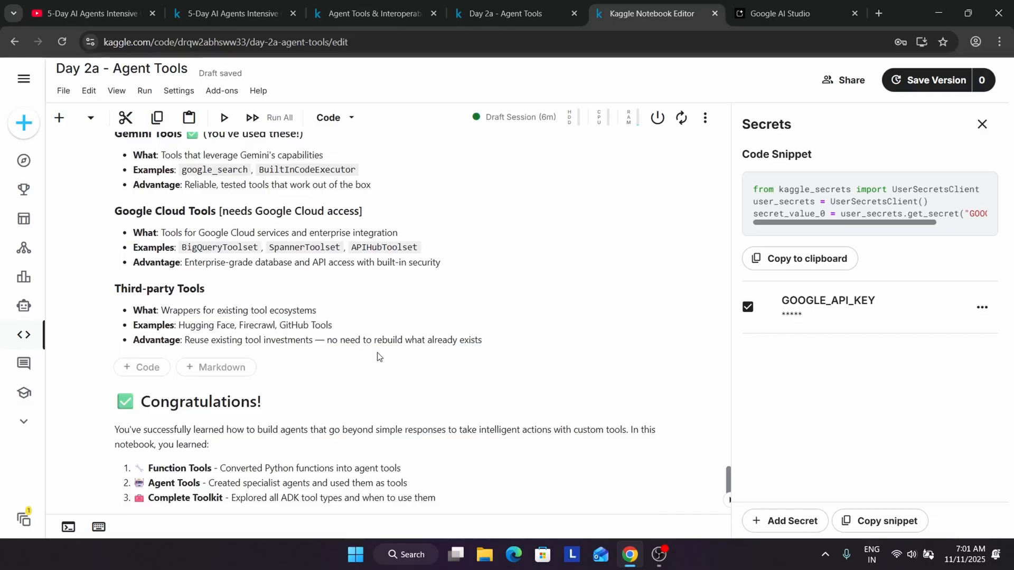
{"action": "scroll", "scroll_direction": "up", "scroll_amount": 3}
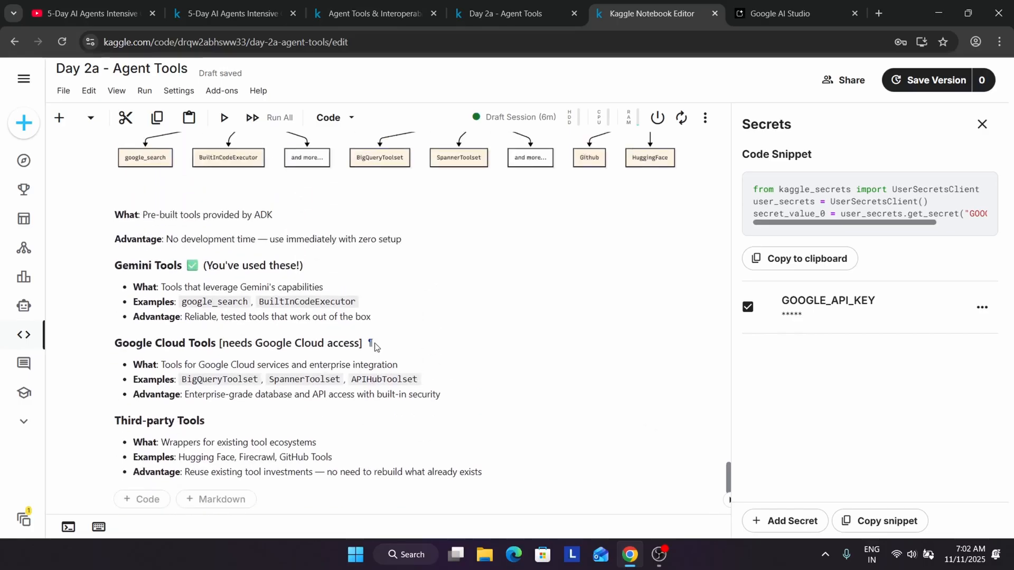
{"action": "scroll", "scroll_direction": "down", "scroll_amount": 3}
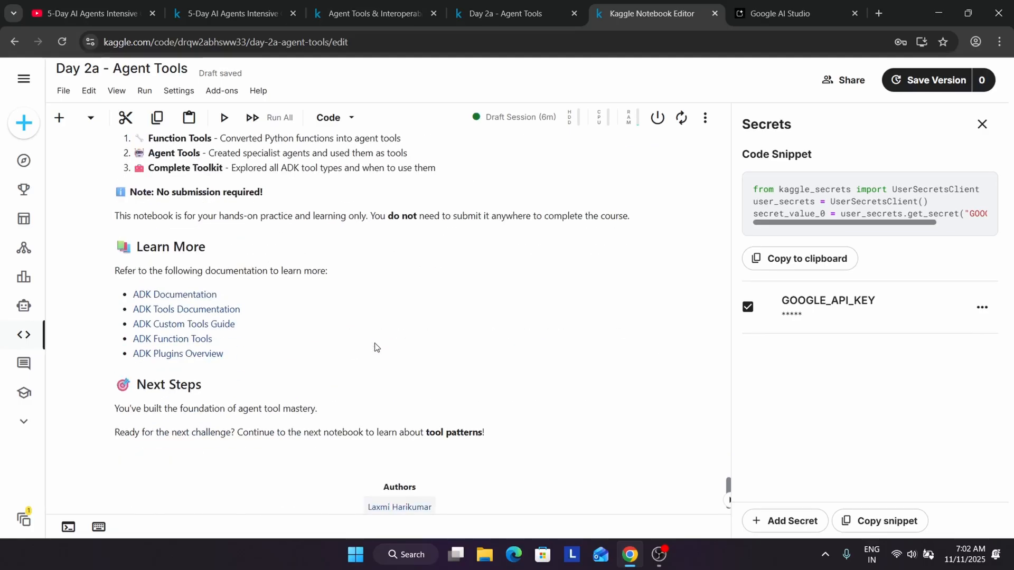
{"action": "scroll", "scroll_direction": "up", "scroll_amount": 3}
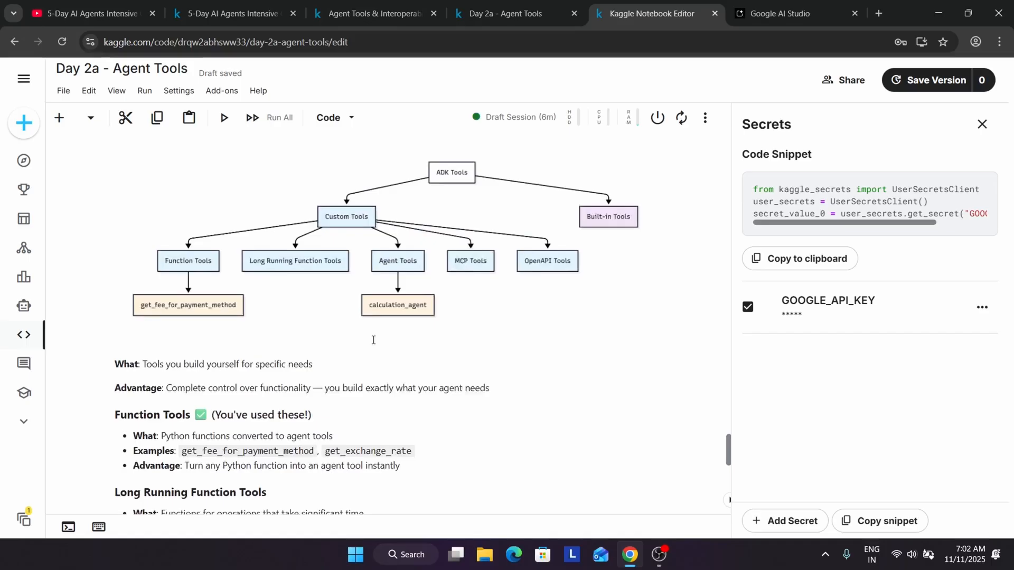
{"action": "scroll", "scroll_direction": "down", "scroll_amount": 3}
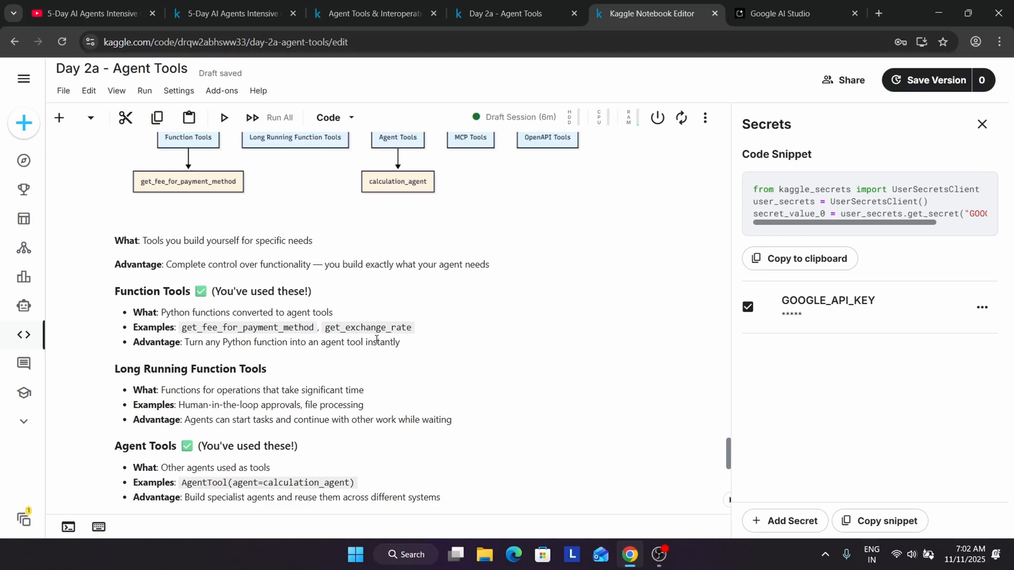
{"action": "scroll", "scroll_direction": "down", "scroll_amount": 3}
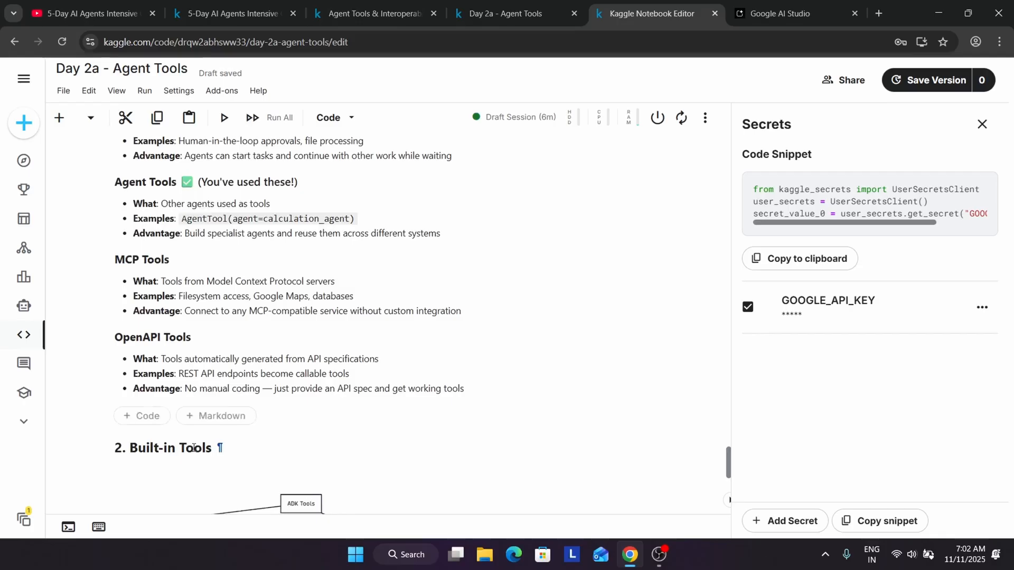
{"action": "scroll", "scroll_direction": "down", "scroll_amount": 3}
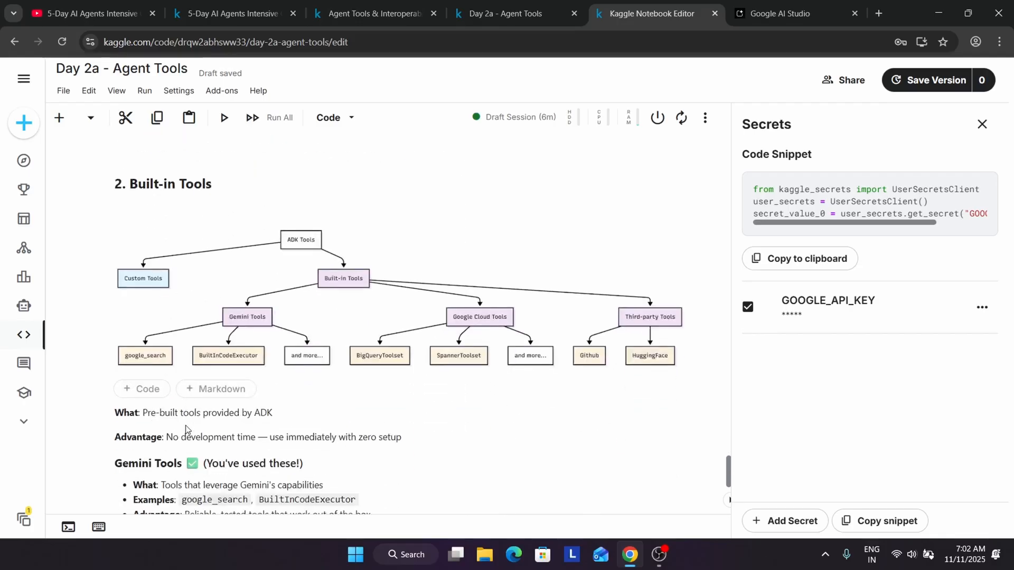
{"action": "scroll", "scroll_direction": "down", "scroll_amount": 3}
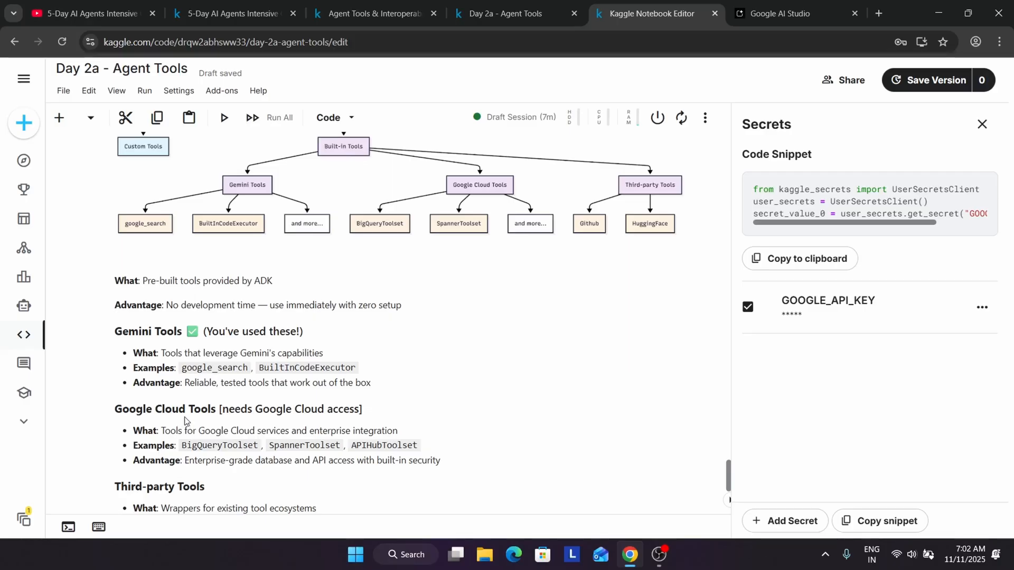
{"action": "scroll", "scroll_direction": "down", "scroll_amount": 3}
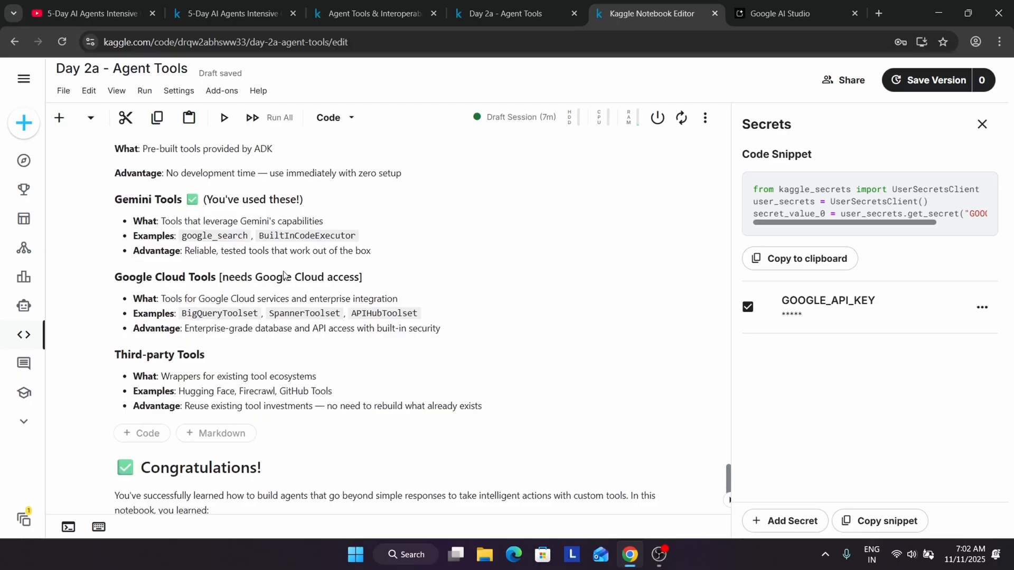
{"action": "scroll", "scroll_direction": "down", "scroll_amount": 3}
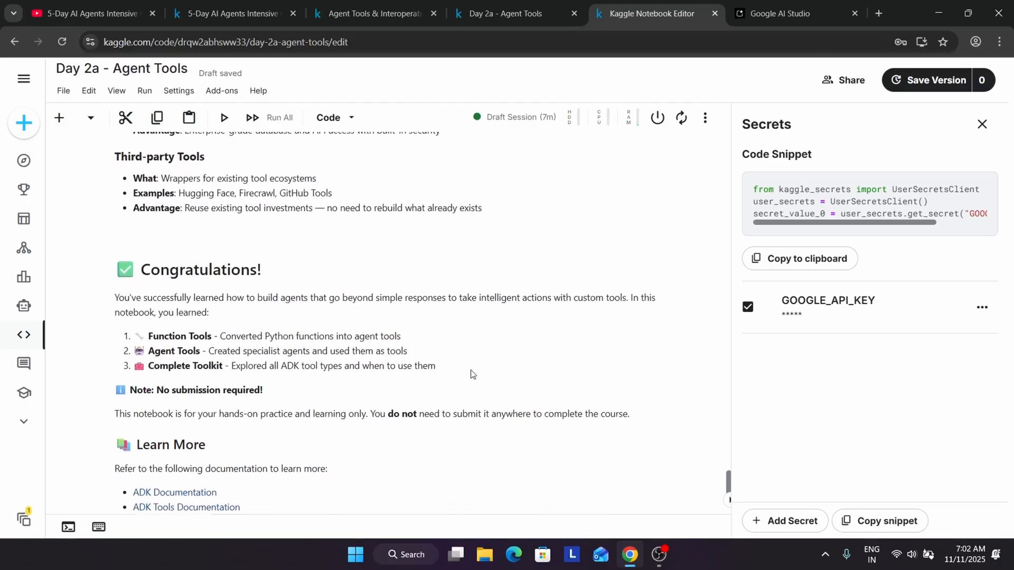